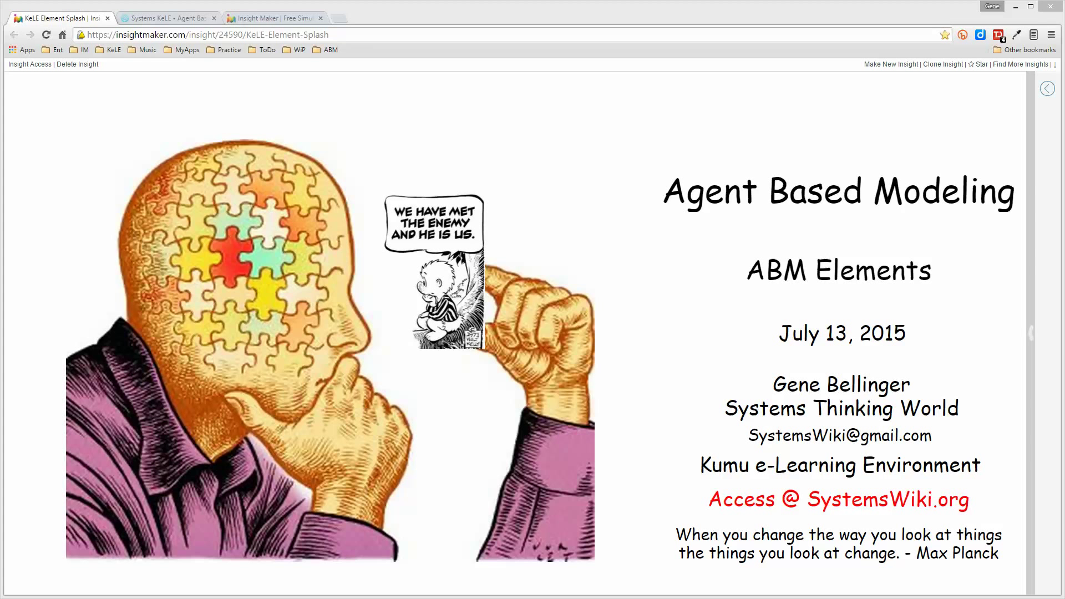
{"action": "mouse_move", "coordinate": [709, 281]}
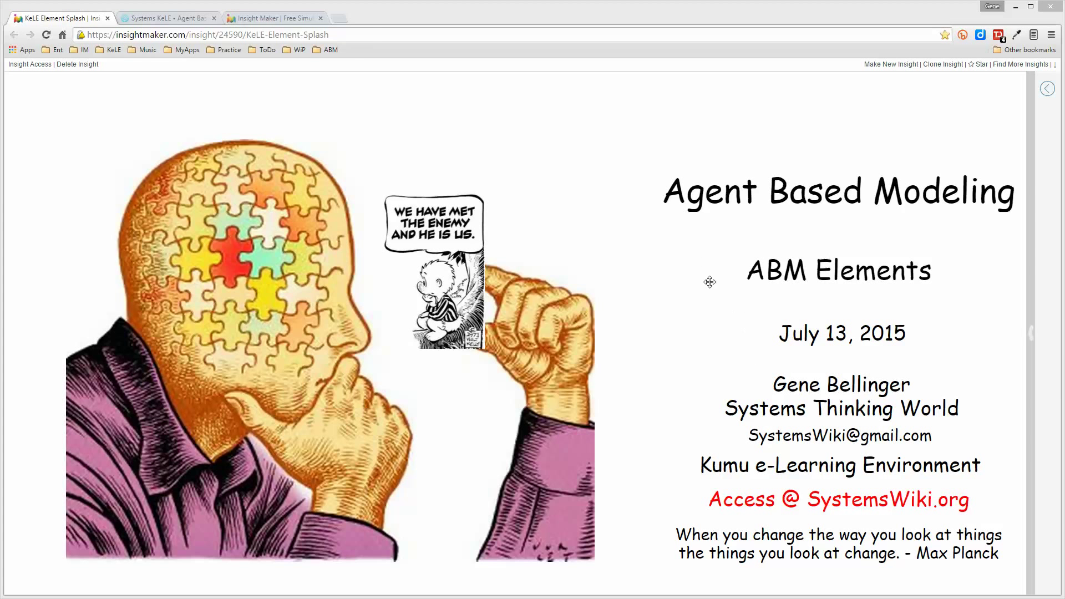
- Bring up the Kumu ABM Elements note and scroll to its Insight Maker References list
{"action": "left_click", "coordinate": [167, 18]}
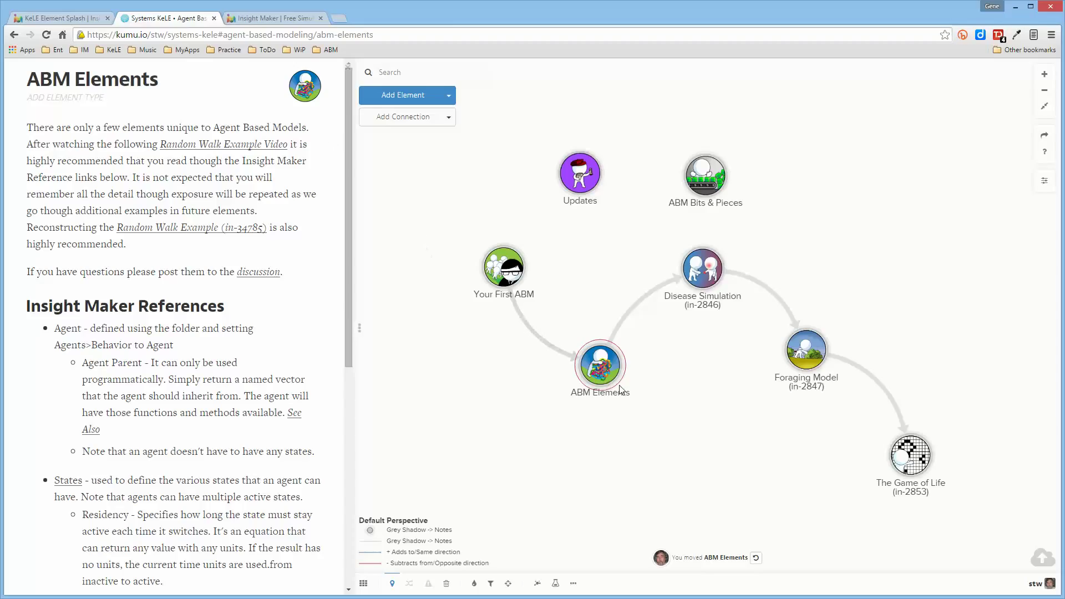
{"action": "mouse_move", "coordinate": [415, 294]}
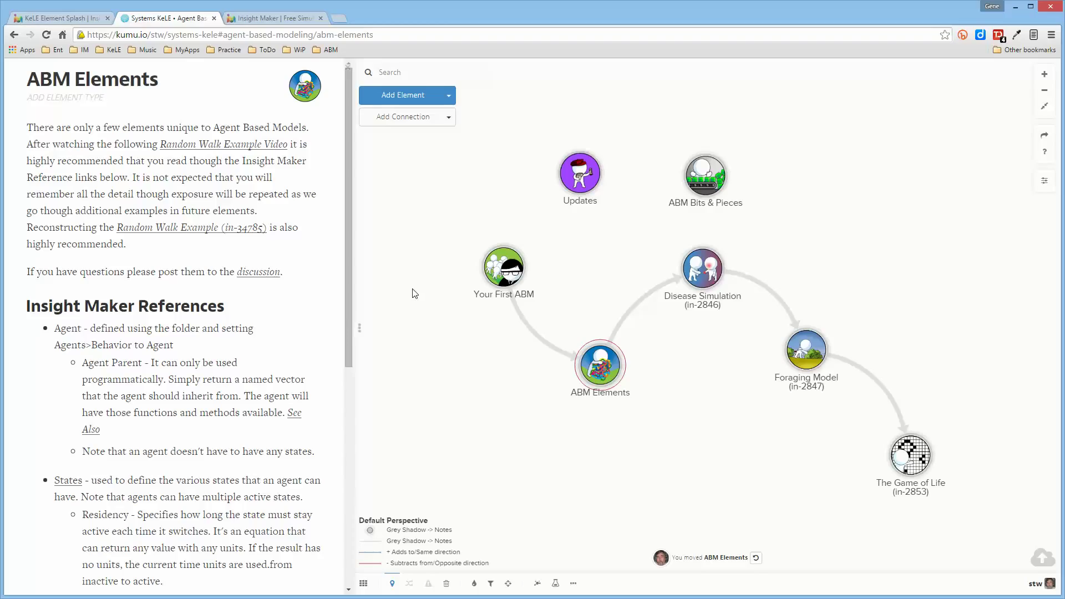
{"action": "mouse_move", "coordinate": [578, 360]}
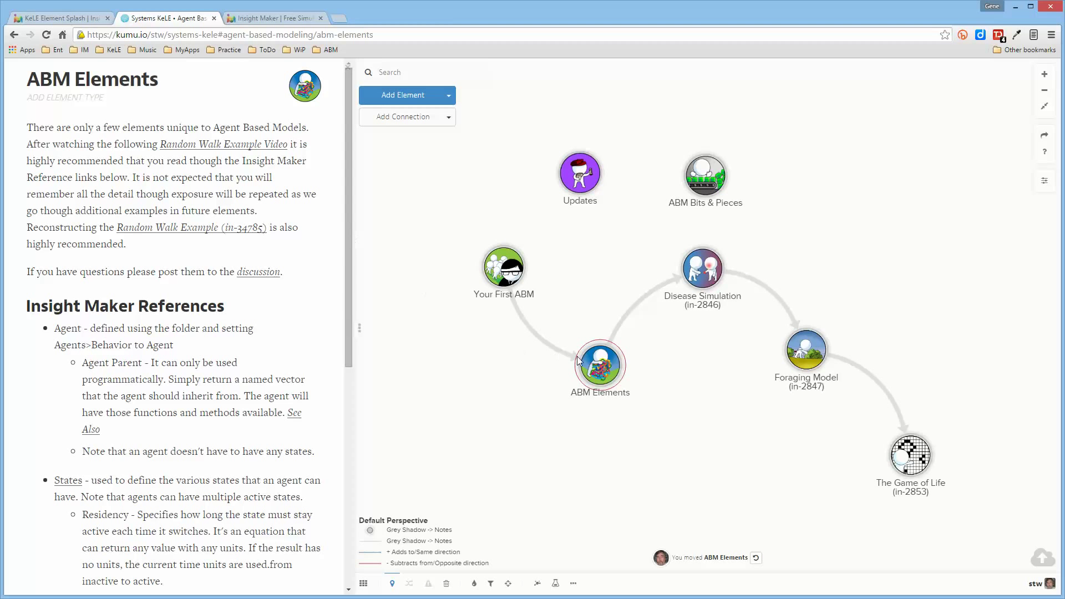
{"action": "scroll", "scroll_direction": "down", "scroll_amount": 3}
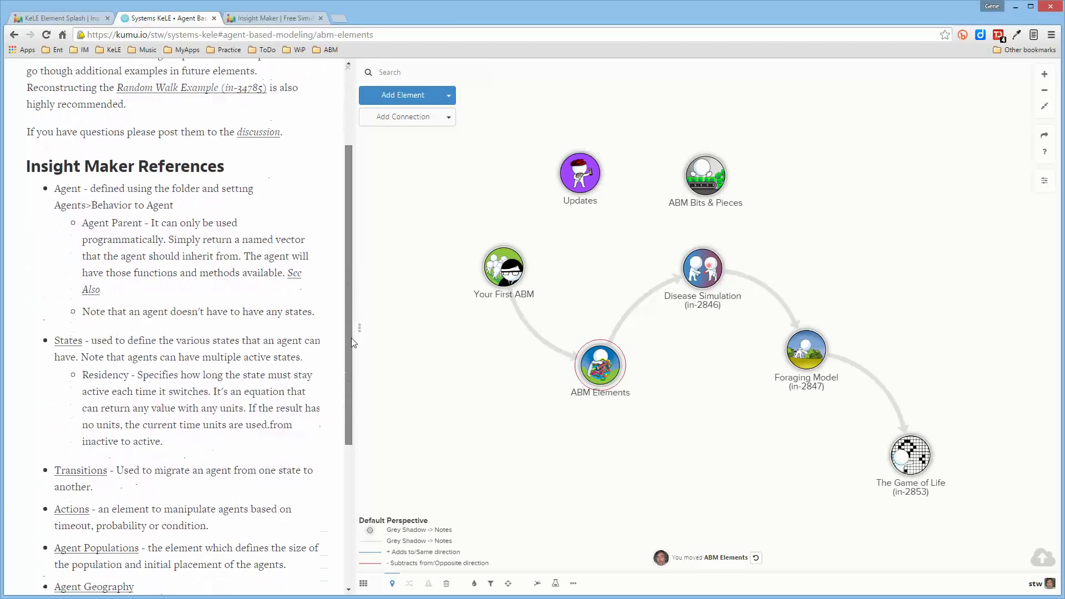
{"action": "scroll", "scroll_direction": "down", "scroll_amount": 3}
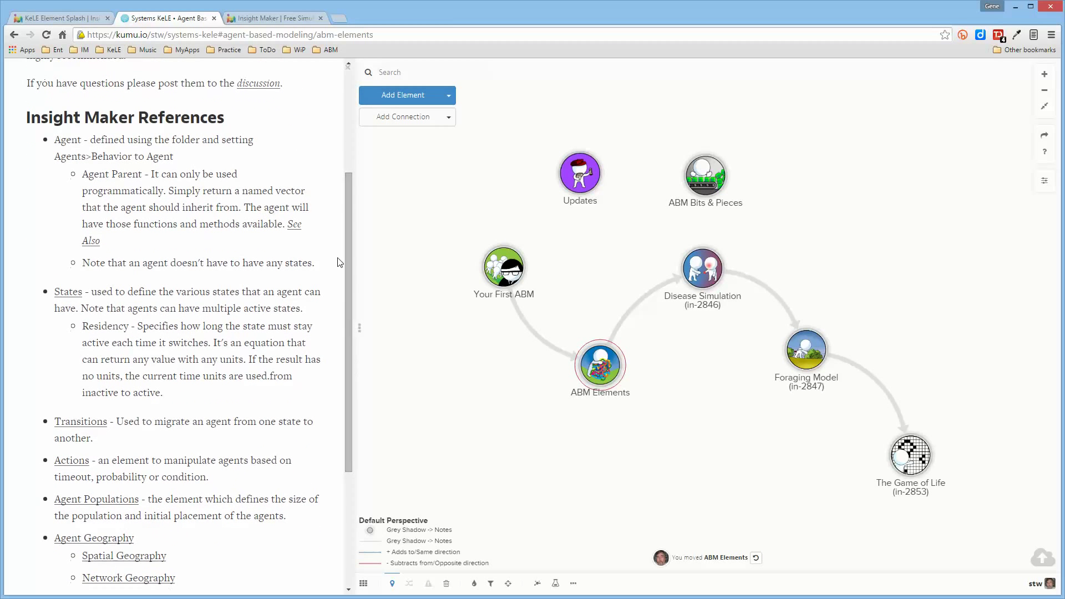
{"action": "mouse_move", "coordinate": [250, 287]}
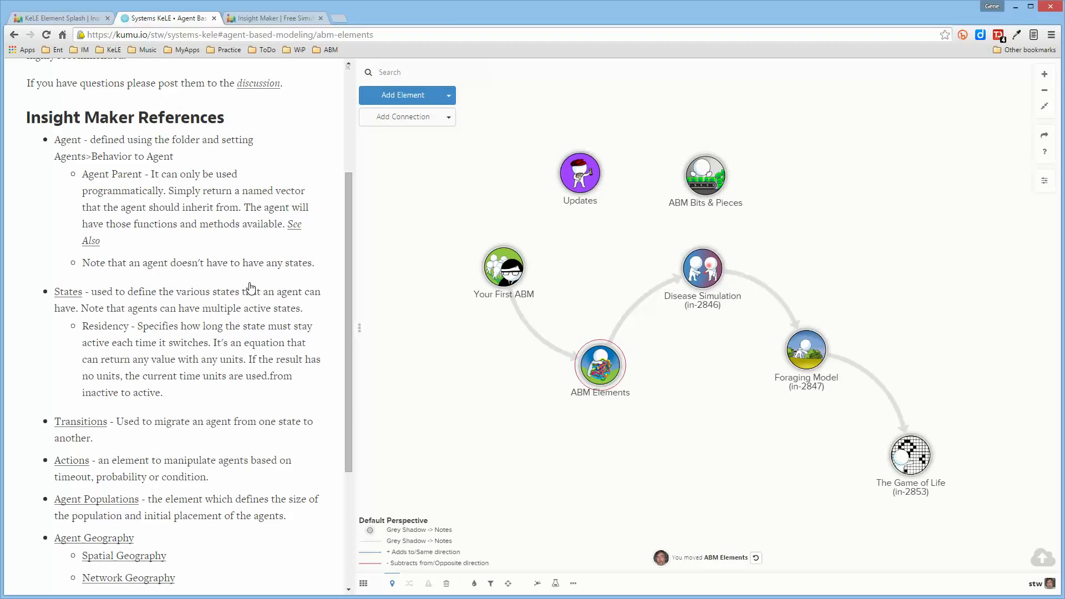
{"action": "mouse_move", "coordinate": [136, 323]}
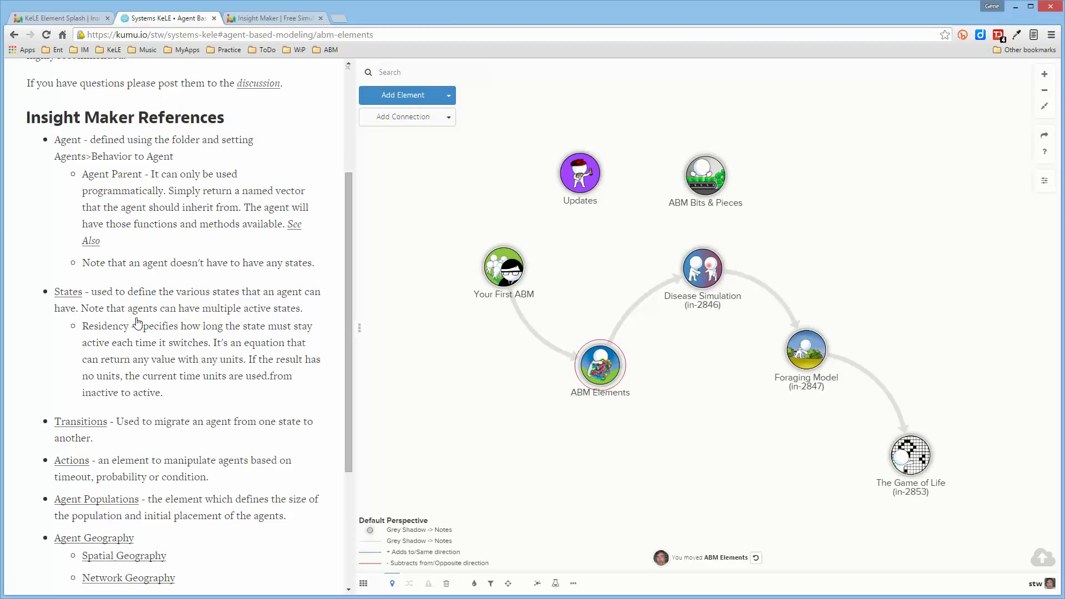
{"action": "mouse_move", "coordinate": [372, 339]}
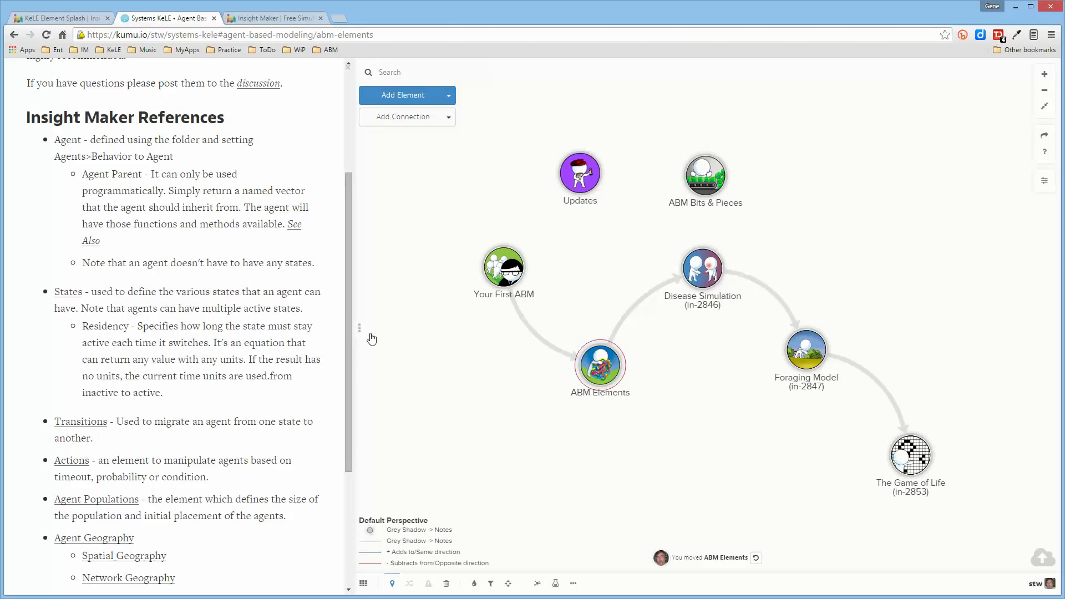
{"action": "scroll", "scroll_direction": "down", "scroll_amount": 3}
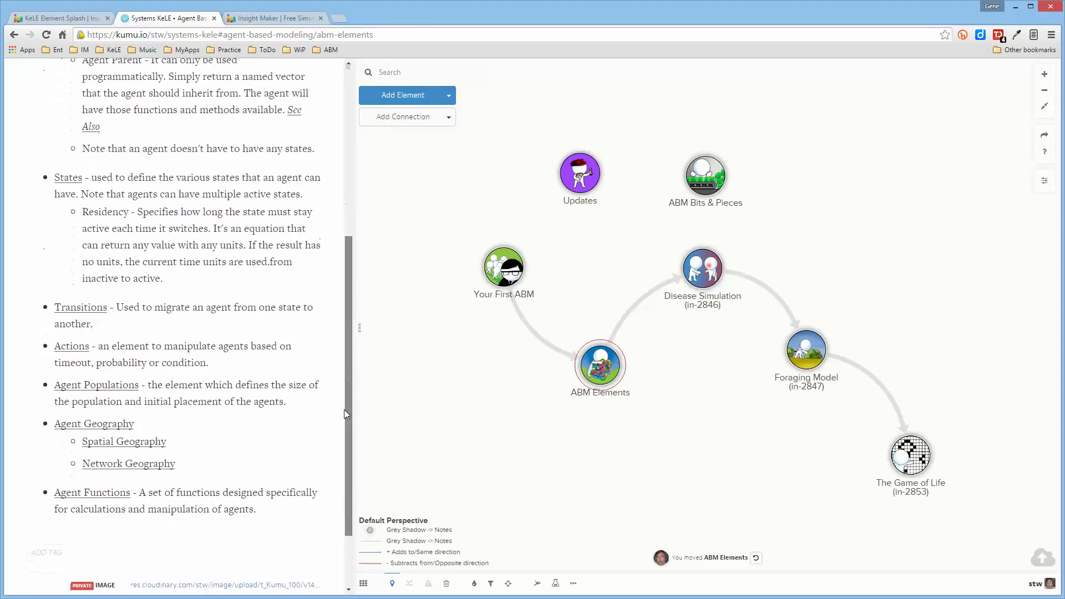
{"action": "scroll", "scroll_direction": "up", "scroll_amount": 3}
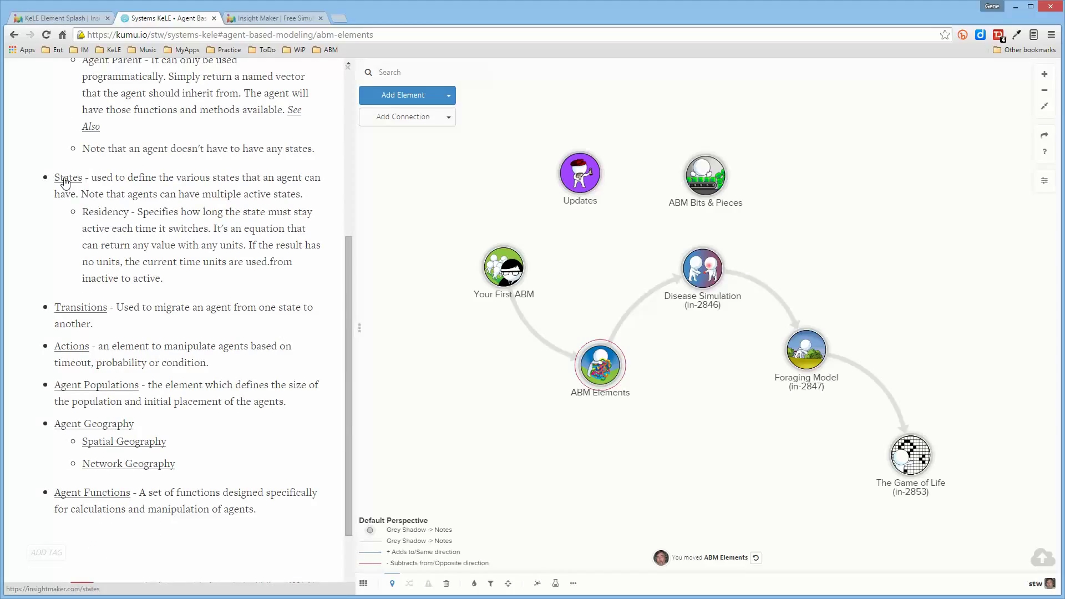
{"action": "left_click", "coordinate": [68, 177]}
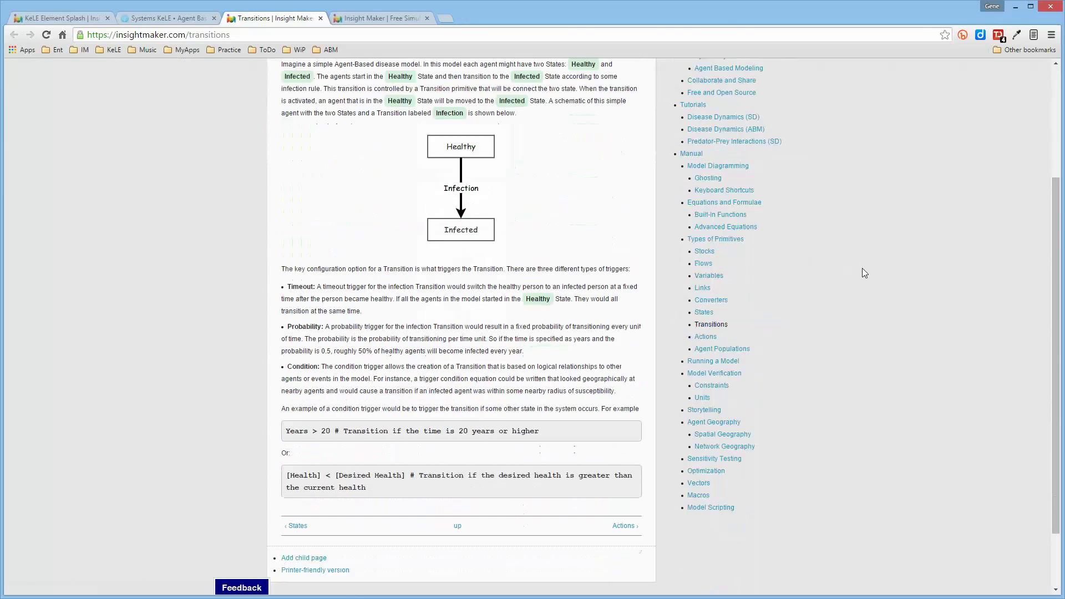
{"action": "scroll", "scroll_direction": "up", "scroll_amount": 3}
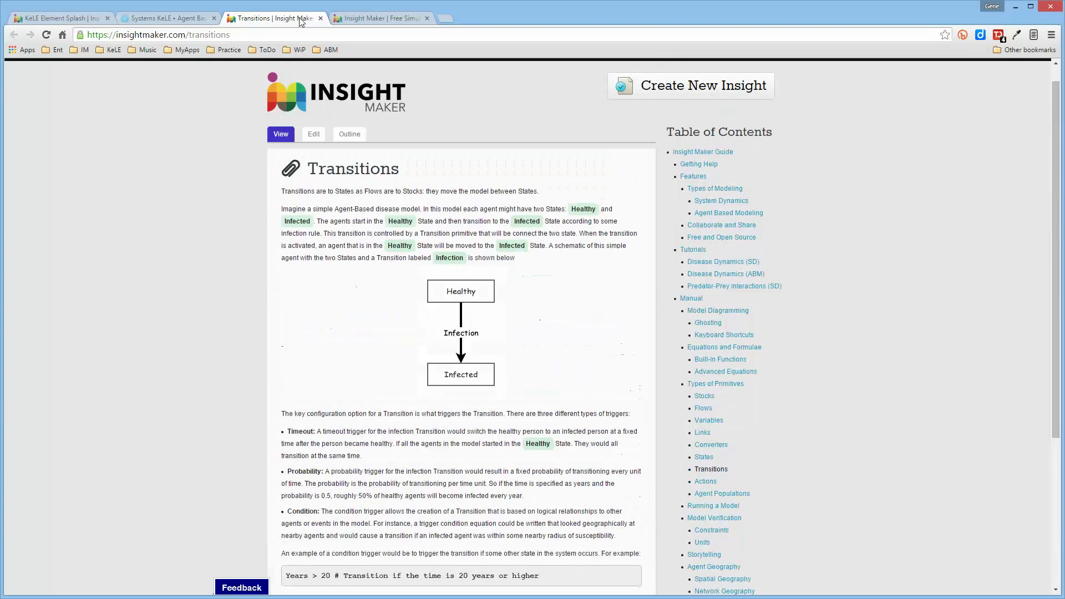
{"action": "left_click", "coordinate": [166, 17]}
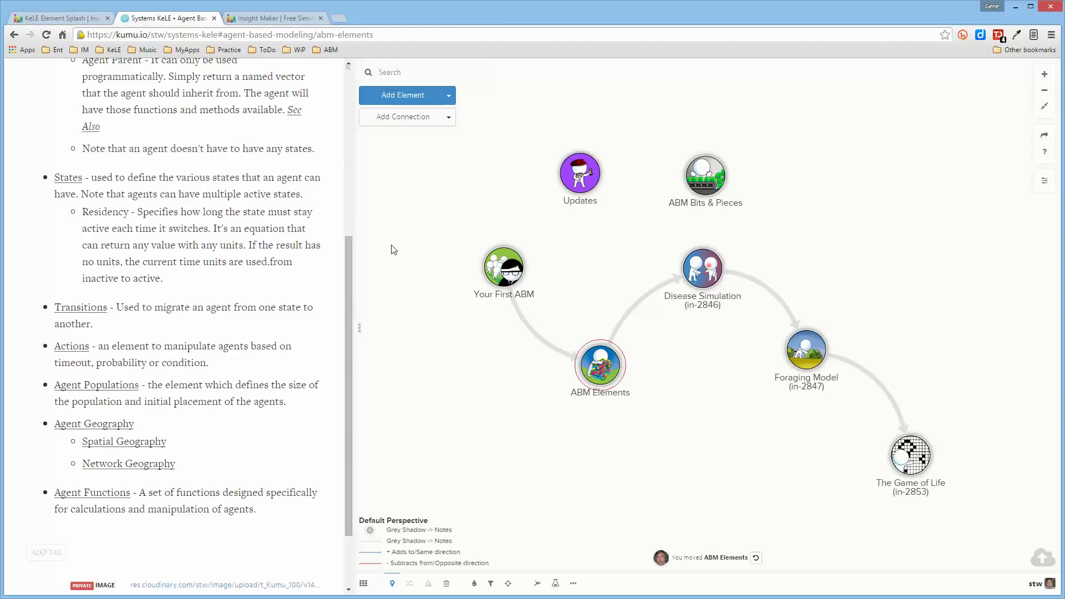
{"action": "mouse_move", "coordinate": [390, 239]}
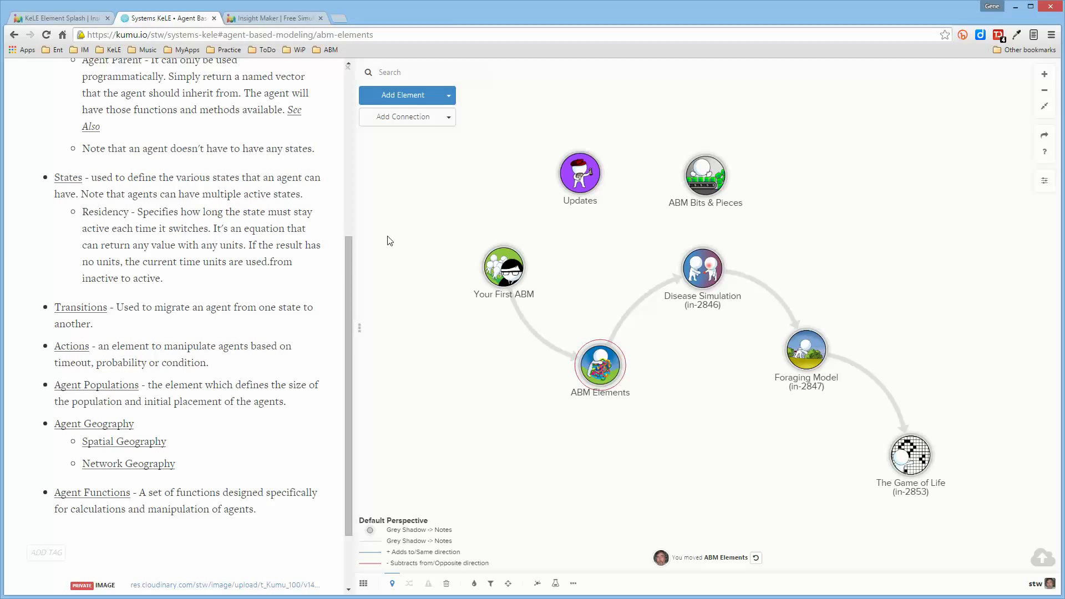
{"action": "scroll", "scroll_direction": "up", "scroll_amount": 3}
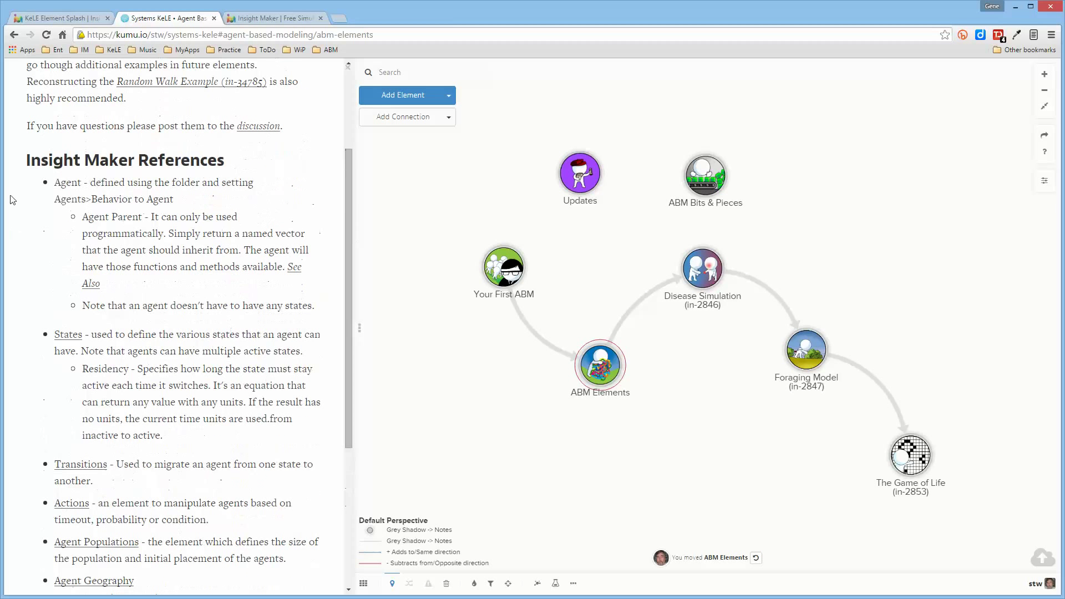
{"action": "scroll", "scroll_direction": "down", "scroll_amount": 3}
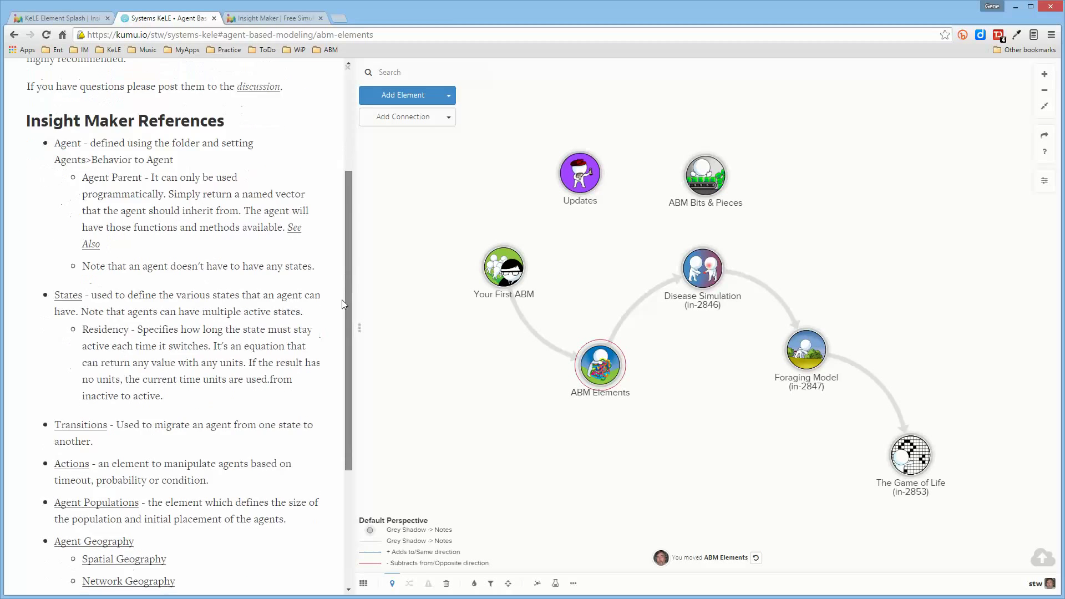
{"action": "scroll", "scroll_direction": "down", "scroll_amount": 3}
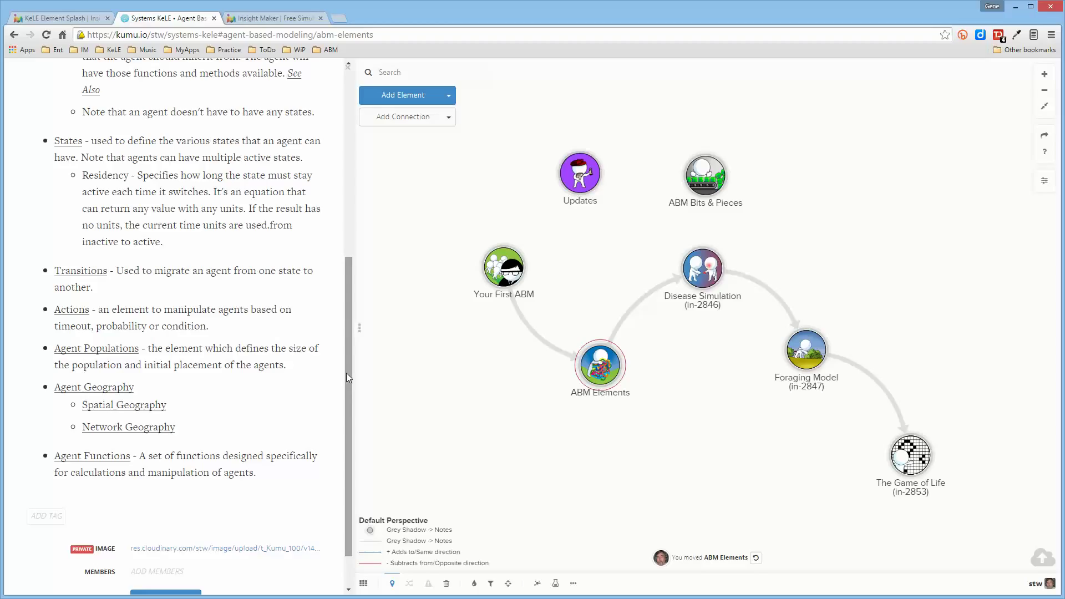
{"action": "scroll", "scroll_direction": "up", "scroll_amount": 3}
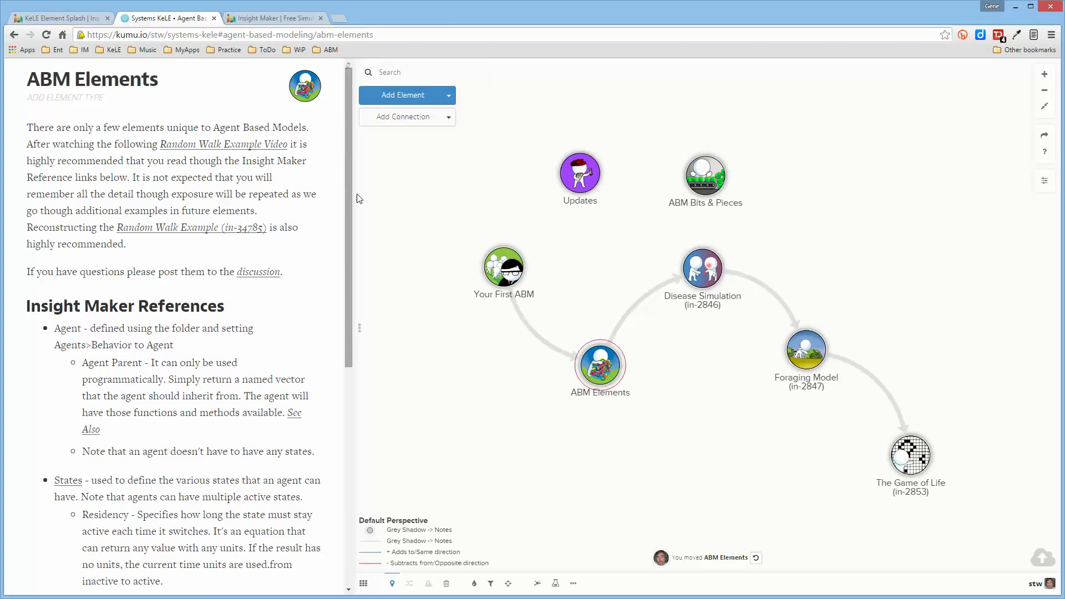
- Start a new blank insight and title it 'Random Walk' in the save settings
{"action": "left_click", "coordinate": [274, 18]}
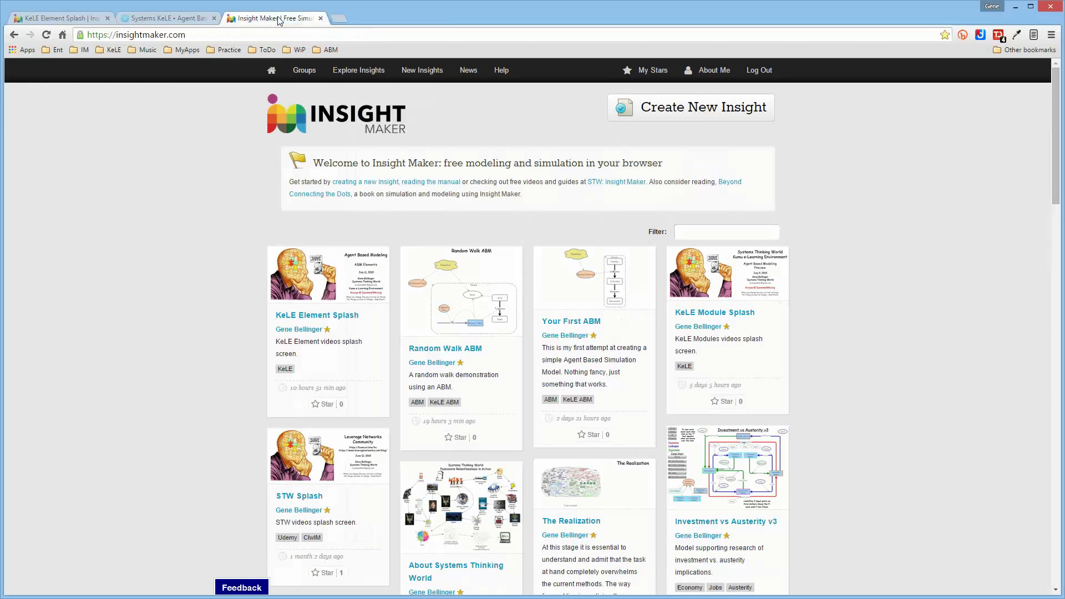
{"action": "mouse_move", "coordinate": [703, 111]}
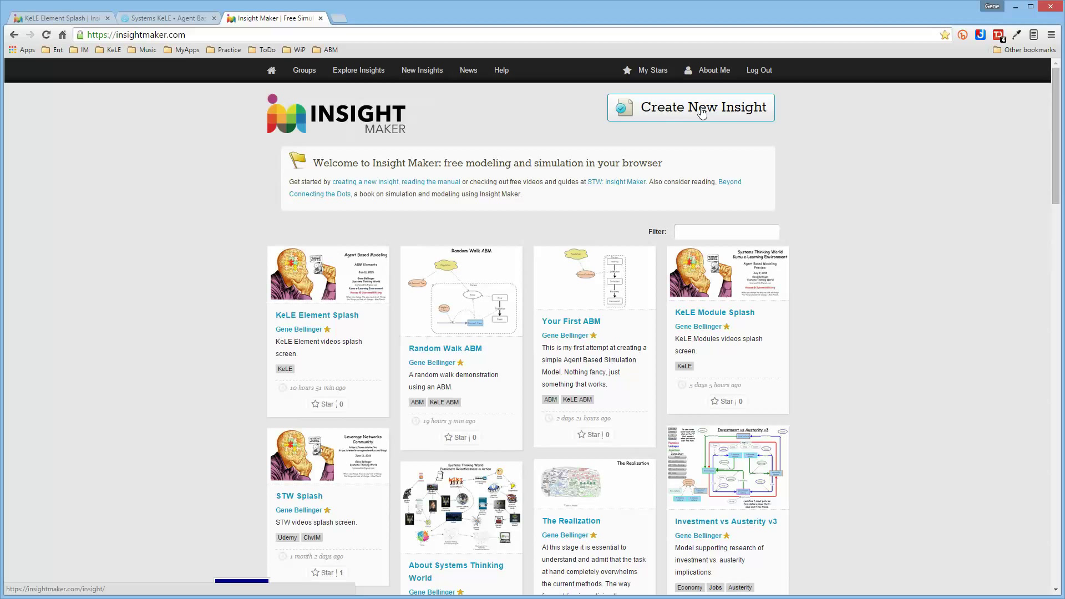
{"action": "left_click", "coordinate": [704, 108]}
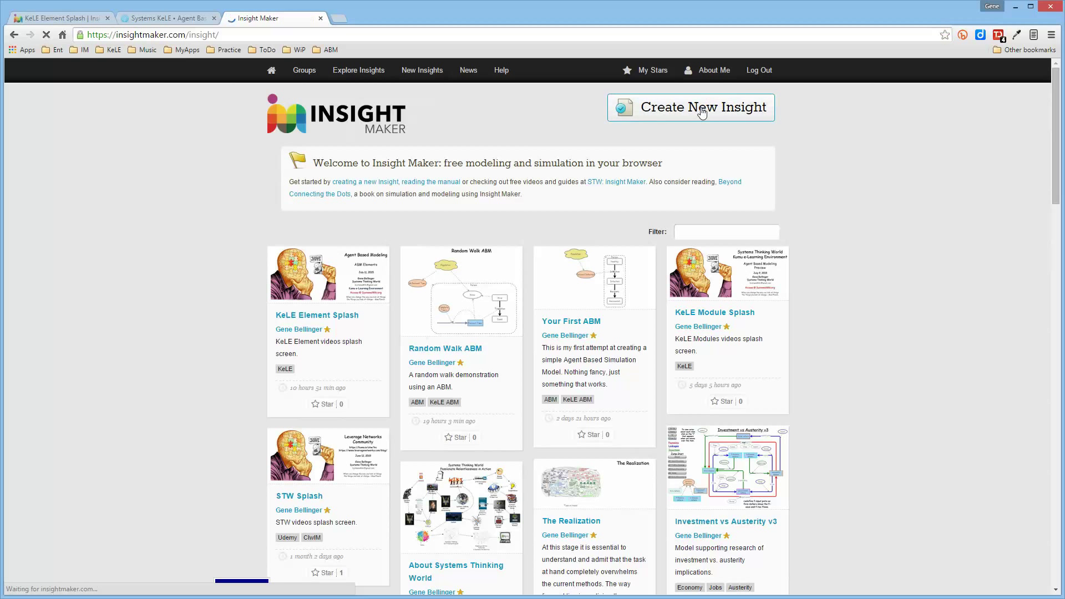
{"action": "left_click", "coordinate": [689, 107]}
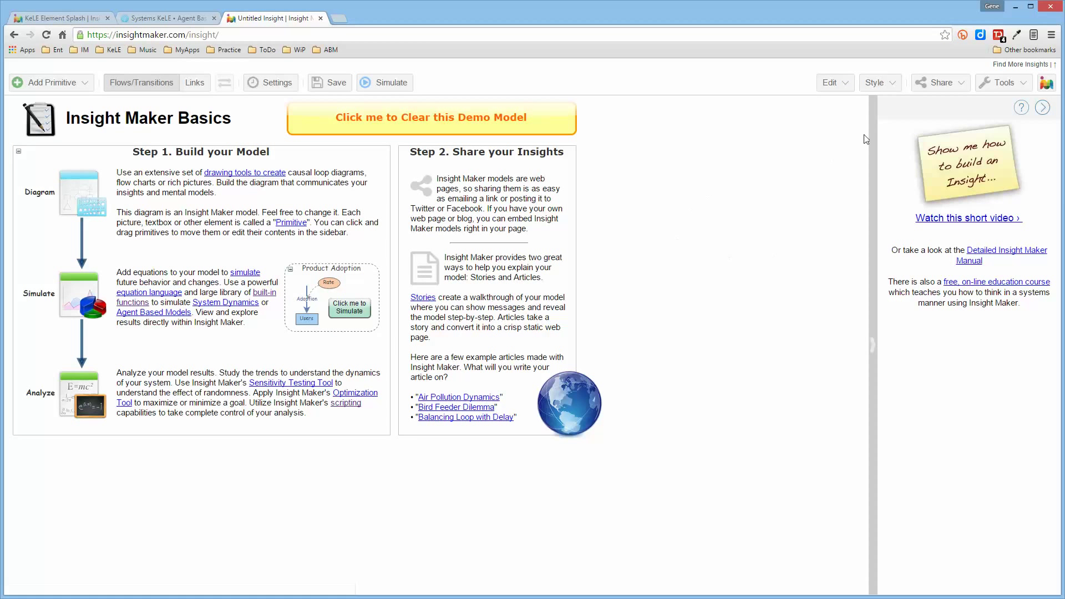
{"action": "left_click", "coordinate": [329, 82]}
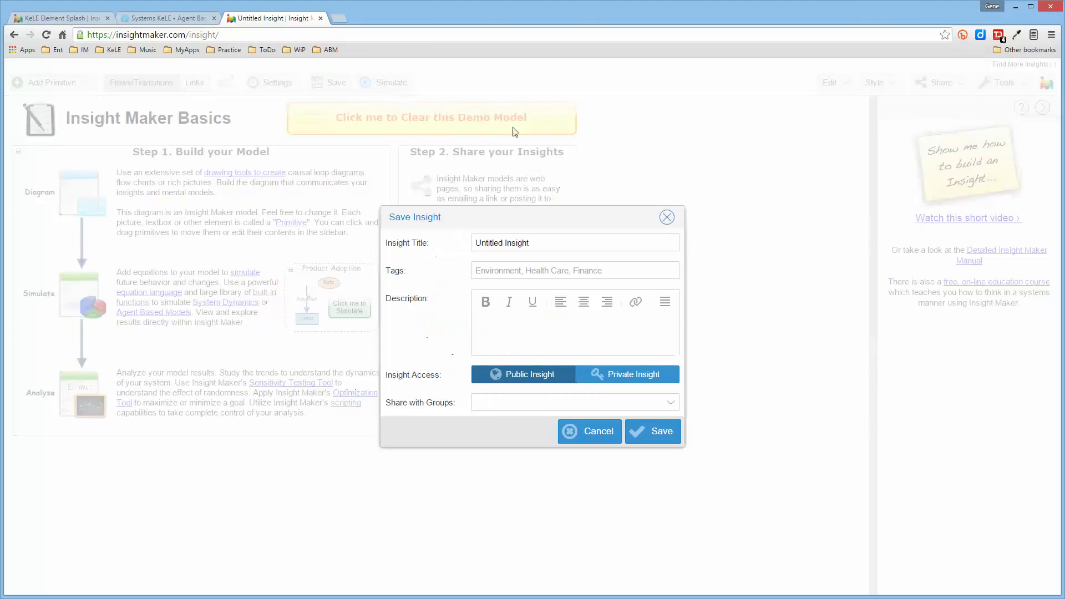
{"action": "type", "text": "Ran"}
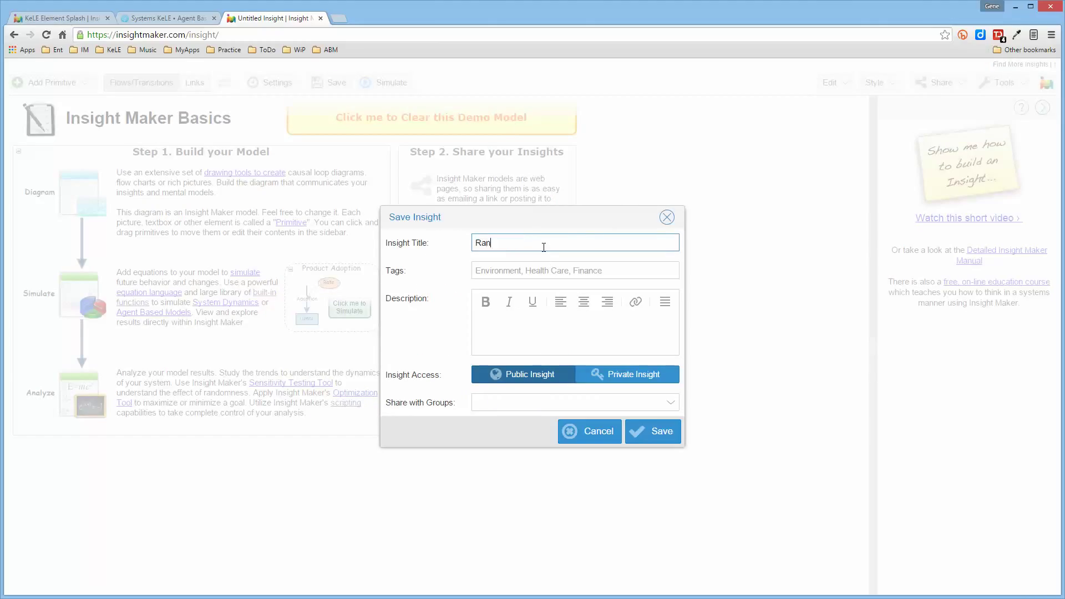
{"action": "type", "text": "dom Walk"}
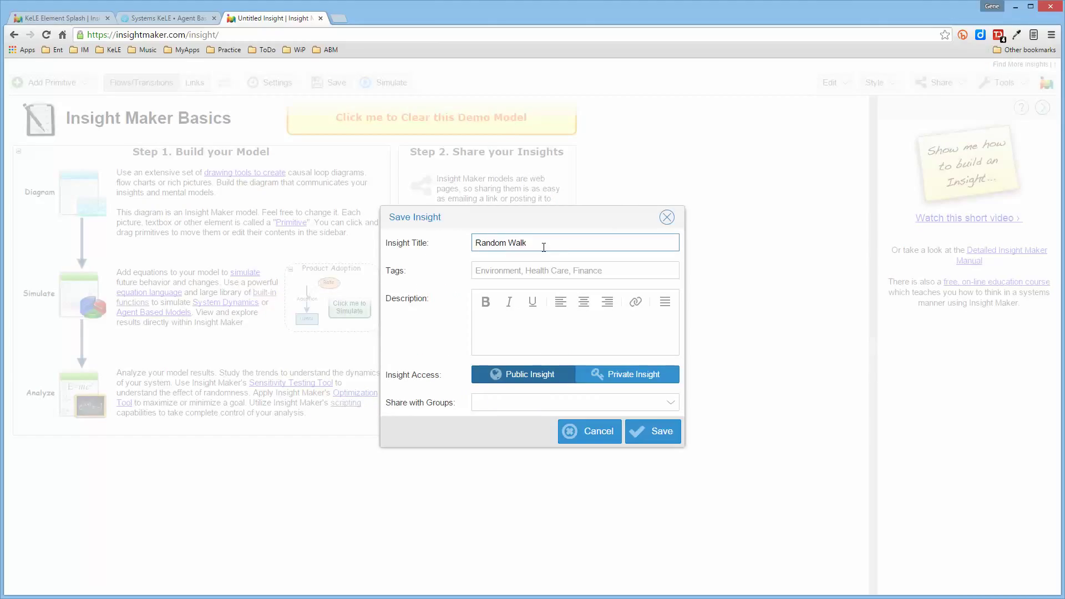
- Tag the insight ABM, describe it as 'Just a learning example', and save it as public
{"action": "left_click", "coordinate": [574, 269]}
{"action": "type", "text": "ABM"}
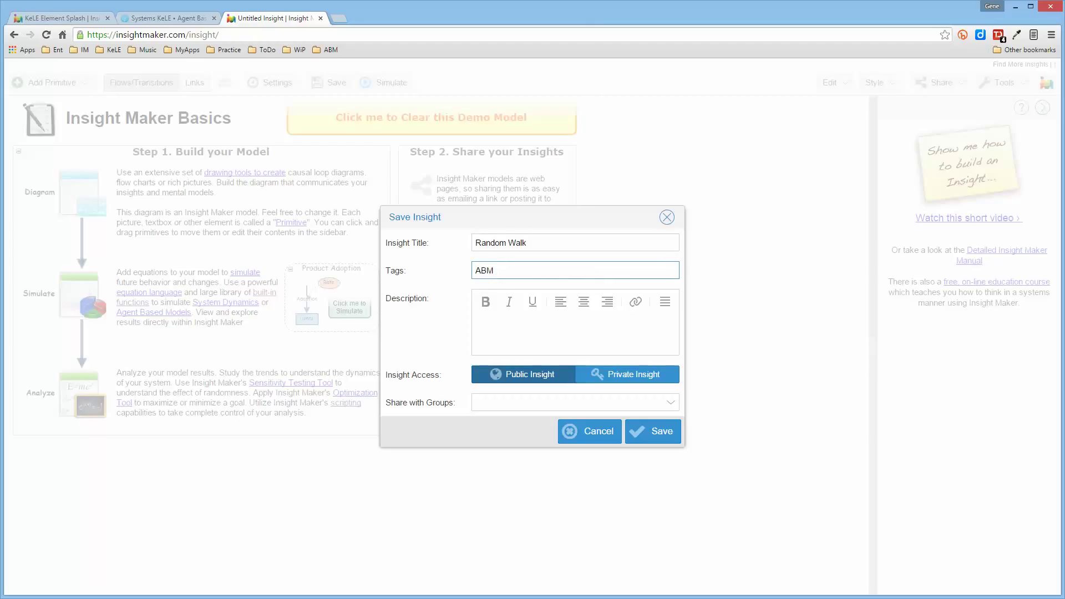
{"action": "type", "text": "J"}
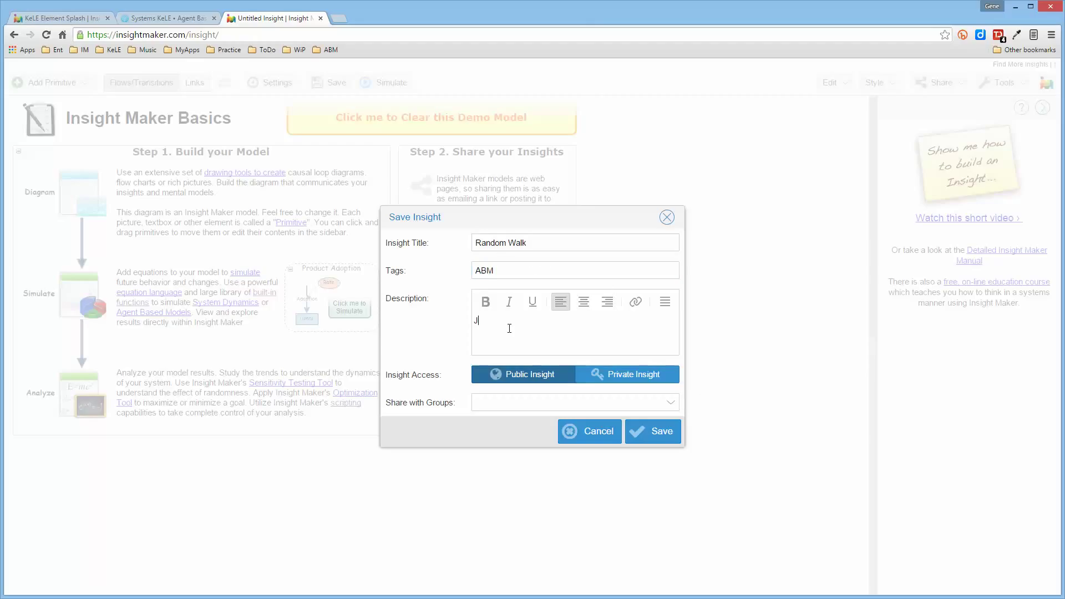
{"action": "type", "text": "ust a lea"}
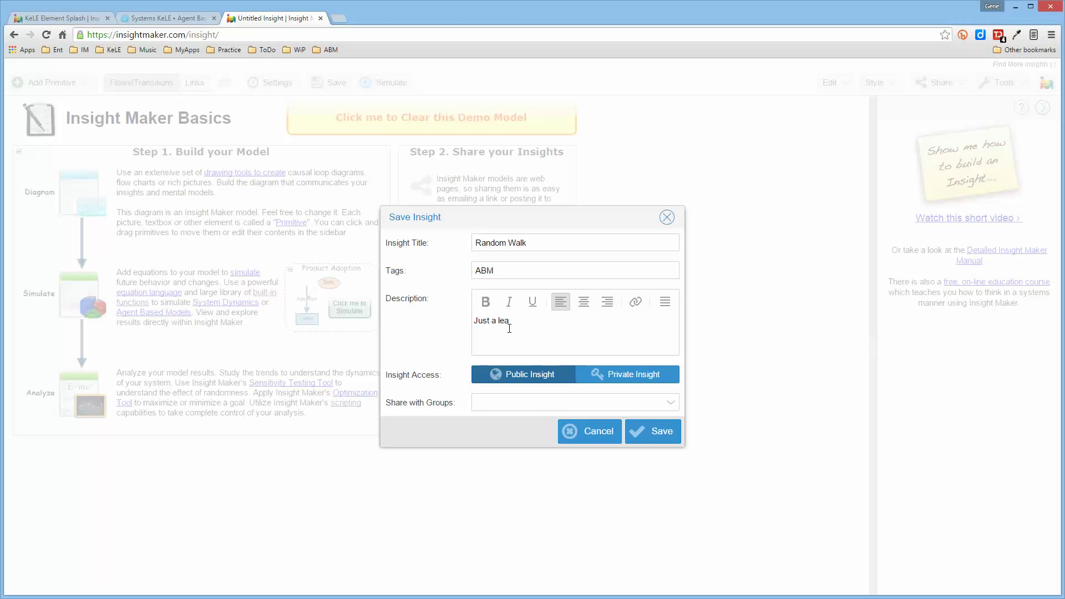
{"action": "type", "text": "rning exampl"}
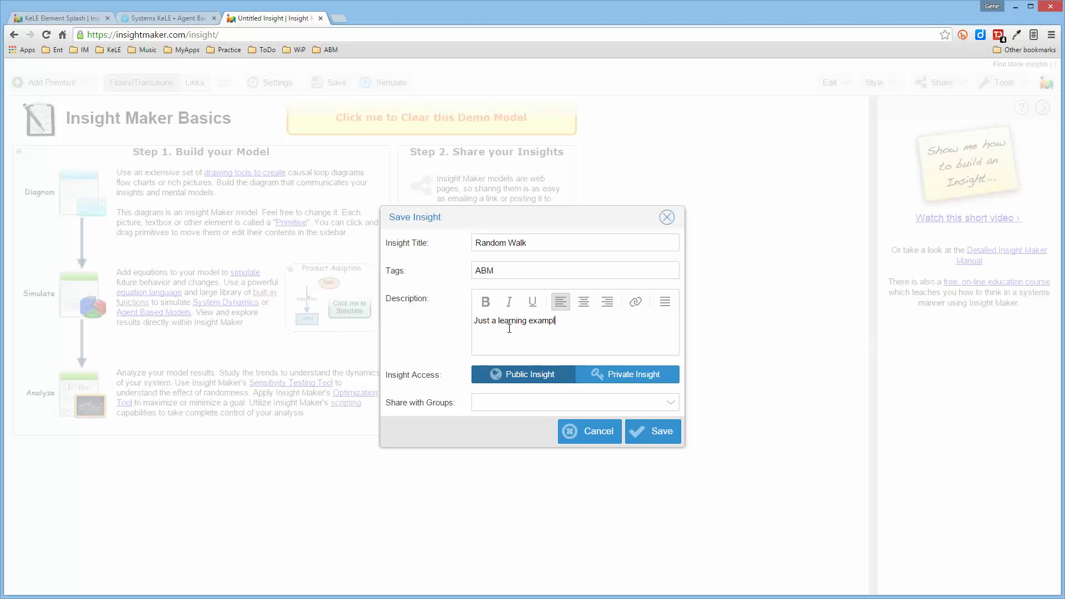
{"action": "left_click", "coordinate": [652, 430]}
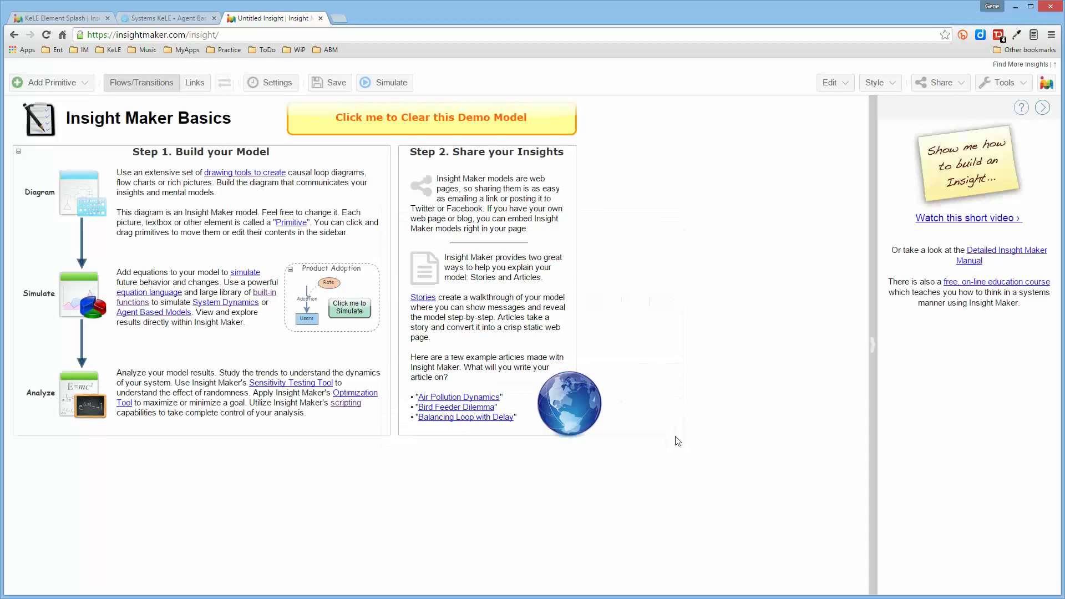
- Clear the demo model, then browse the creation menus without adding anything
{"action": "left_click", "coordinate": [432, 116]}
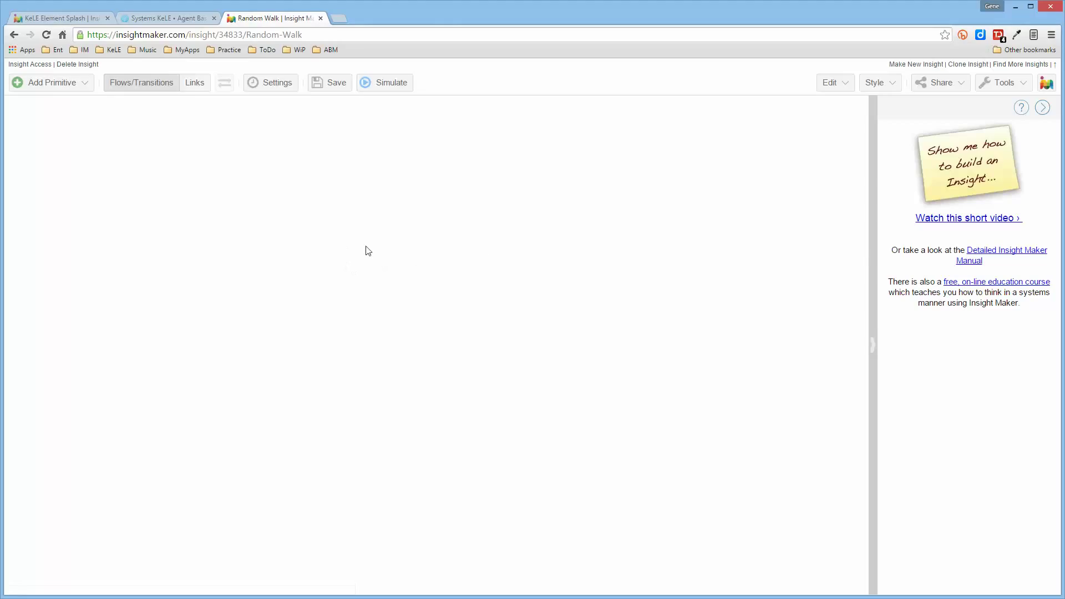
{"action": "right_click", "coordinate": [368, 250]}
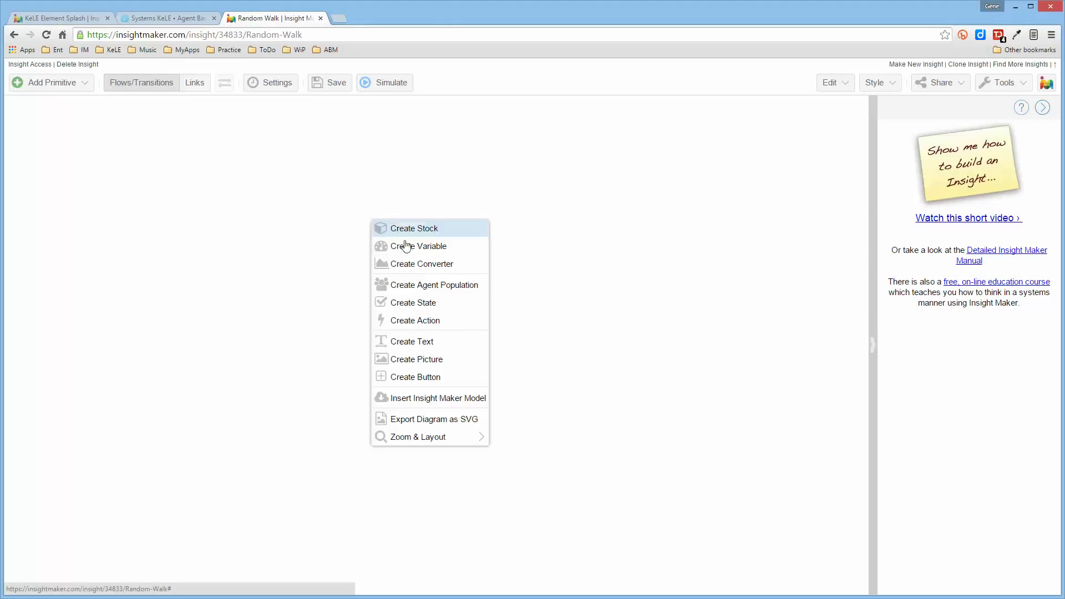
{"action": "mouse_move", "coordinate": [420, 329]}
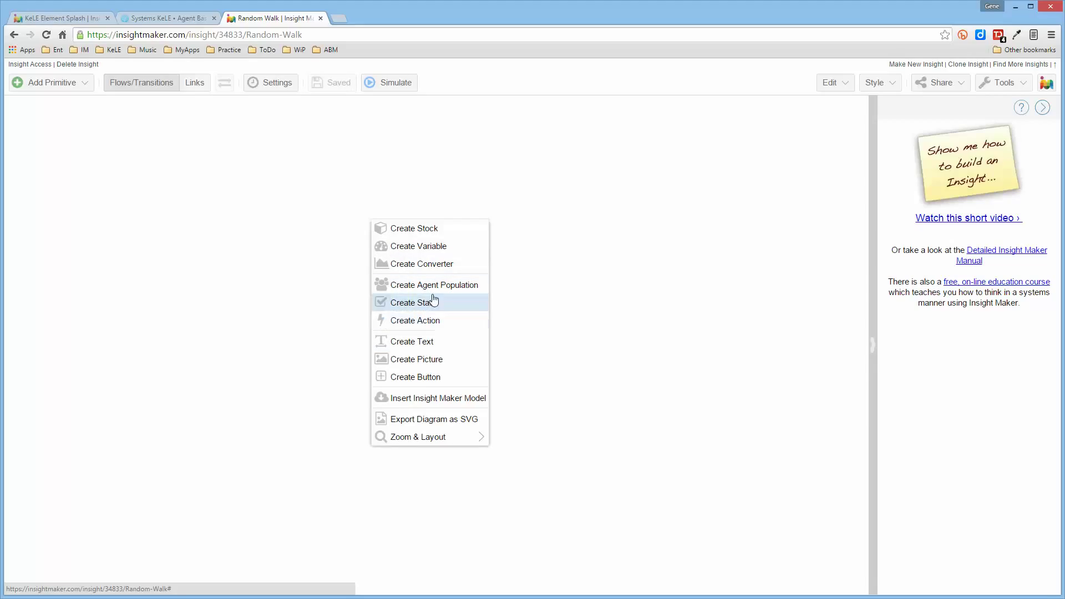
{"action": "mouse_move", "coordinate": [426, 316]}
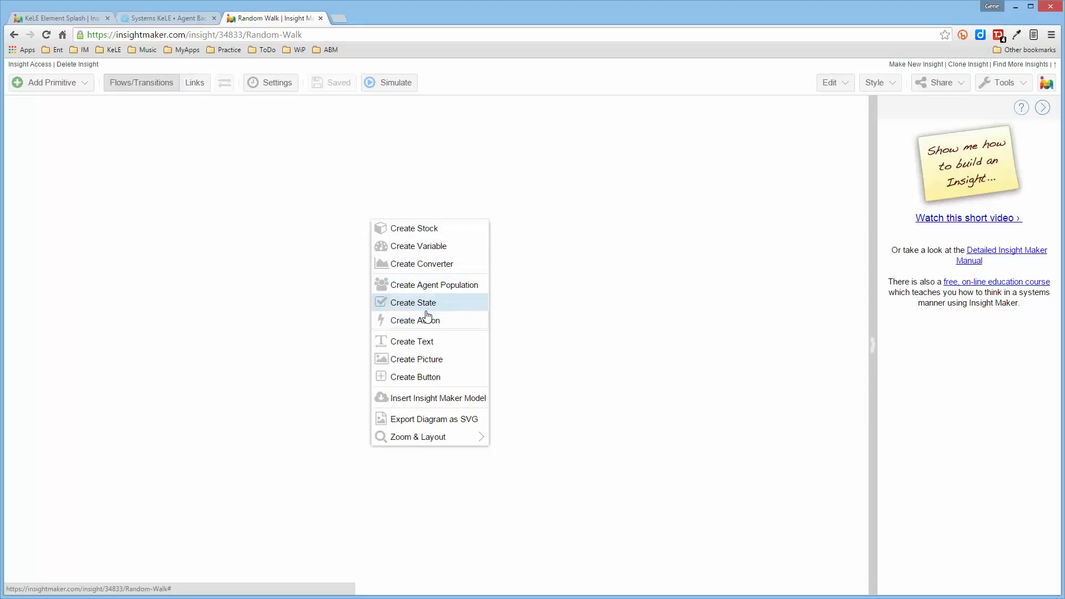
{"action": "mouse_move", "coordinate": [434, 285]}
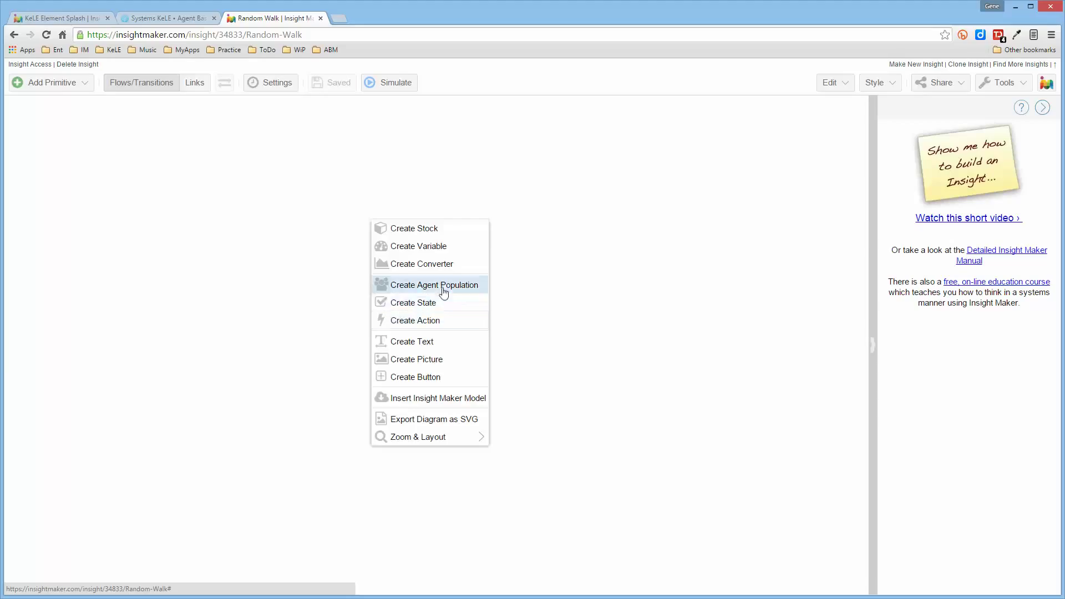
{"action": "left_click", "coordinate": [51, 82]}
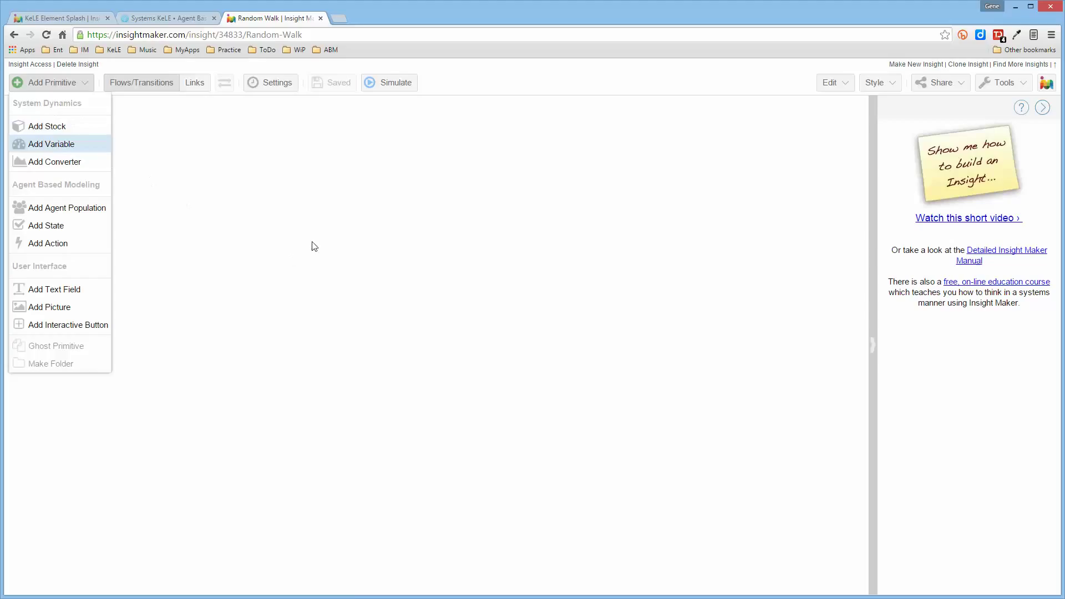
{"action": "mouse_move", "coordinate": [81, 114]}
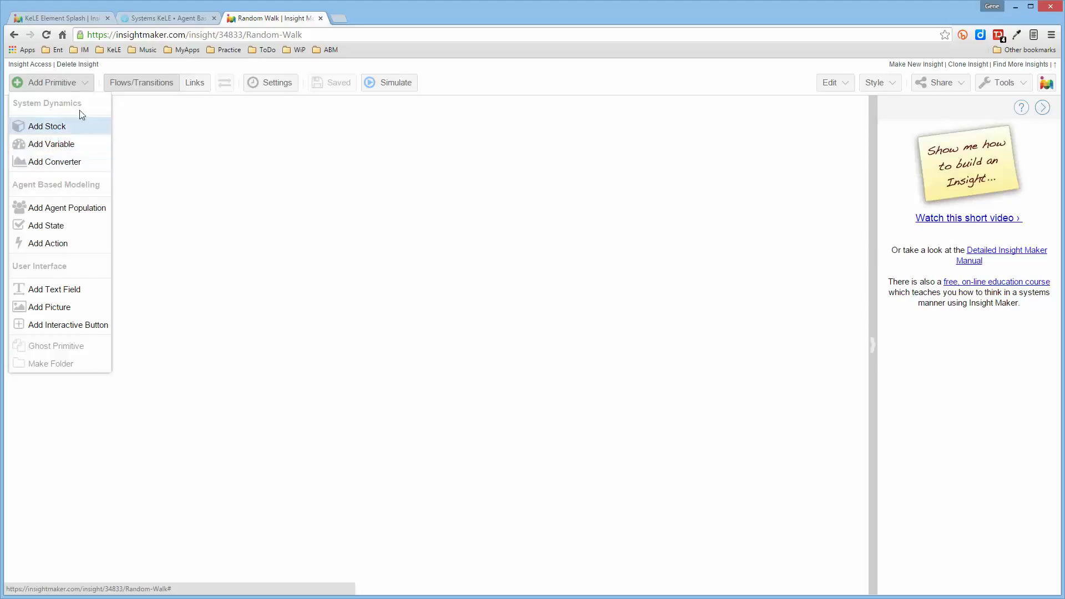
{"action": "left_click", "coordinate": [226, 183]}
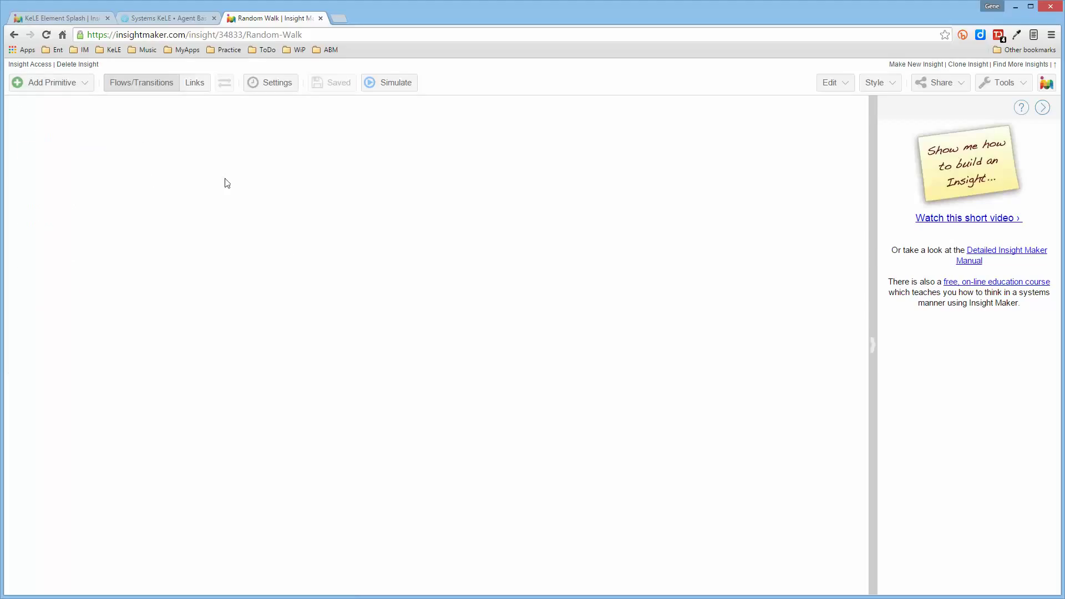
{"action": "mouse_move", "coordinate": [335, 261]}
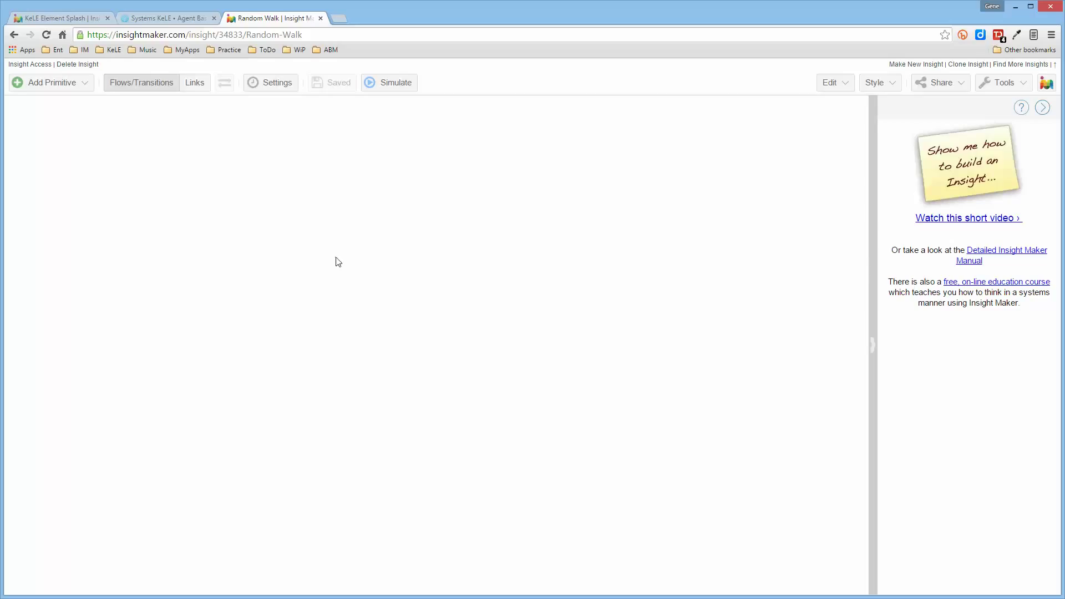
{"action": "mouse_move", "coordinate": [387, 278]}
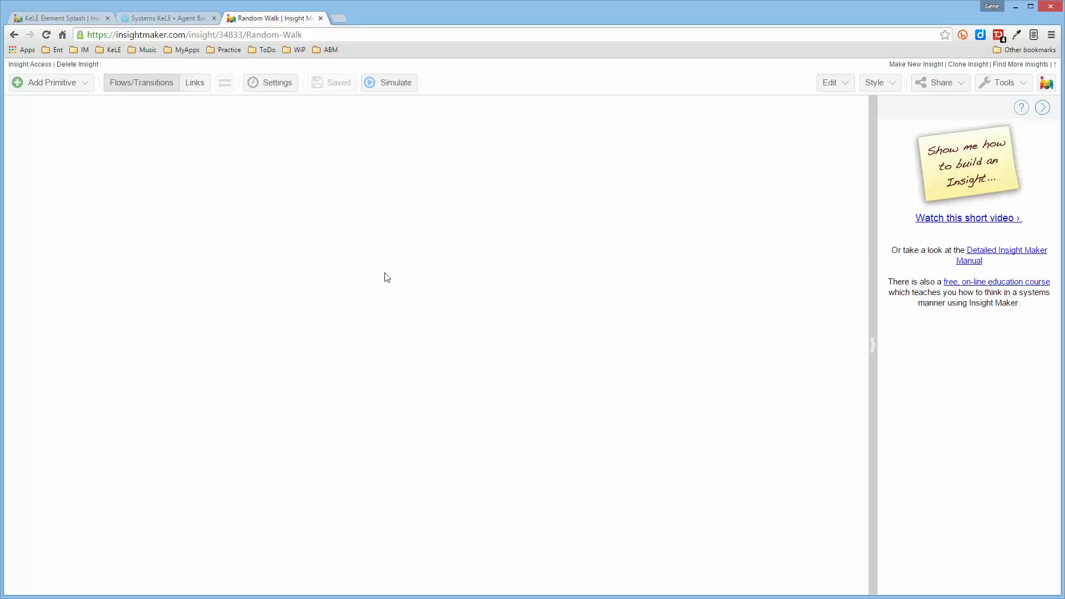
{"action": "mouse_move", "coordinate": [381, 281]}
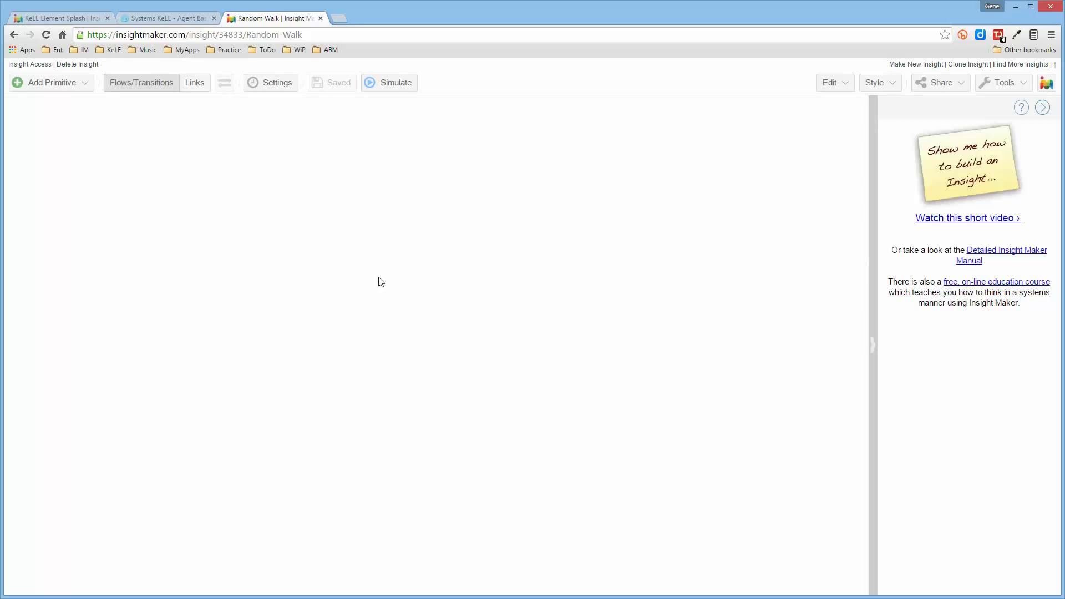
{"action": "mouse_move", "coordinate": [375, 247]}
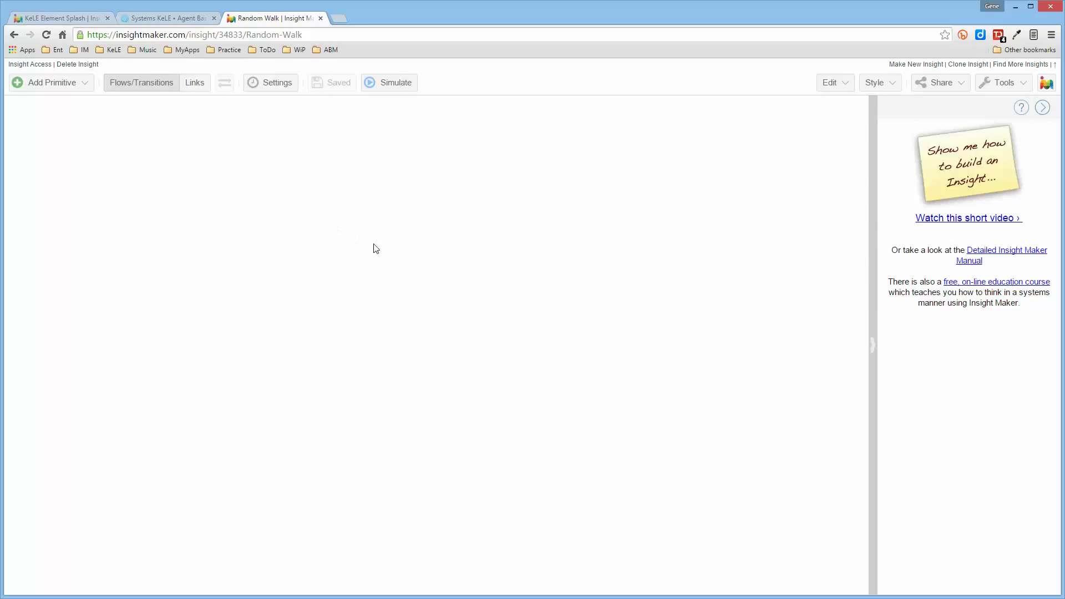
{"action": "mouse_move", "coordinate": [362, 248]}
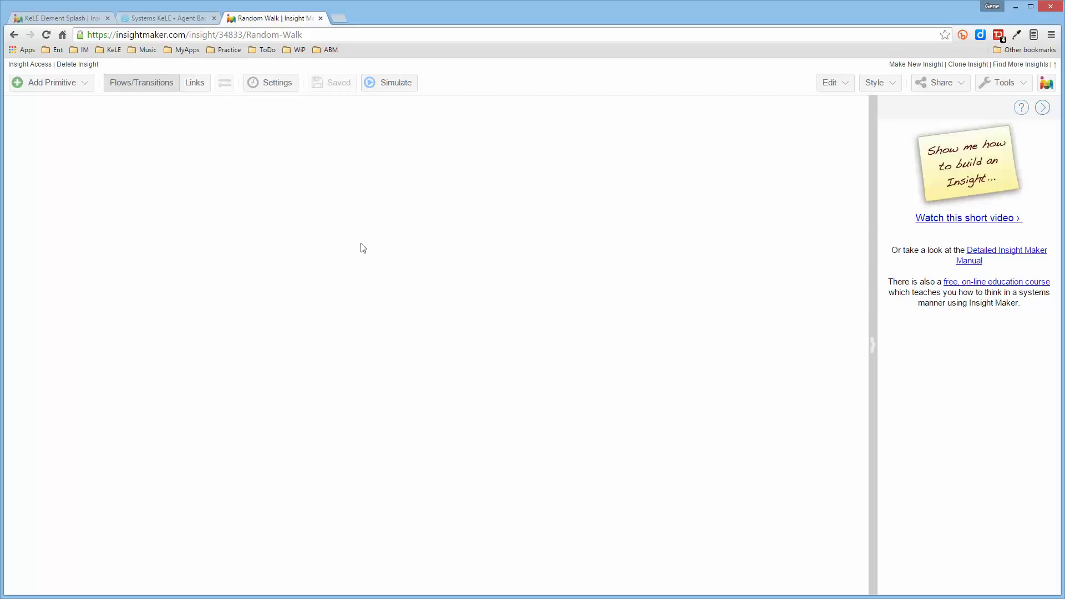
{"action": "mouse_move", "coordinate": [351, 244]}
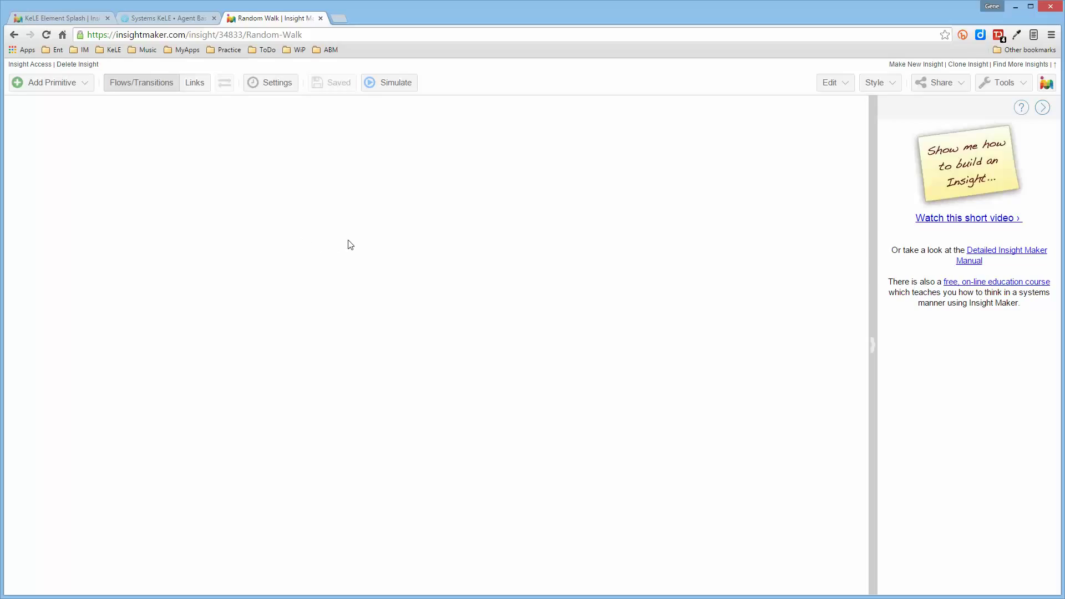
{"action": "mouse_move", "coordinate": [359, 236]}
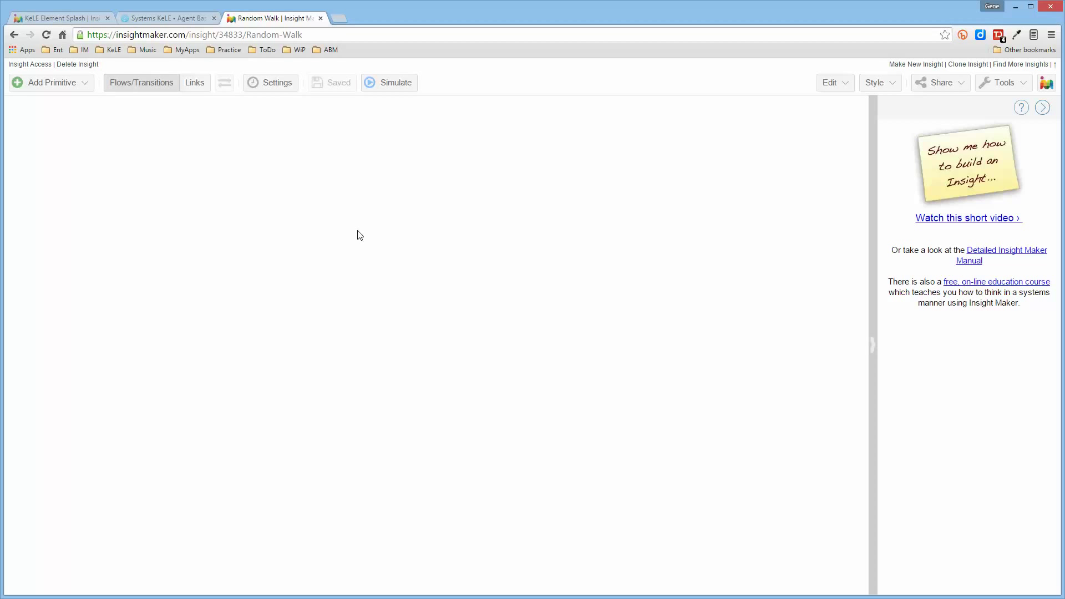
{"action": "mouse_move", "coordinate": [317, 205]}
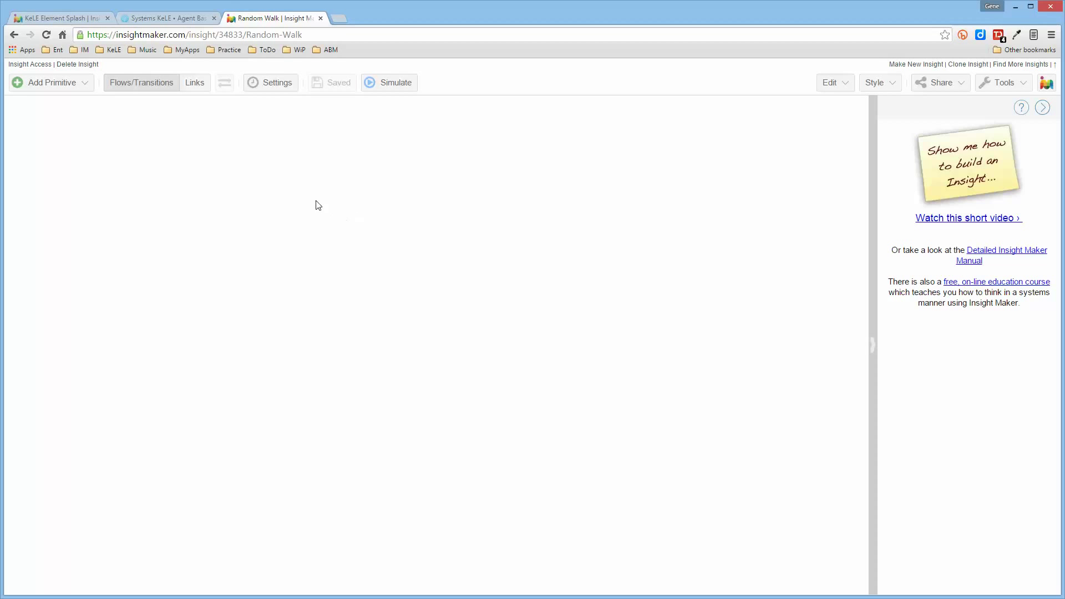
- Create a New Action on the canvas and inspect its default probability-0.5 trigger settings
{"action": "right_click", "coordinate": [316, 204]}
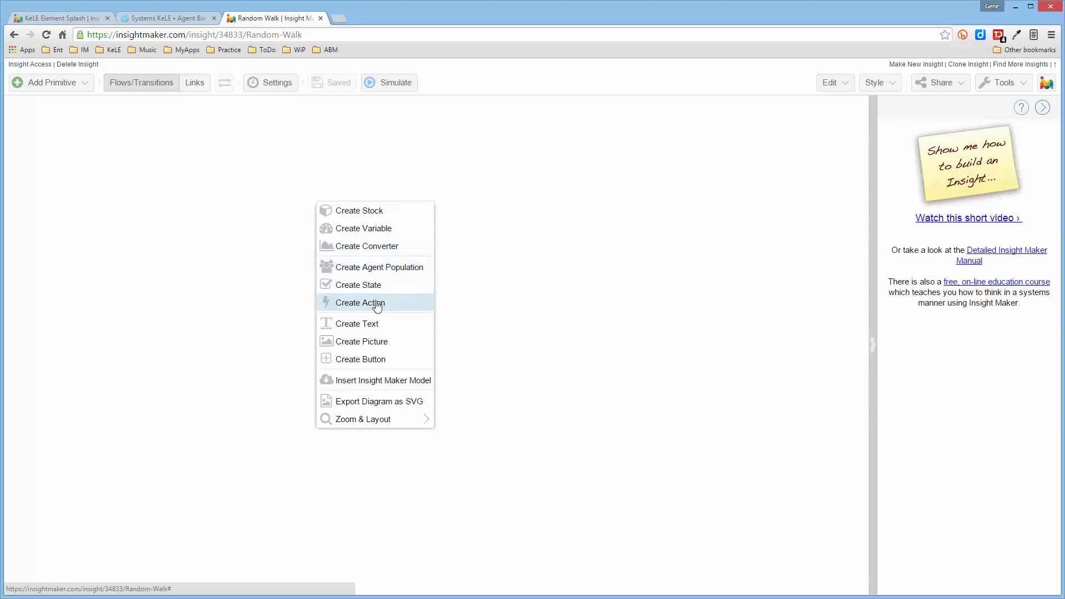
{"action": "left_click", "coordinate": [359, 302]}
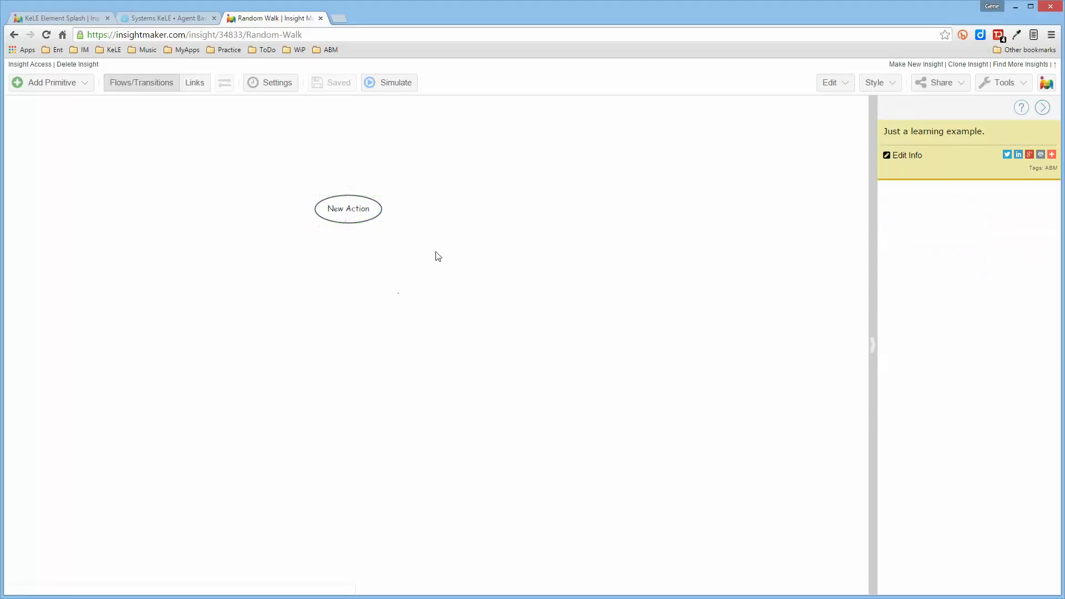
{"action": "mouse_move", "coordinate": [707, 352]}
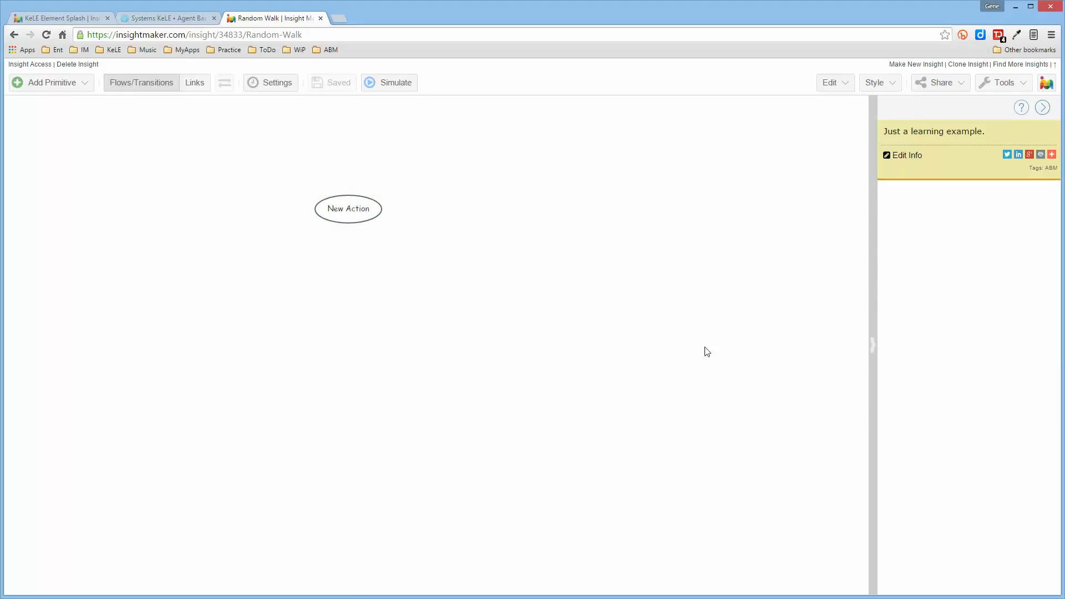
{"action": "right_click", "coordinate": [707, 351]}
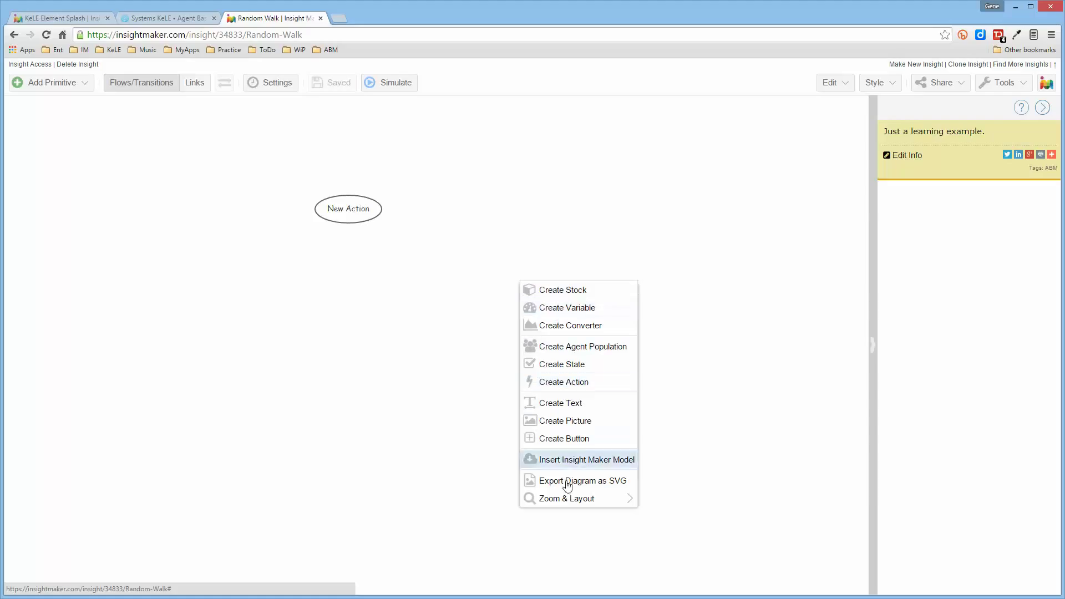
{"action": "mouse_move", "coordinate": [563, 307]}
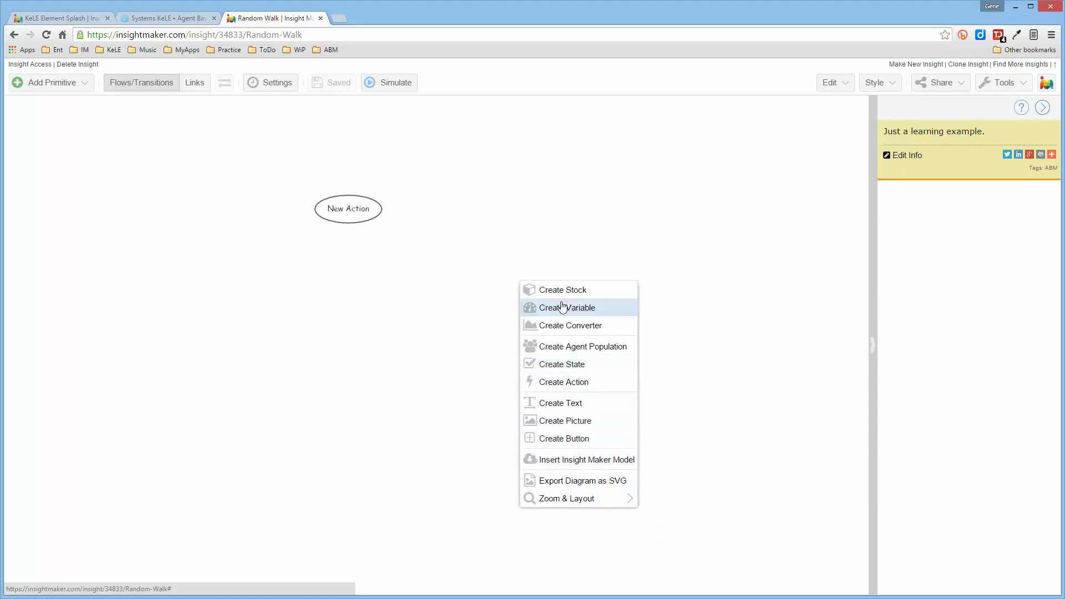
{"action": "left_click", "coordinate": [266, 164]}
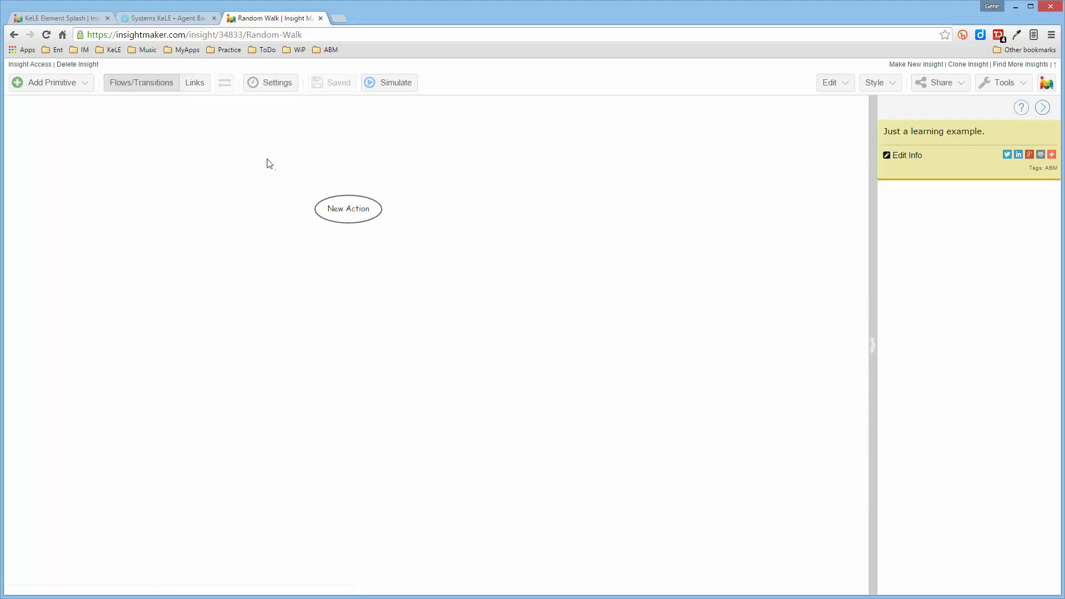
{"action": "left_click", "coordinate": [348, 208]}
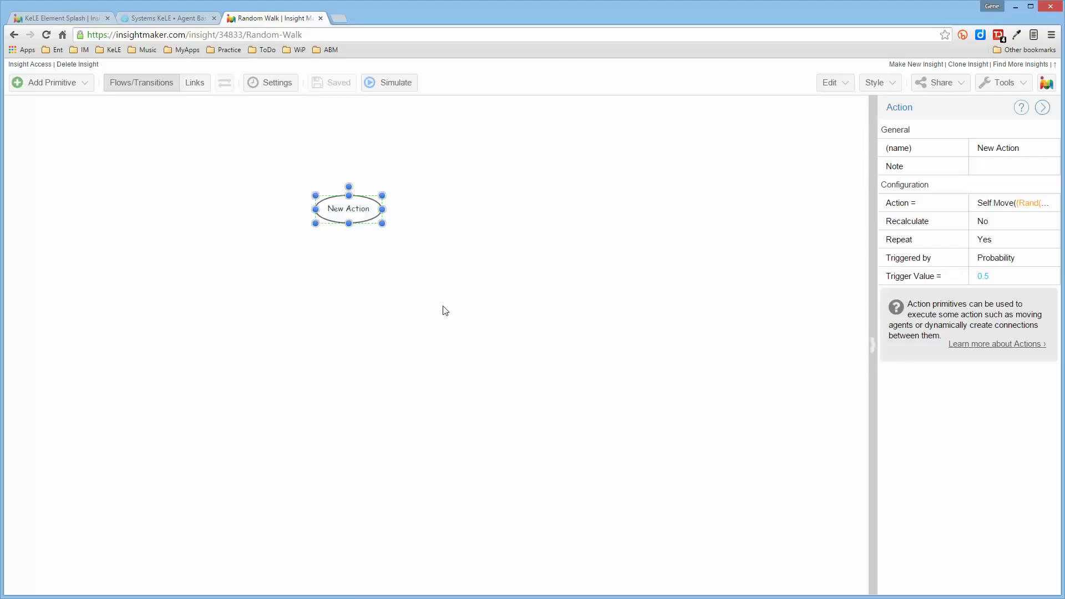
- Wrap the action in a folder named Person with Agent behavior and enlarge it
{"action": "right_click", "coordinate": [349, 209]}
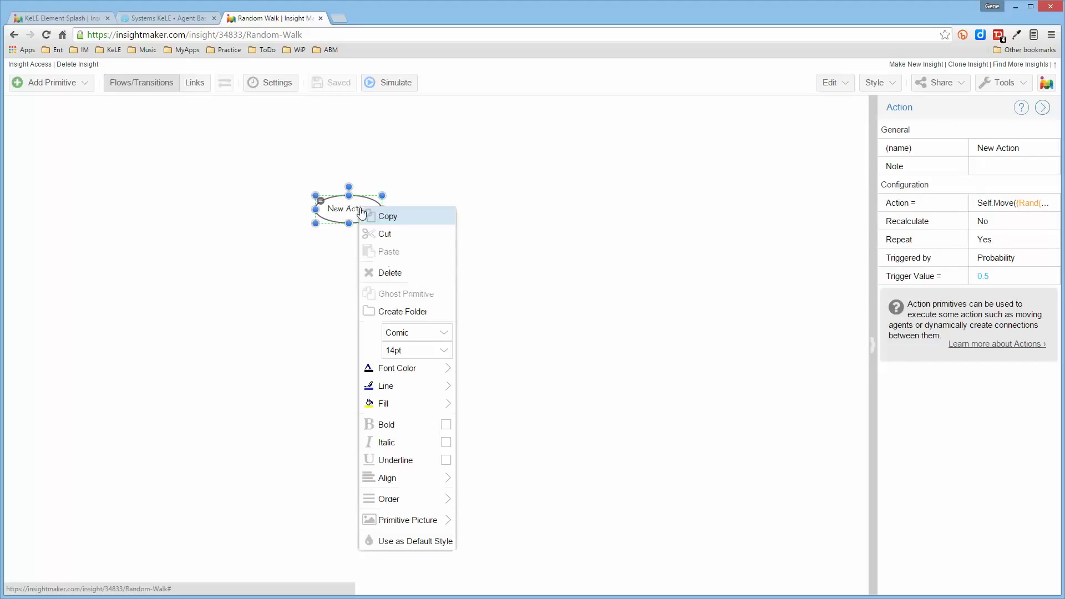
{"action": "left_click", "coordinate": [402, 311]}
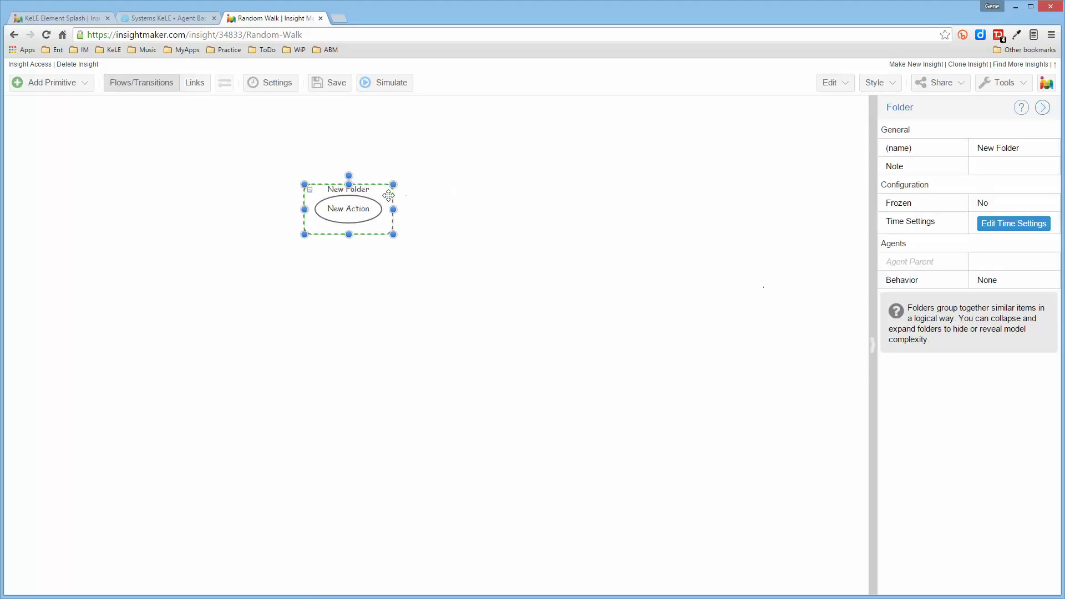
{"action": "left_click", "coordinate": [1012, 280]}
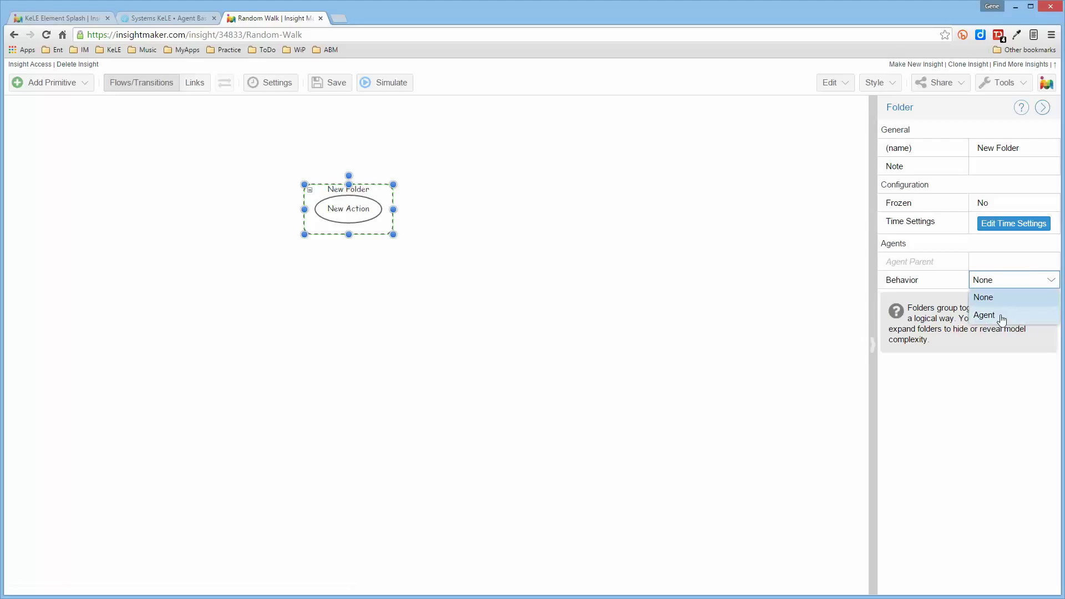
{"action": "left_click", "coordinate": [985, 314]}
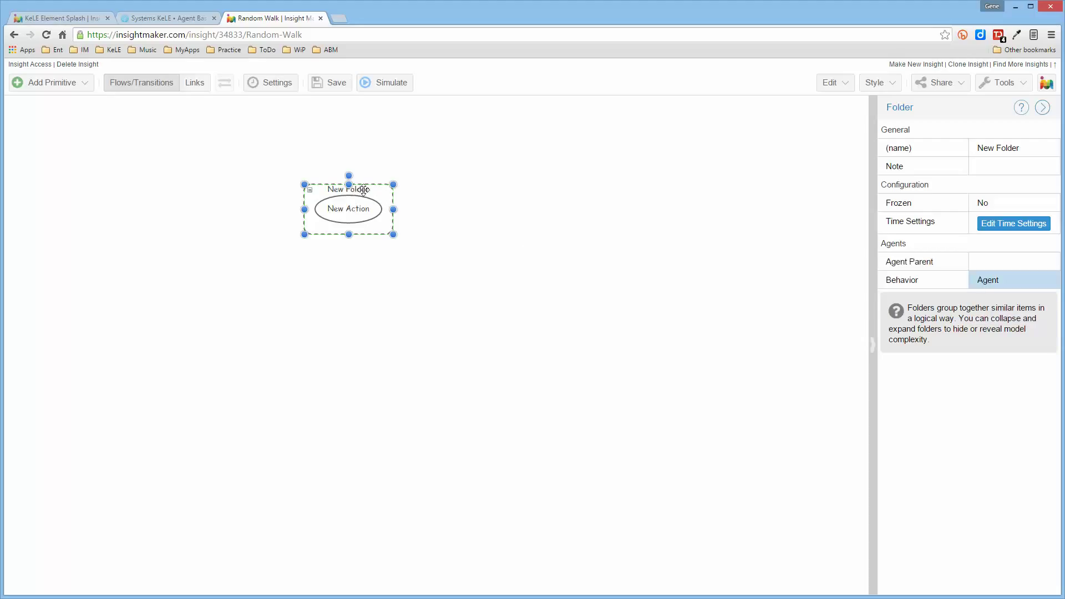
{"action": "double_click", "coordinate": [347, 189]}
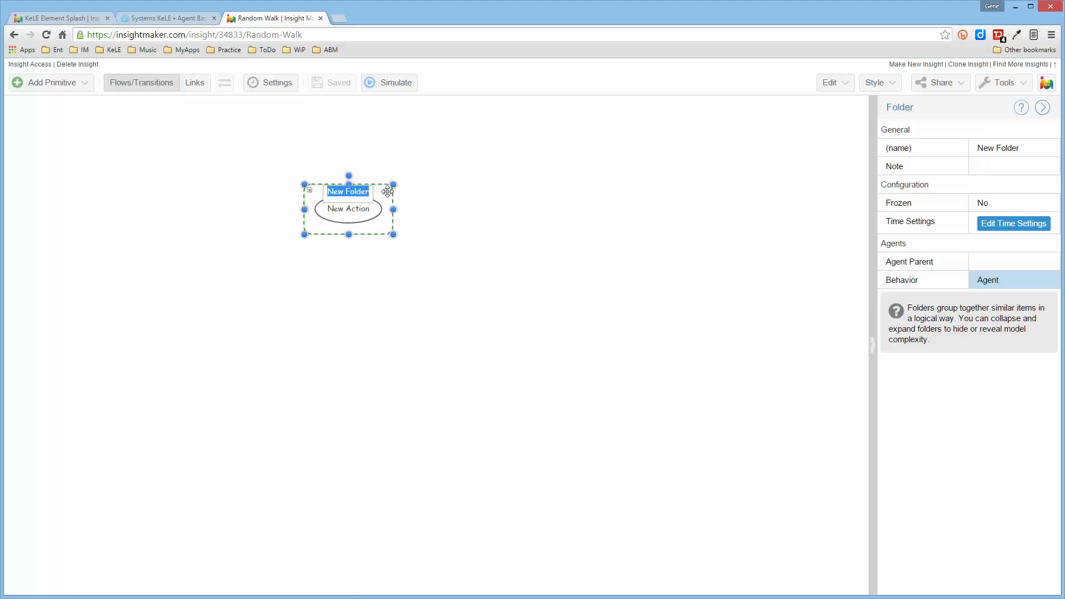
{"action": "type", "text": "Person"}
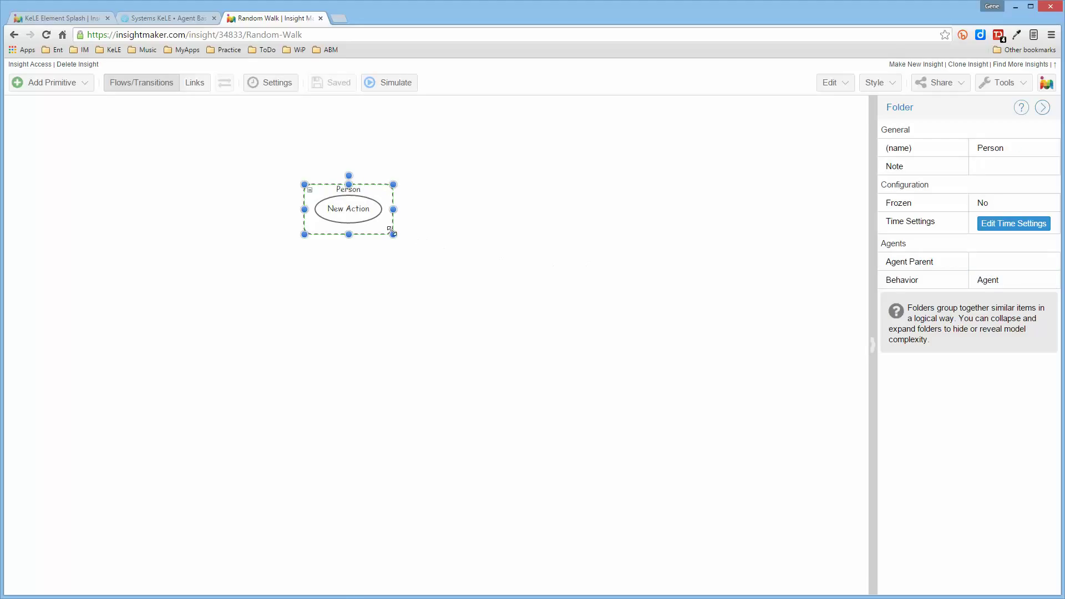
{"action": "left_click", "coordinate": [348, 208]}
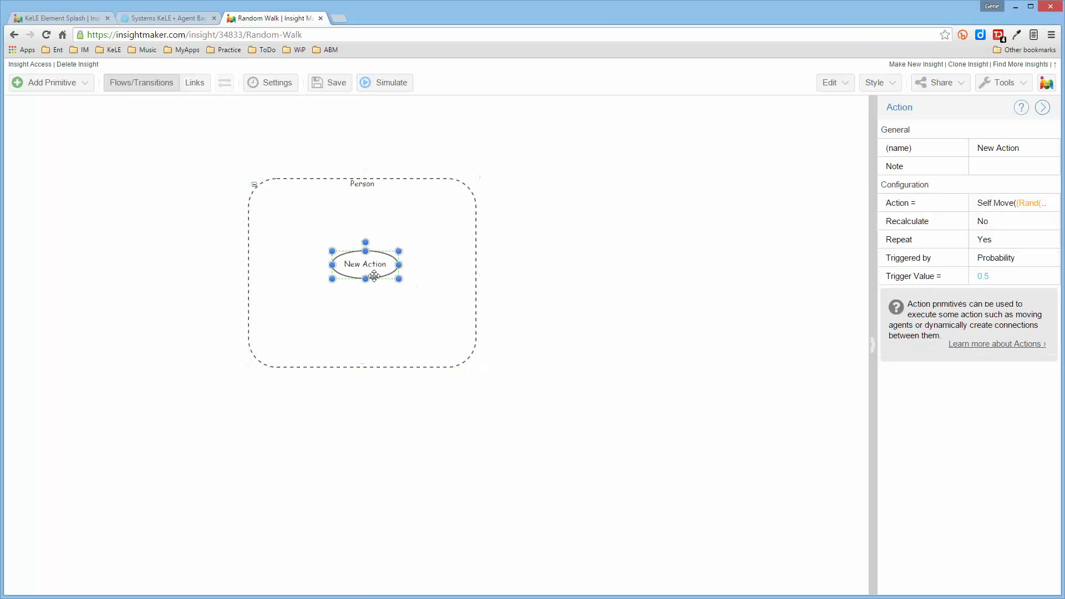
- Move the Person folder lower on the canvas and deselect it
{"action": "left_click", "coordinate": [329, 82]}
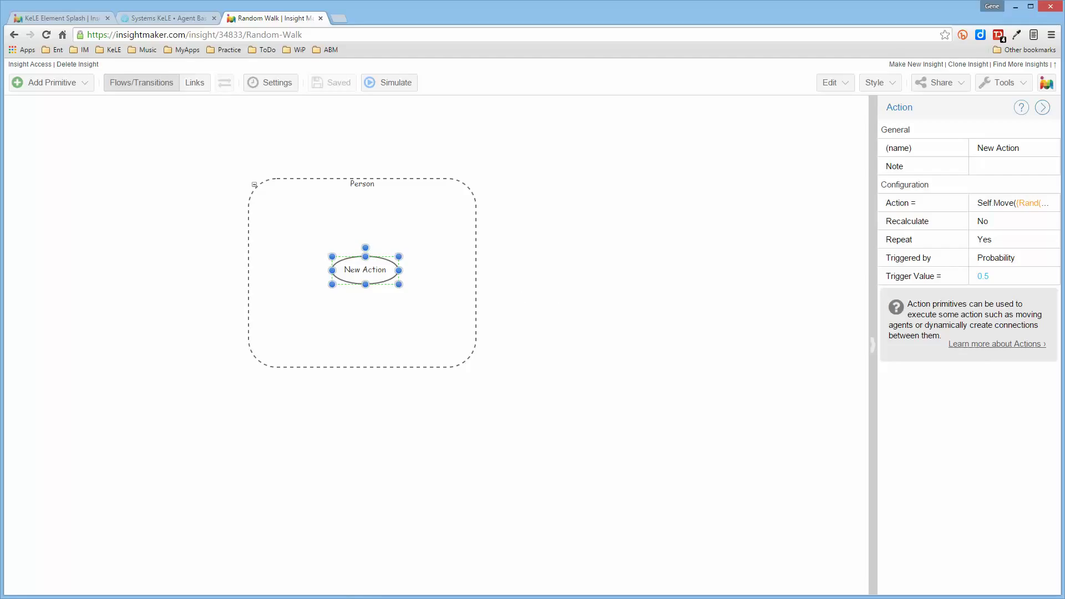
{"action": "mouse_move", "coordinate": [292, 303]}
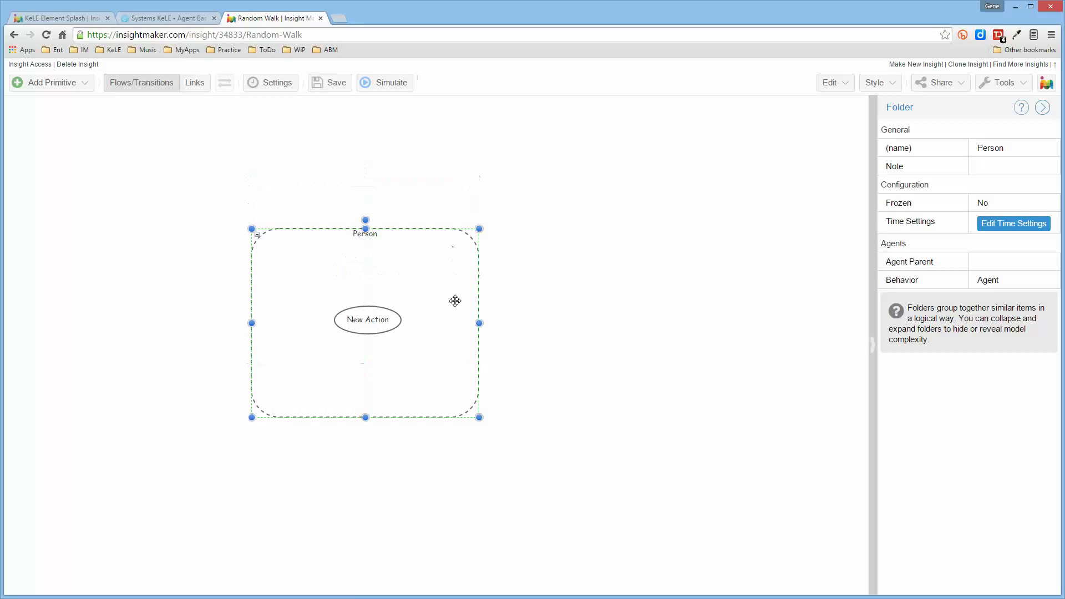
{"action": "left_click", "coordinate": [328, 82]}
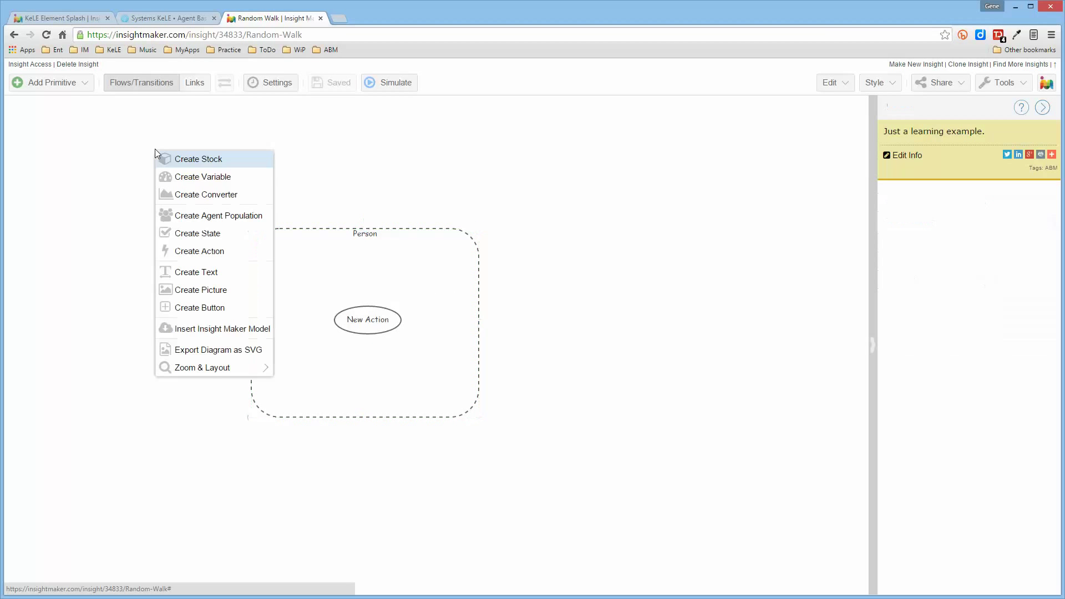
{"action": "mouse_move", "coordinate": [218, 215]}
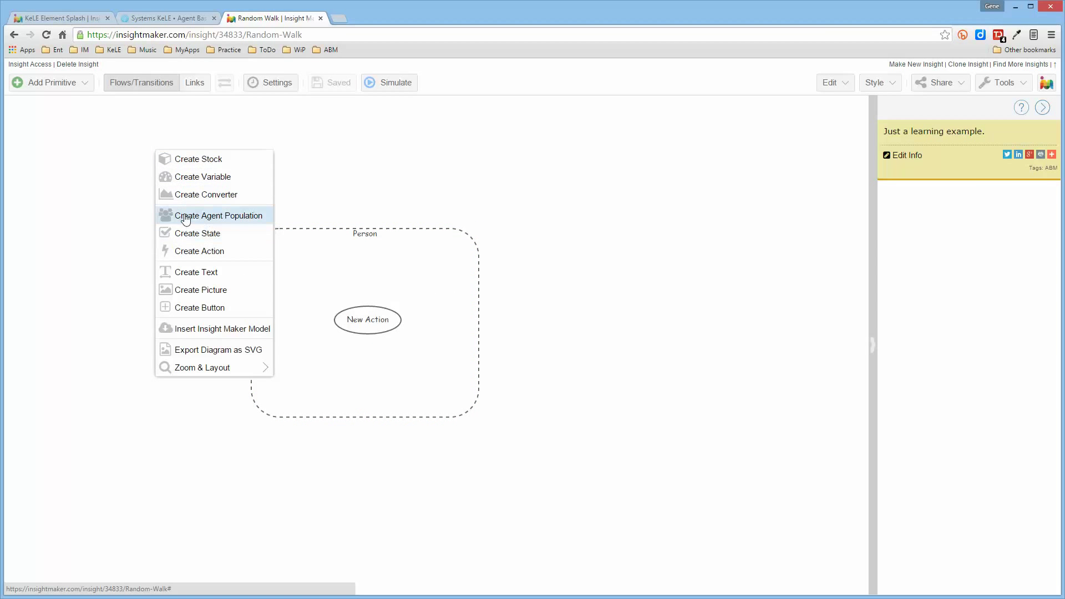
- Create an agent population based on Person with population size 1
{"action": "left_click", "coordinate": [219, 215]}
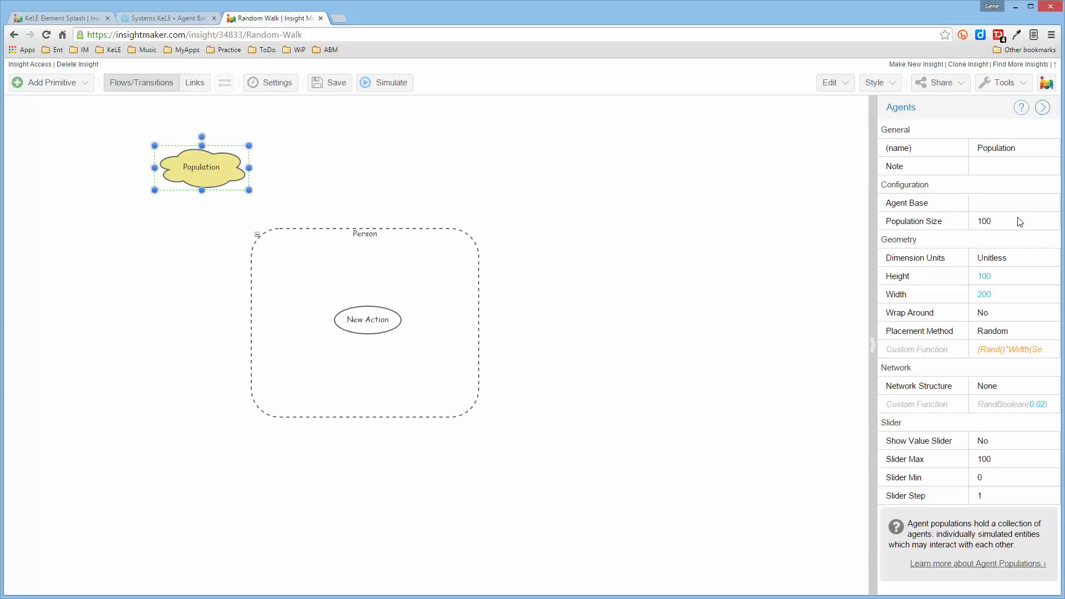
{"action": "left_click", "coordinate": [1012, 220]}
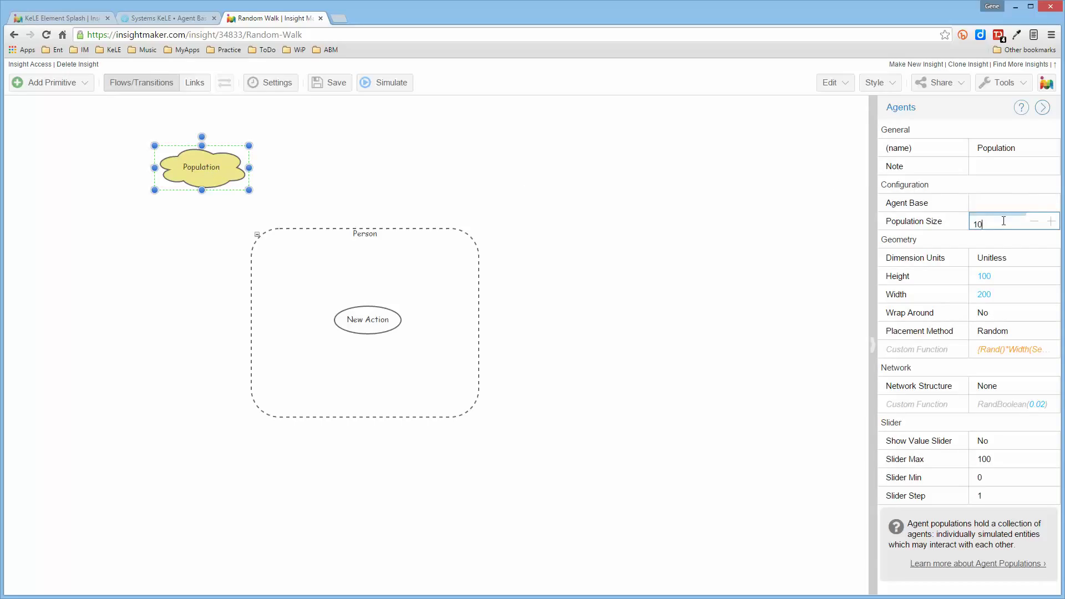
{"action": "key", "text": "Backspace"}
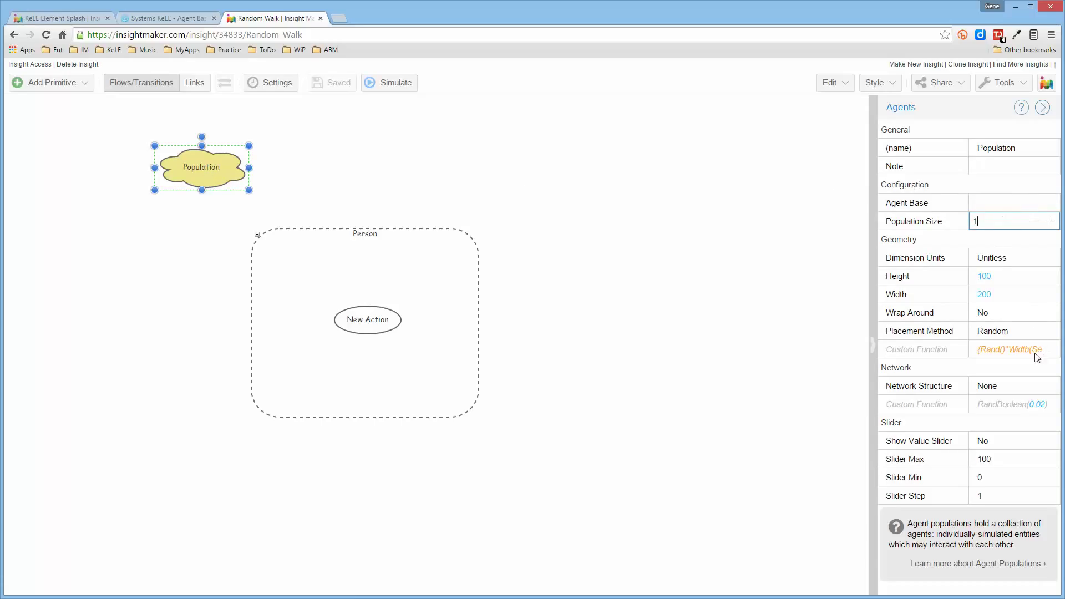
{"action": "left_click", "coordinate": [1012, 202]}
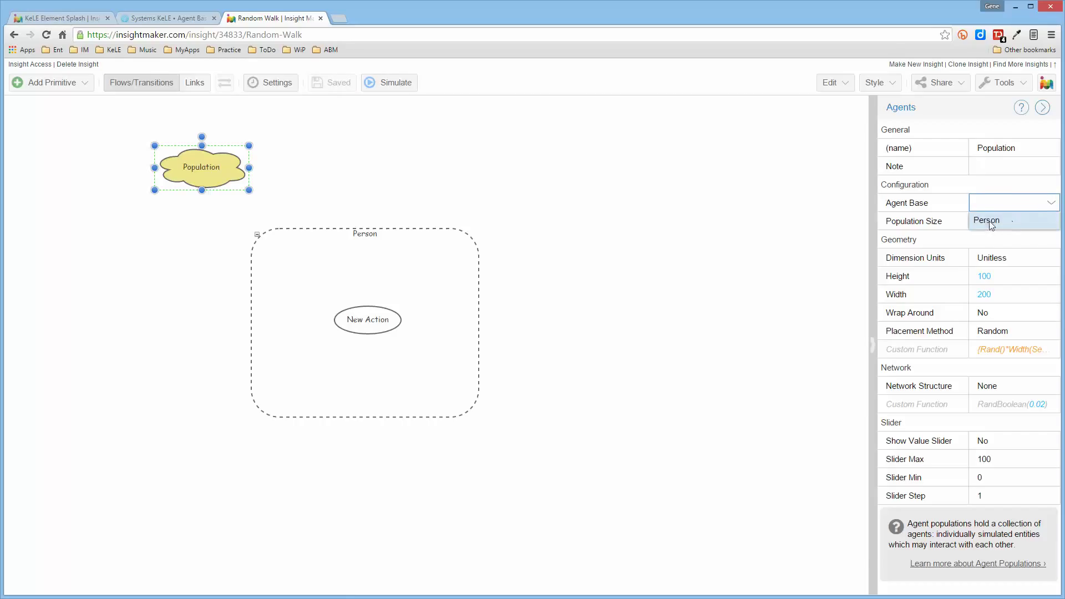
{"action": "left_click", "coordinate": [987, 220]}
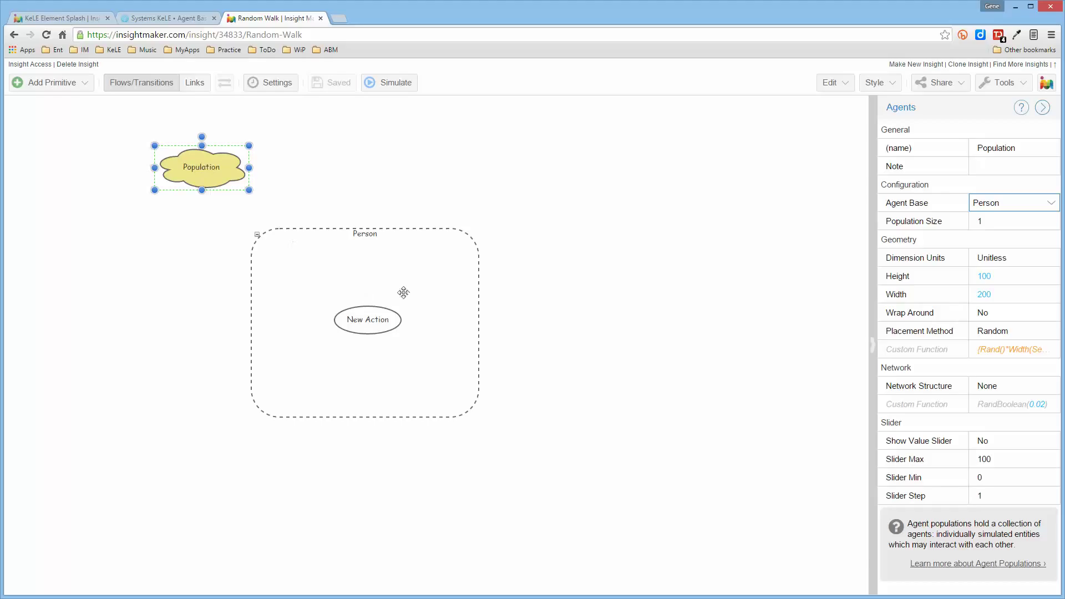
{"action": "mouse_move", "coordinate": [572, 333]}
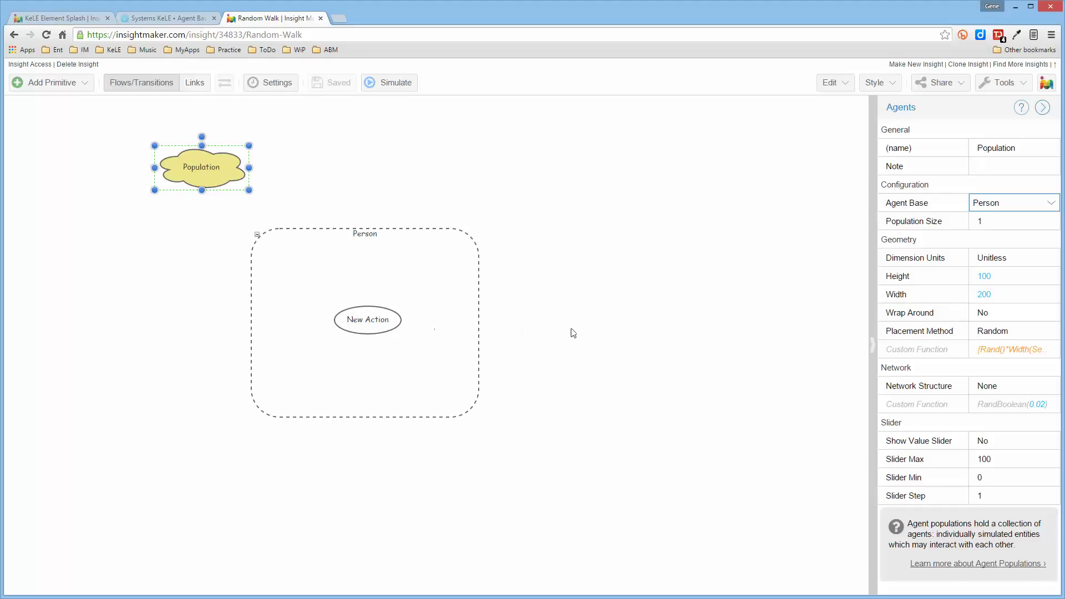
{"action": "left_click", "coordinate": [573, 333]}
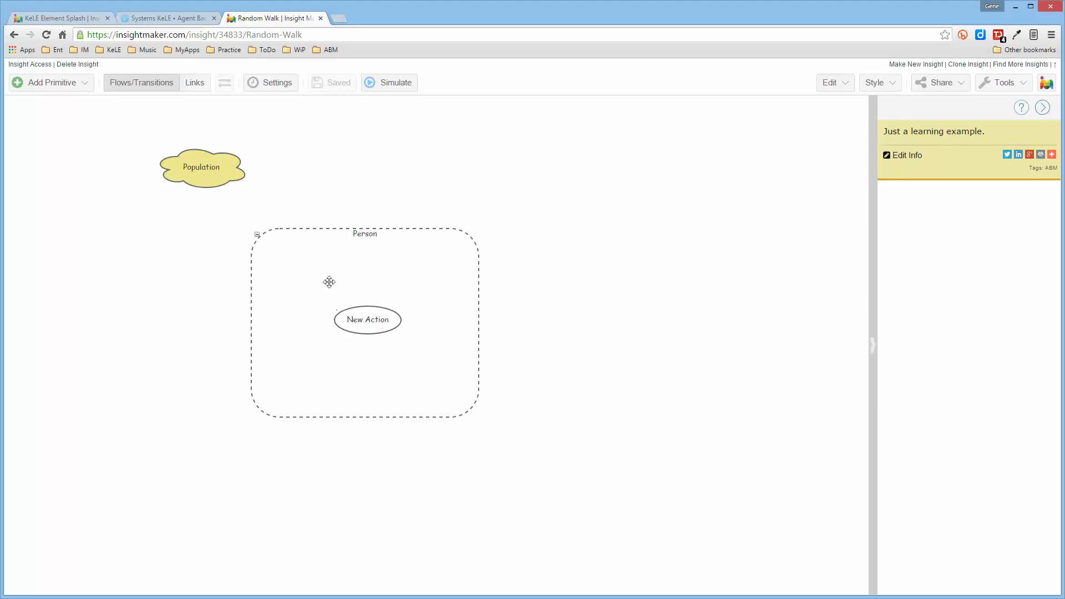
{"action": "mouse_move", "coordinate": [392, 301]}
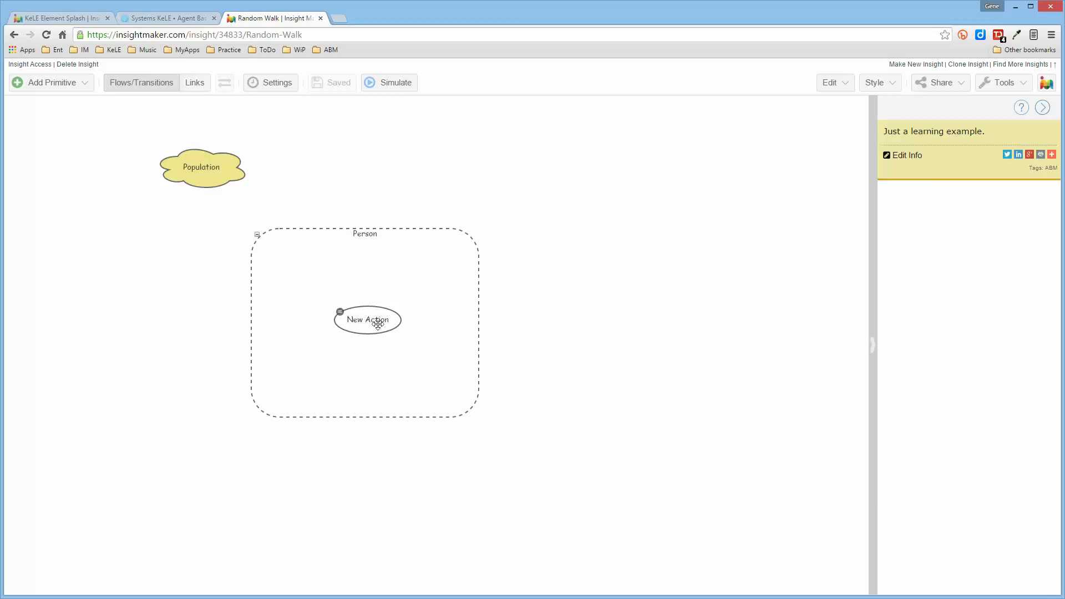
{"action": "left_click", "coordinate": [201, 167]}
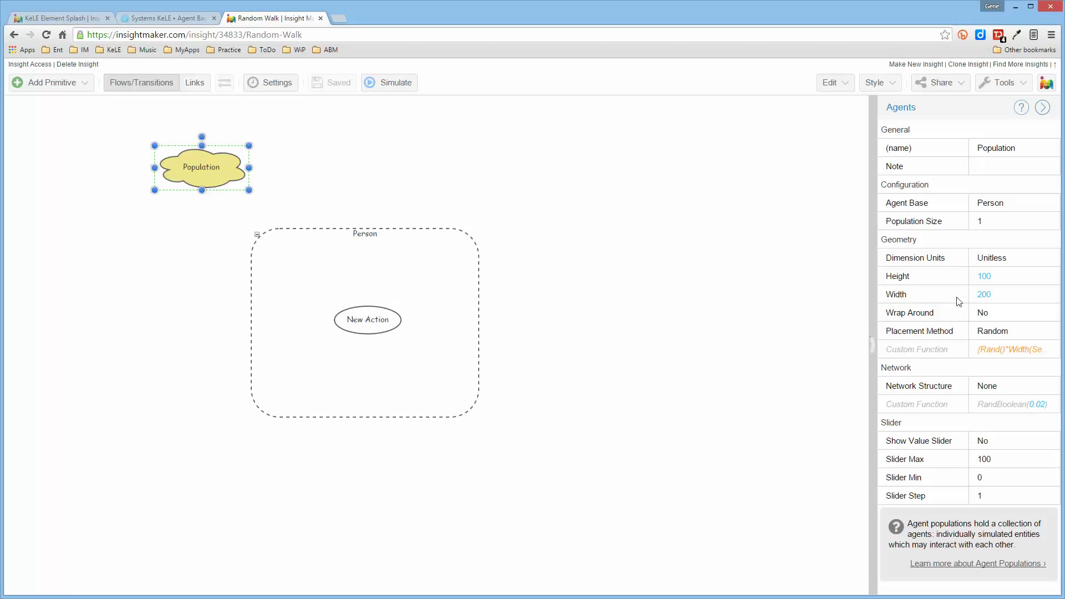
{"action": "mouse_move", "coordinate": [933, 334]}
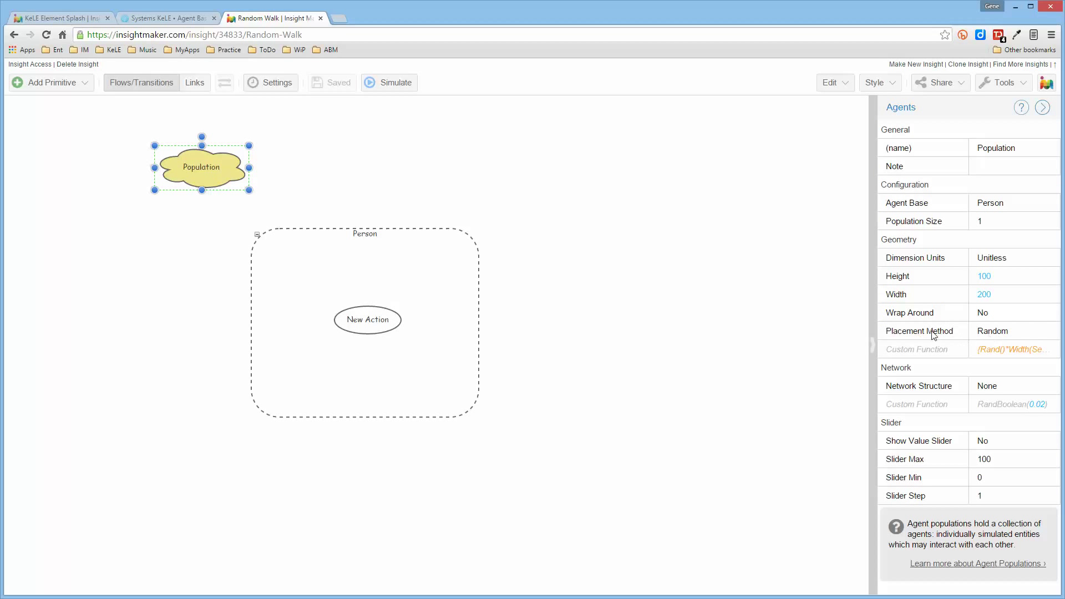
{"action": "mouse_move", "coordinate": [1012, 337]}
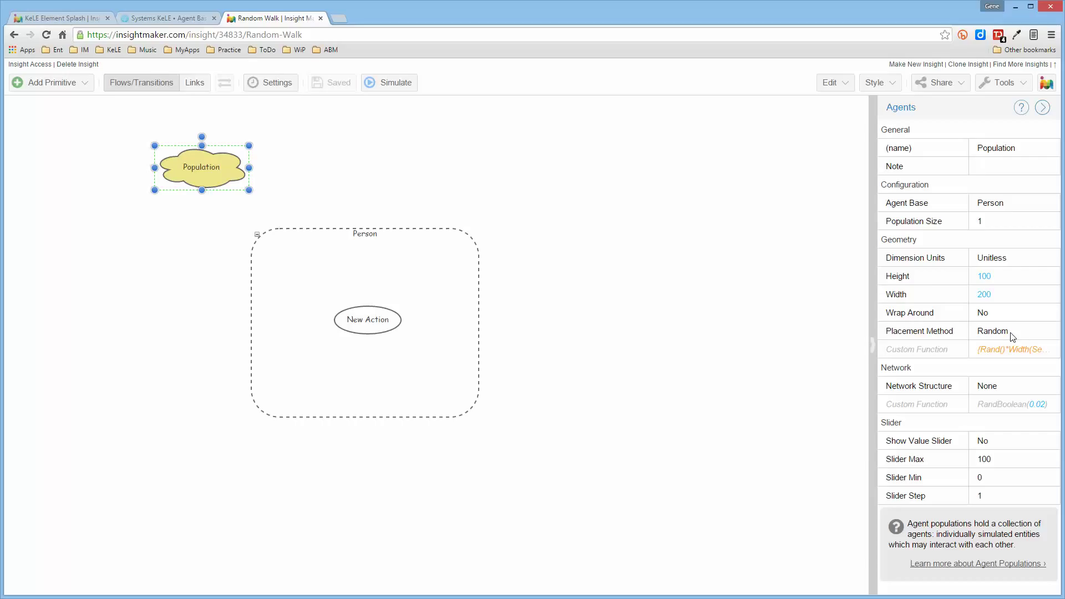
{"action": "mouse_move", "coordinate": [1006, 323]}
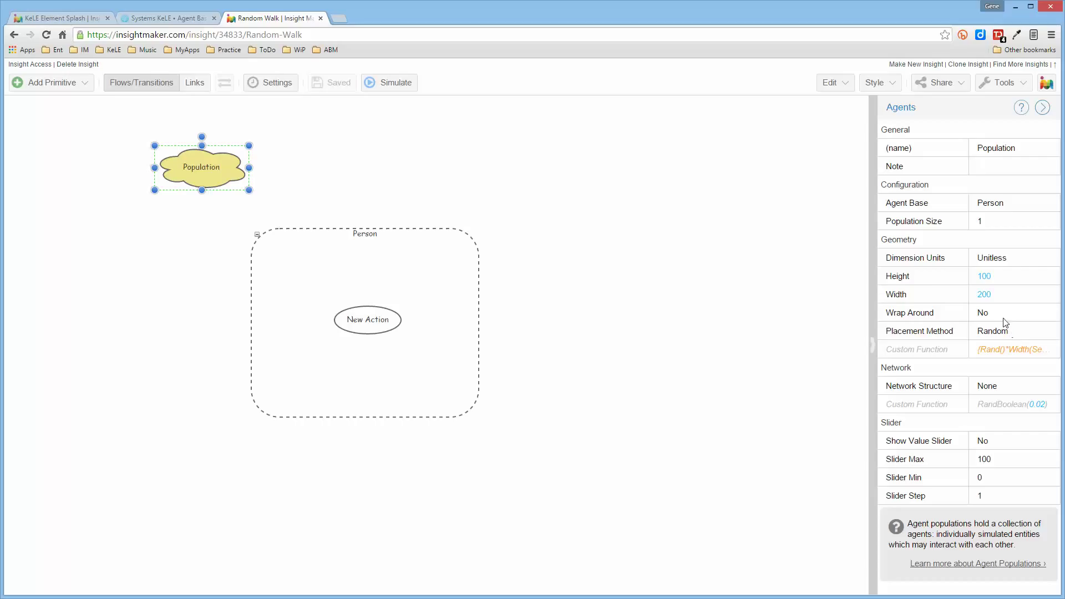
{"action": "mouse_move", "coordinate": [992, 283]}
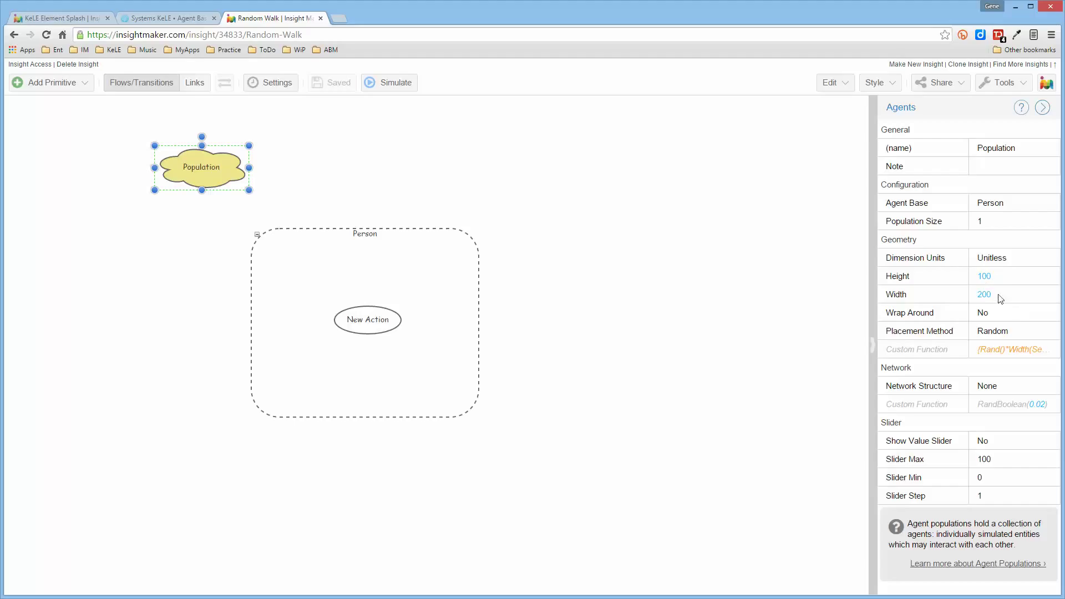
{"action": "mouse_move", "coordinate": [419, 335]}
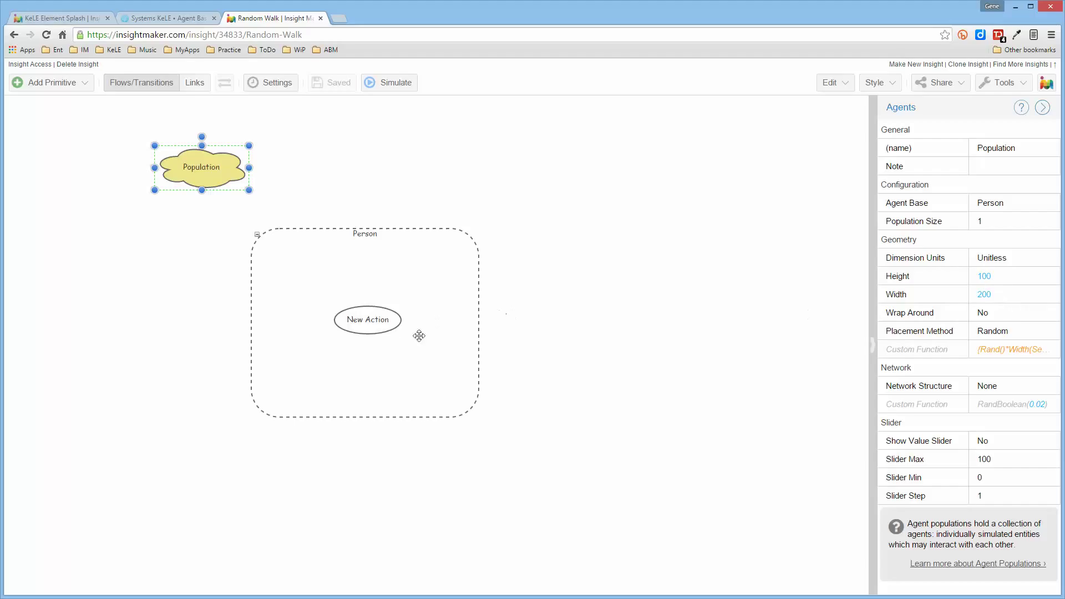
- Edit the action code to Self.Move({Rand(-5,5), Rand(-5,5)}) and apply it
{"action": "double_click", "coordinate": [368, 319]}
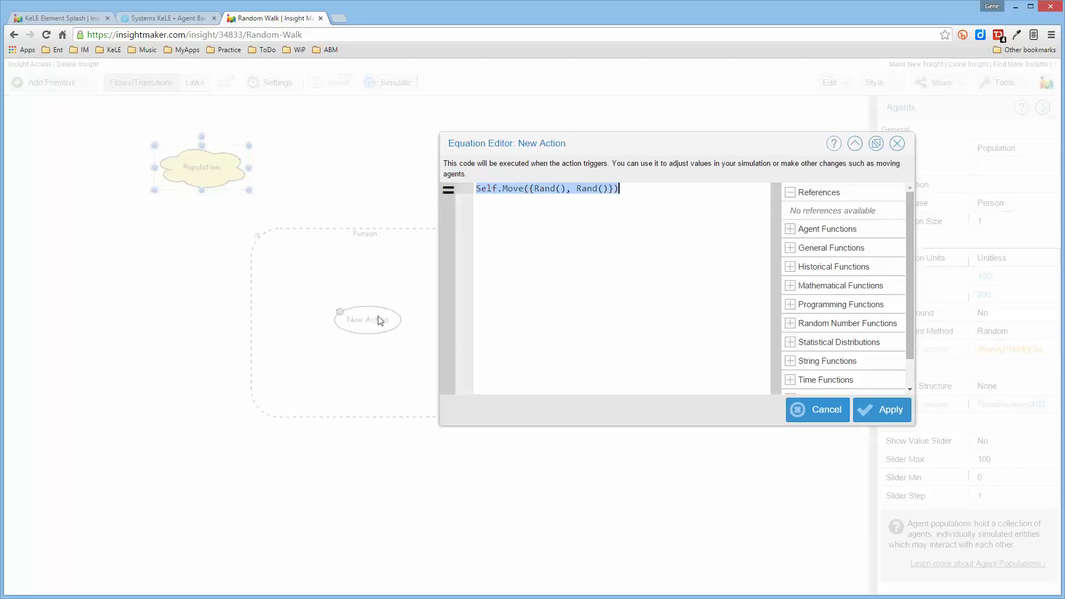
{"action": "triple_click", "coordinate": [547, 188]}
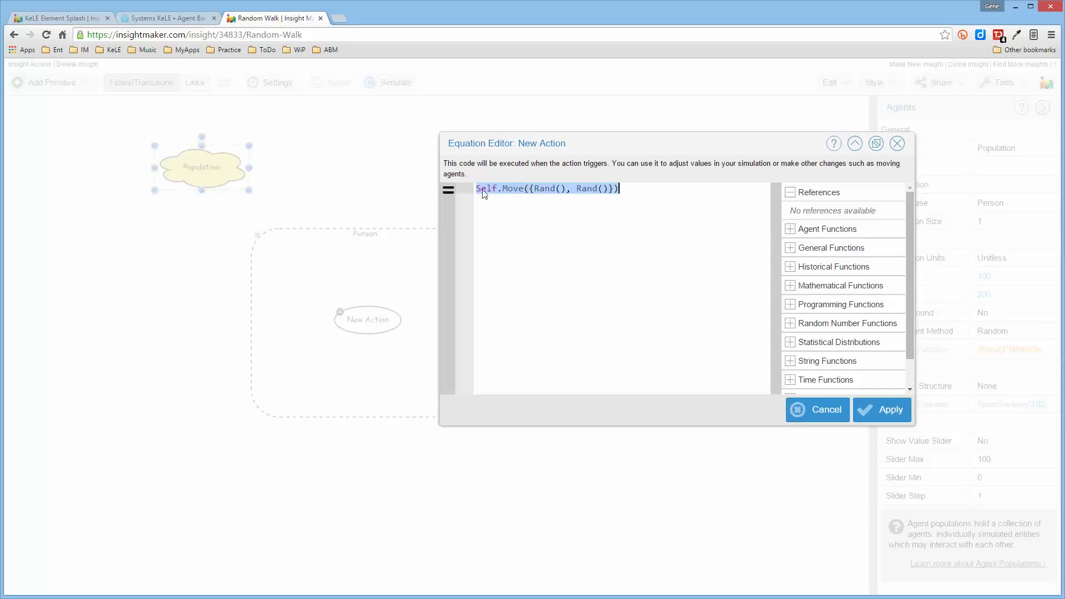
{"action": "mouse_move", "coordinate": [489, 195]}
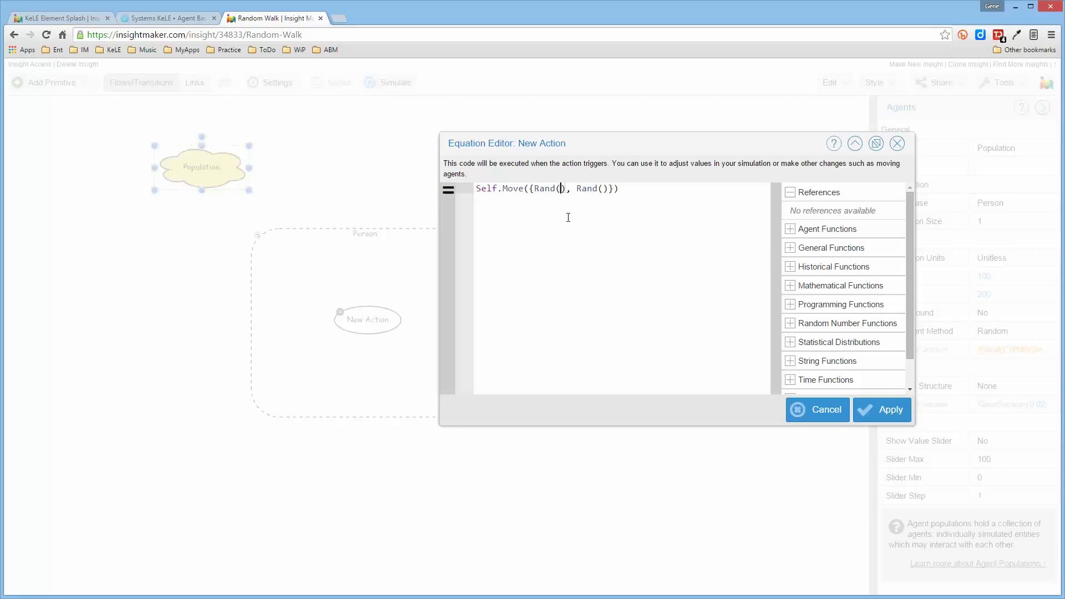
{"action": "type", "text": "-5,"}
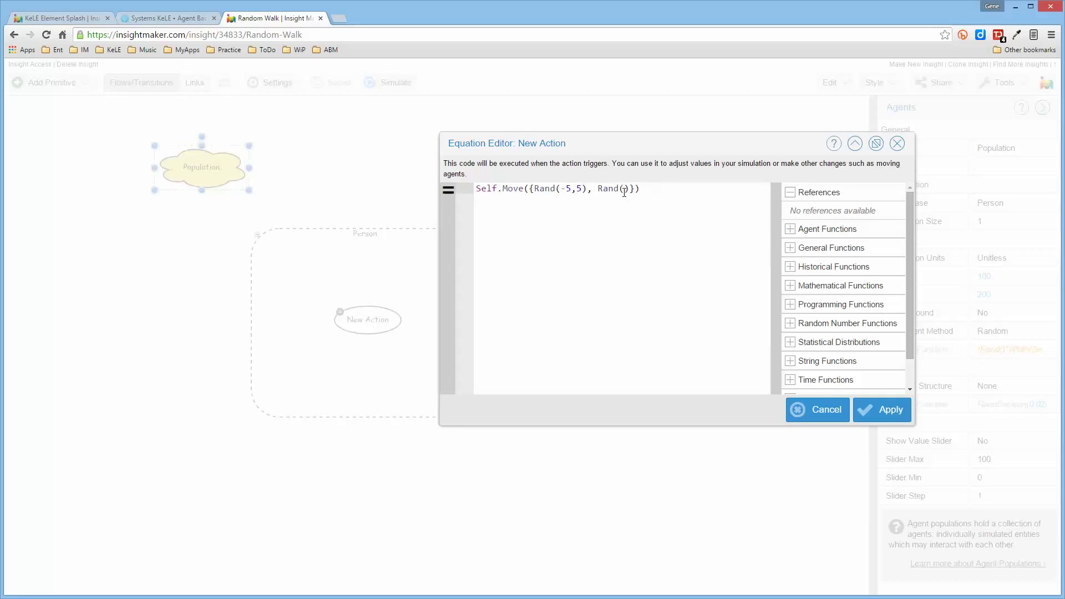
{"action": "type", "text": "5,5"}
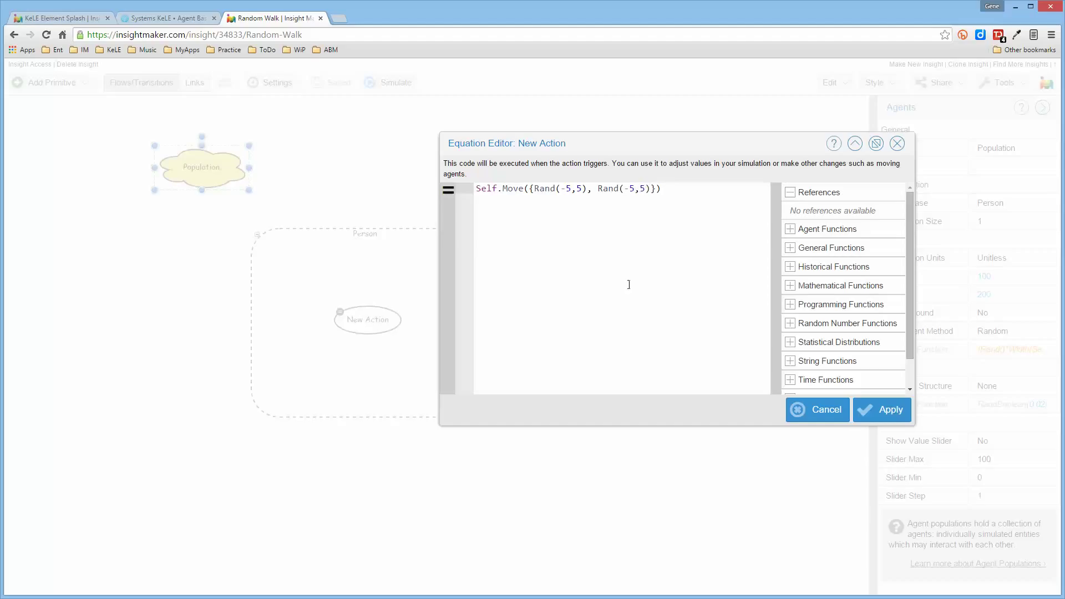
{"action": "mouse_move", "coordinate": [494, 236]}
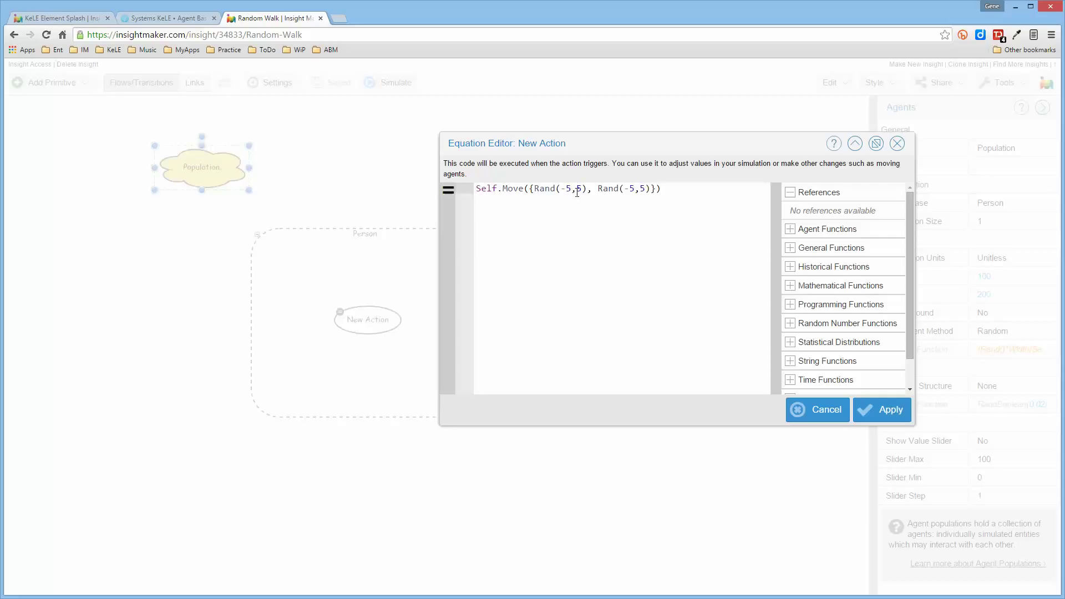
{"action": "mouse_move", "coordinate": [581, 226]}
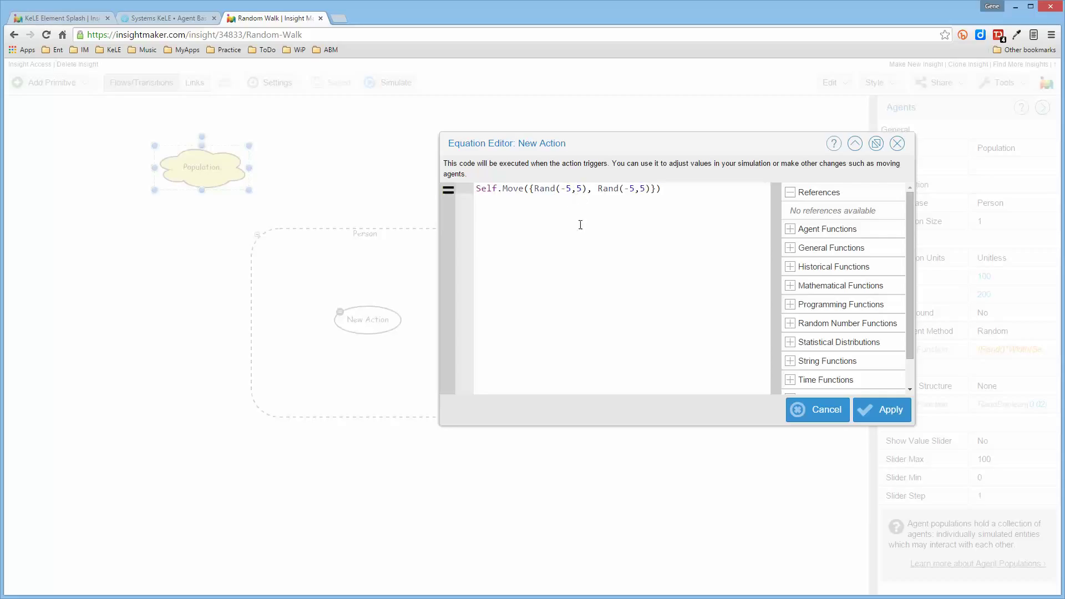
{"action": "left_click", "coordinate": [891, 410]}
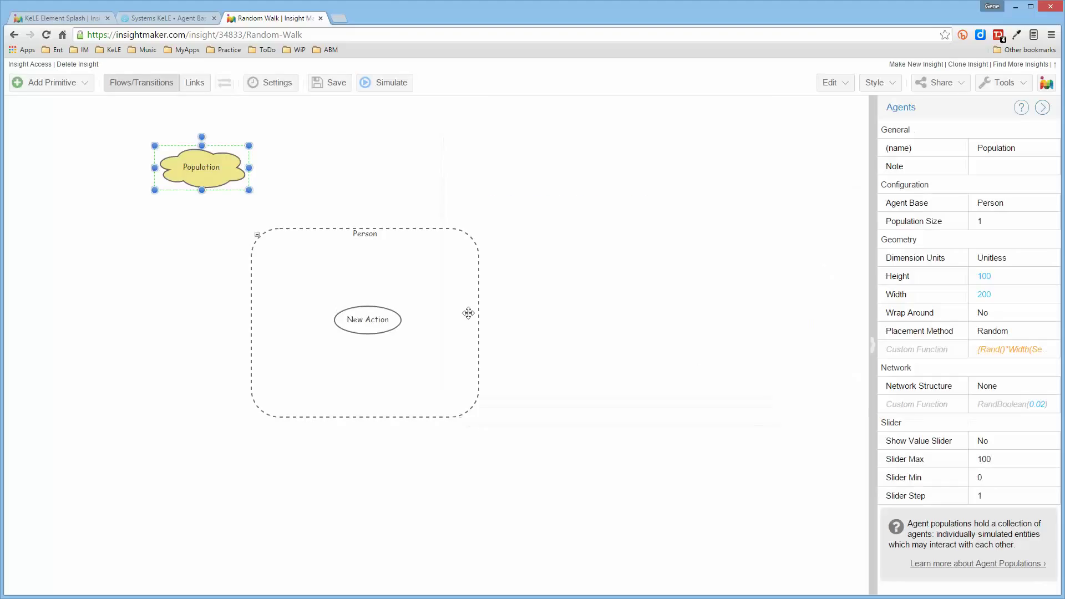
- Save the model, then set simulation length 100 in minutes and apply
{"action": "left_click", "coordinate": [329, 82]}
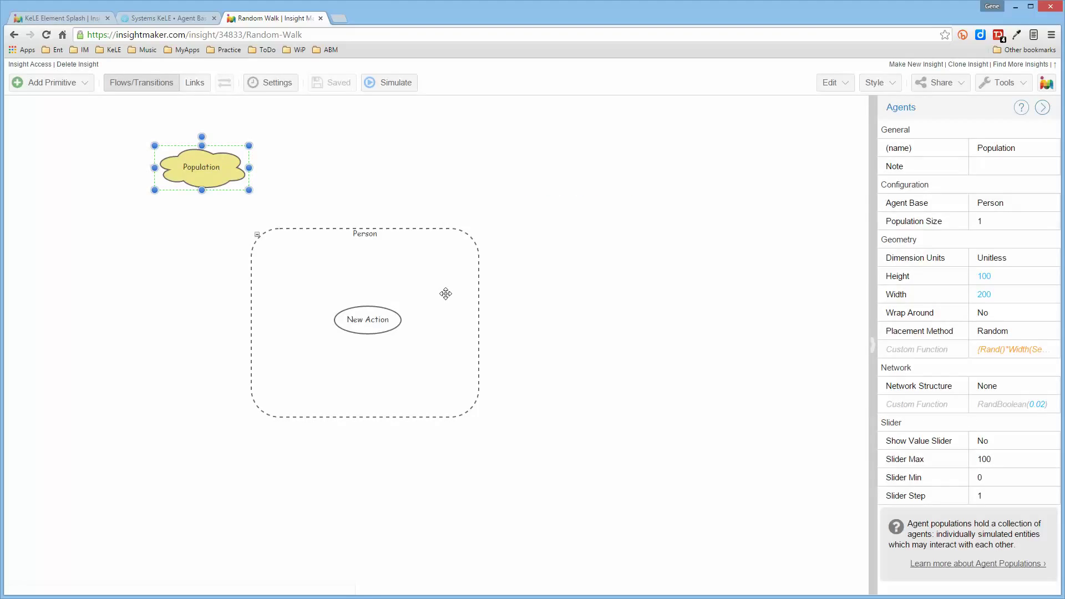
{"action": "left_click", "coordinate": [269, 82]}
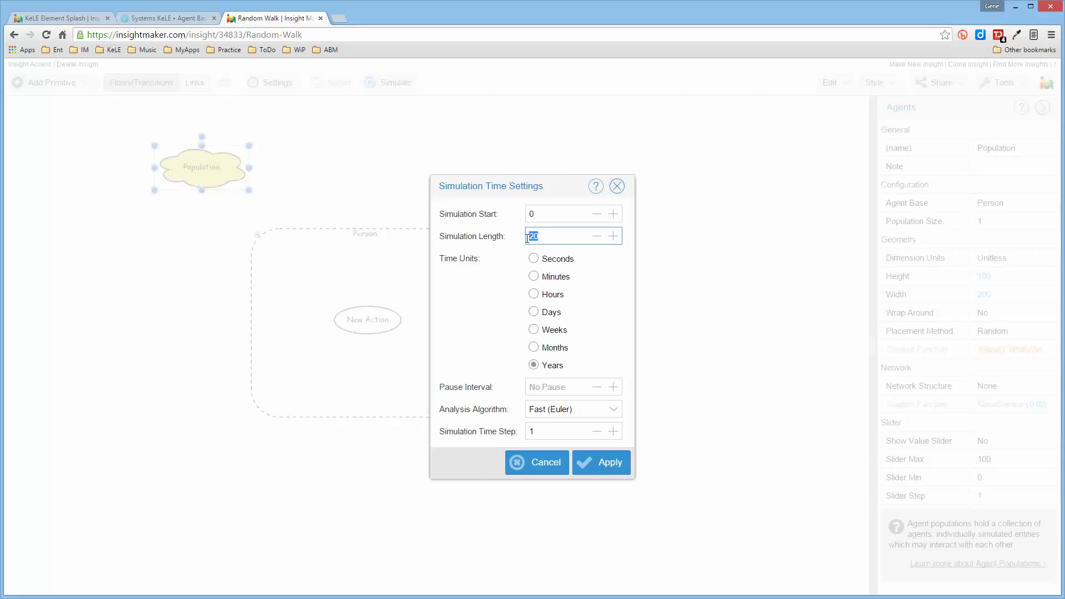
{"action": "type", "text": "100"}
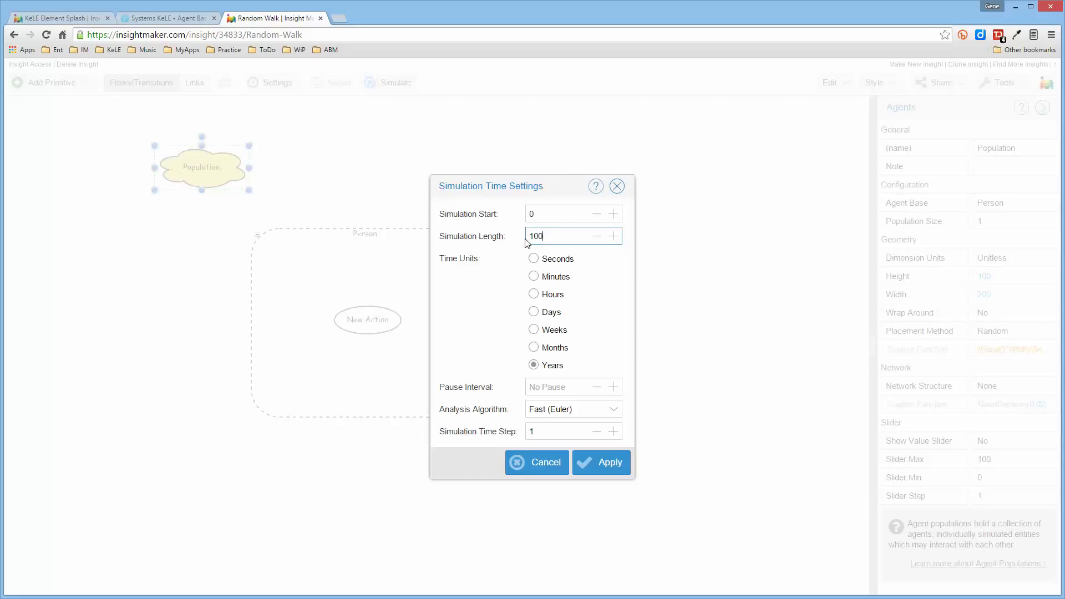
{"action": "mouse_move", "coordinate": [538, 302]}
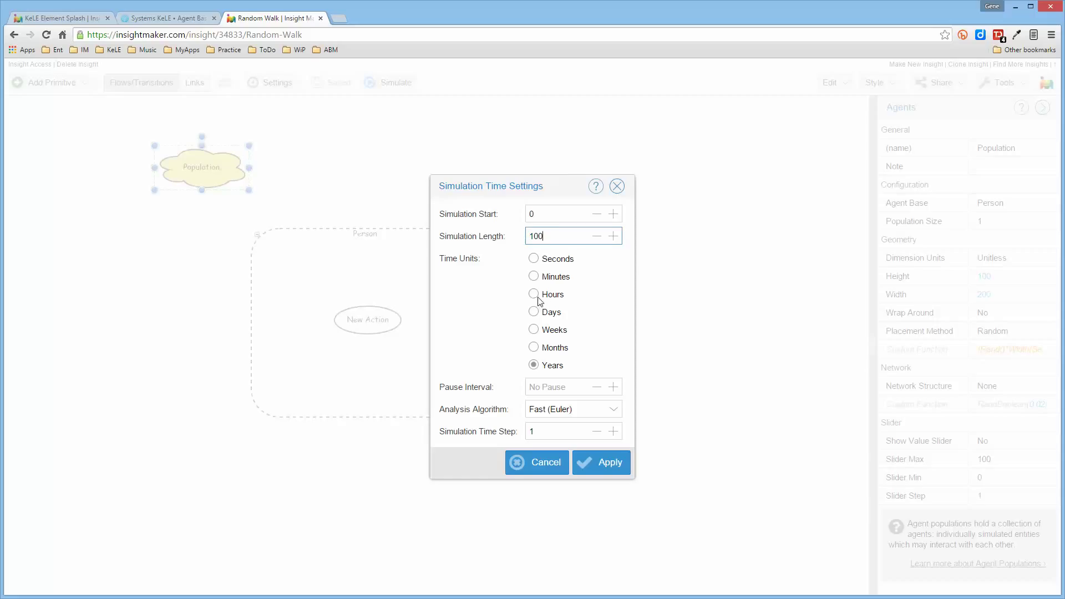
{"action": "left_click", "coordinate": [534, 276]}
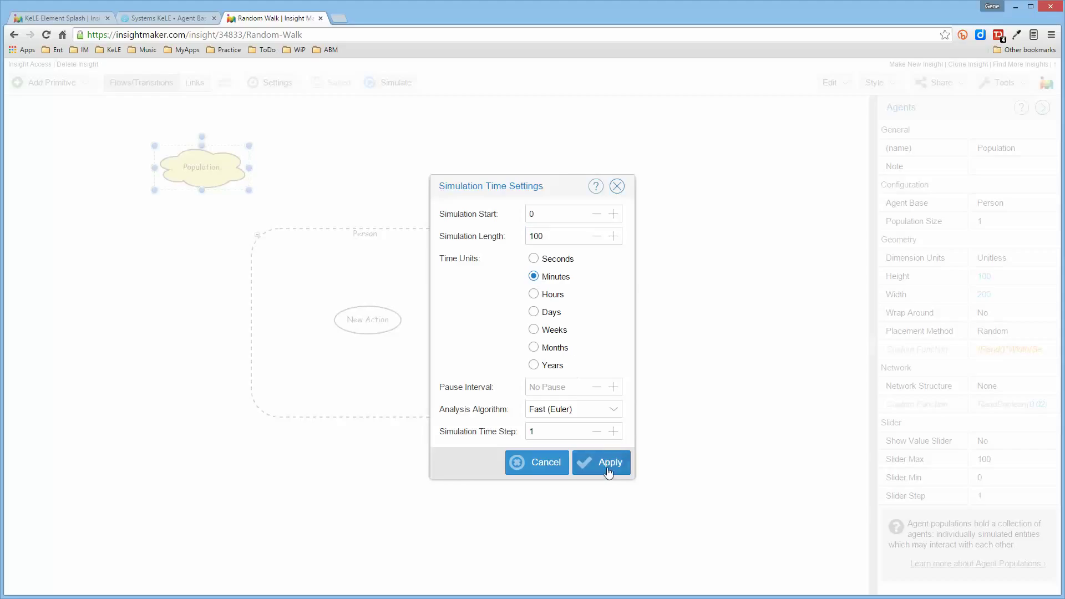
{"action": "left_click", "coordinate": [601, 462]}
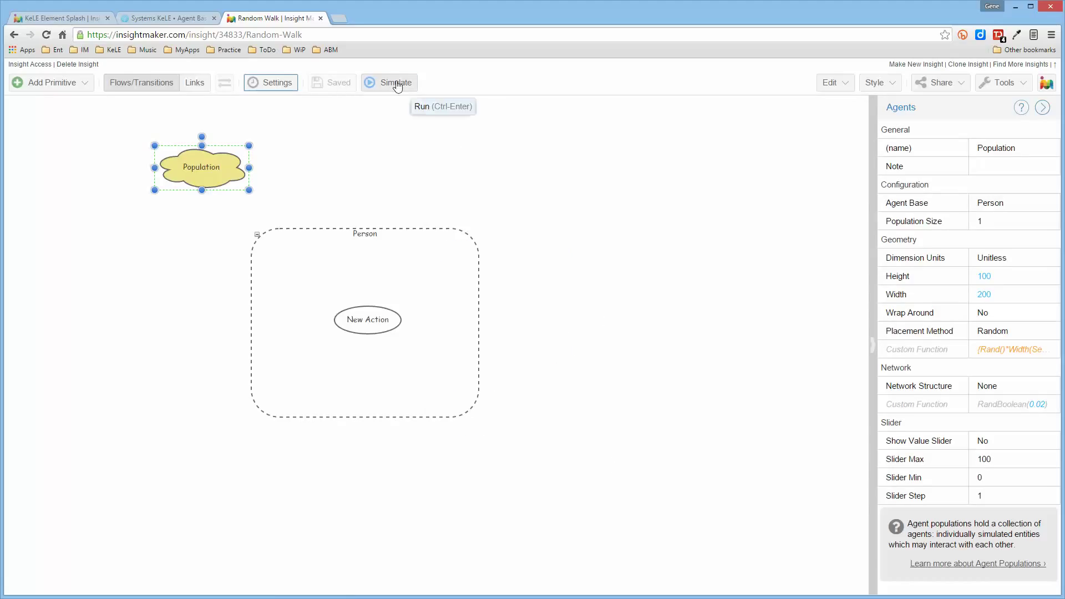
- Run the simulation, switch the display to an Agent Map with automatic legend, and rerun
{"action": "left_click", "coordinate": [394, 82]}
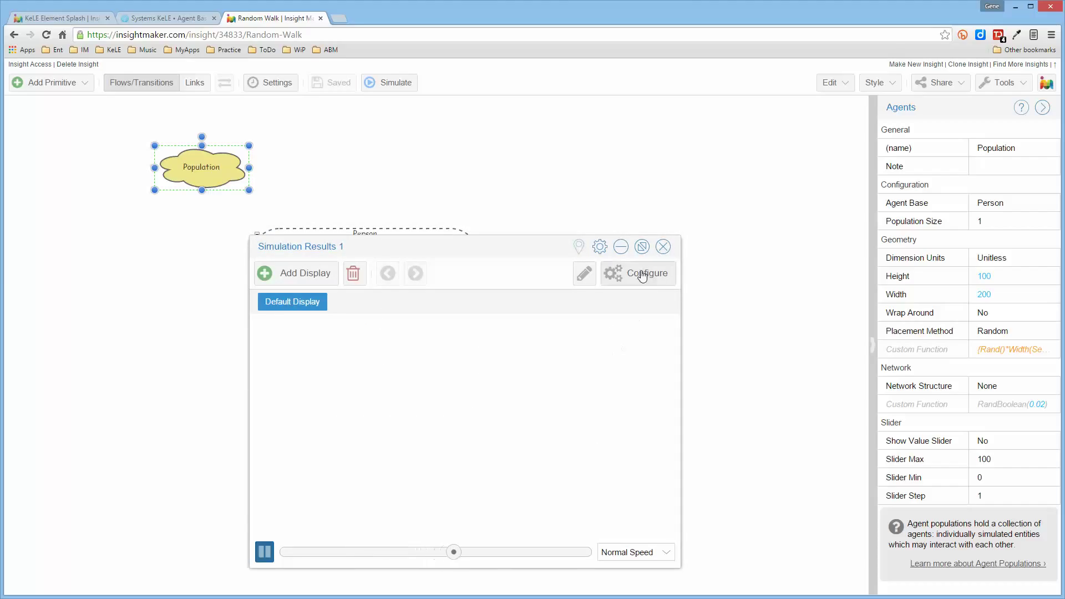
{"action": "left_click", "coordinate": [646, 273]}
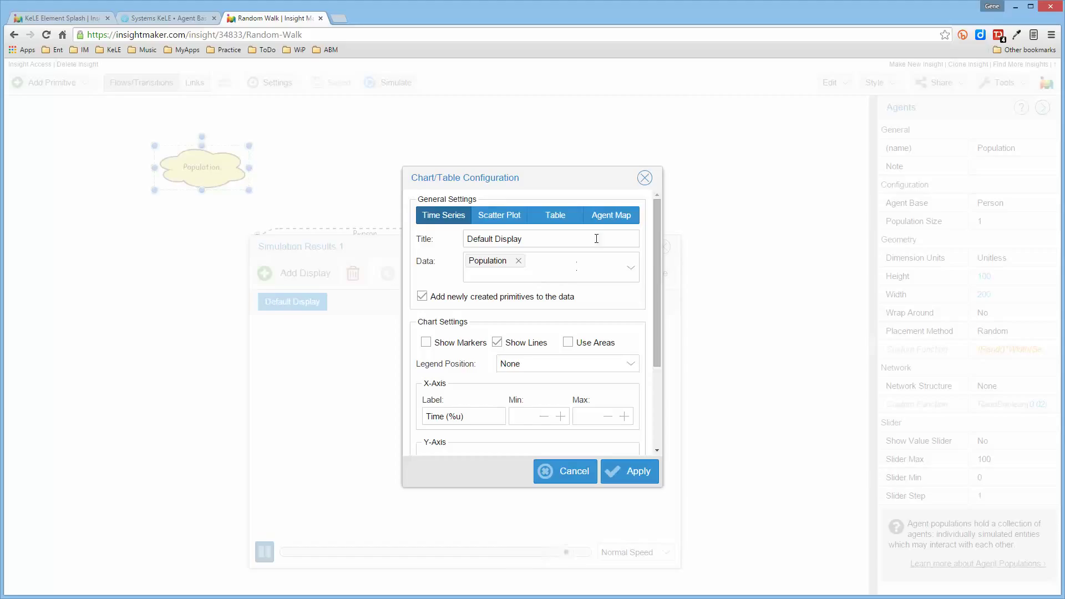
{"action": "mouse_move", "coordinate": [611, 214]}
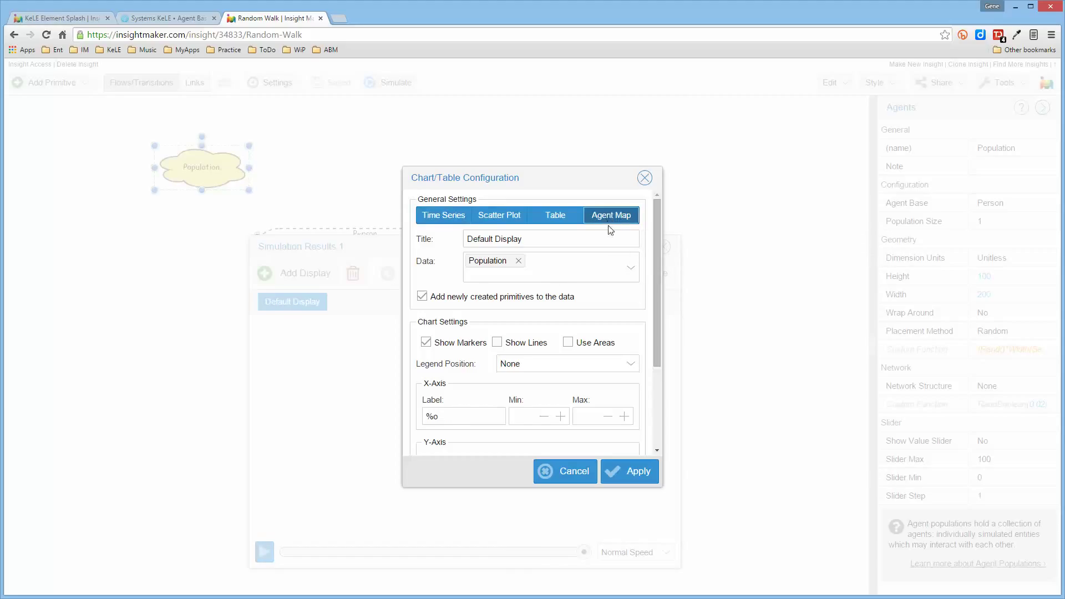
{"action": "mouse_move", "coordinate": [574, 364]}
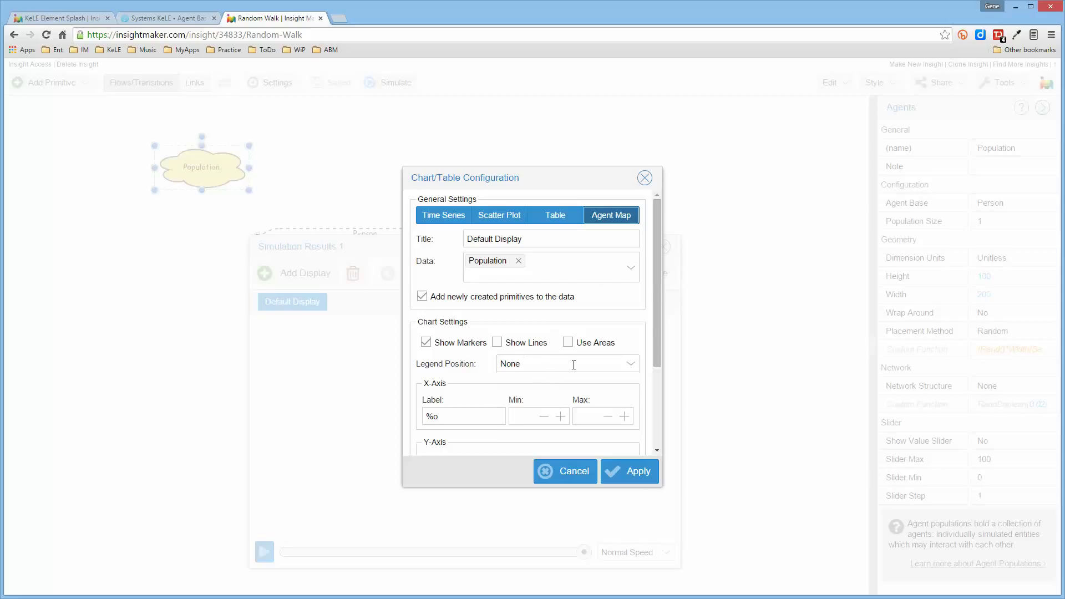
{"action": "left_click", "coordinate": [567, 364]}
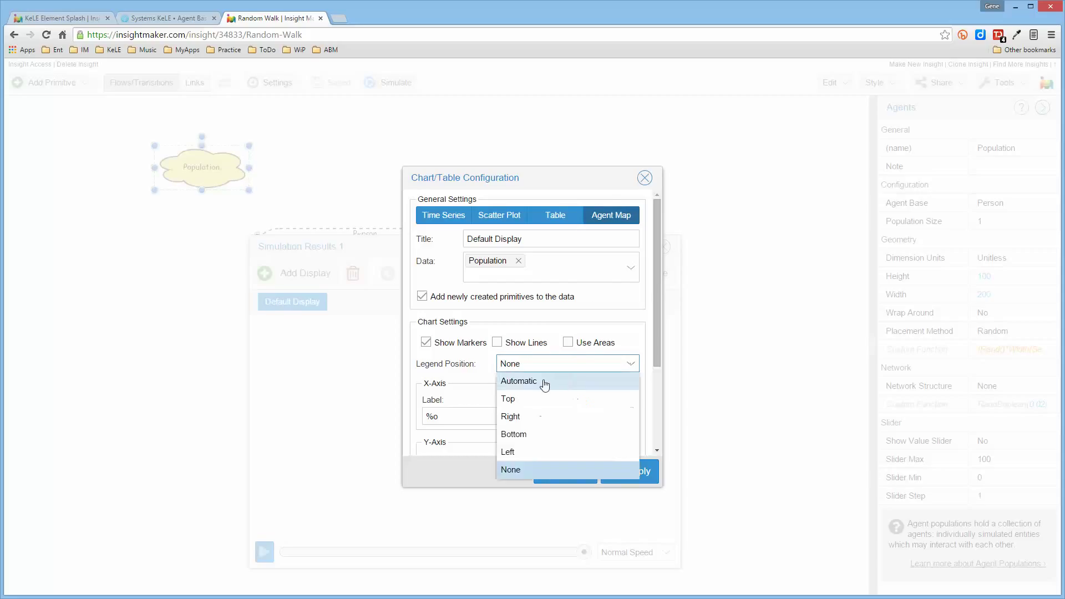
{"action": "left_click", "coordinate": [518, 381]}
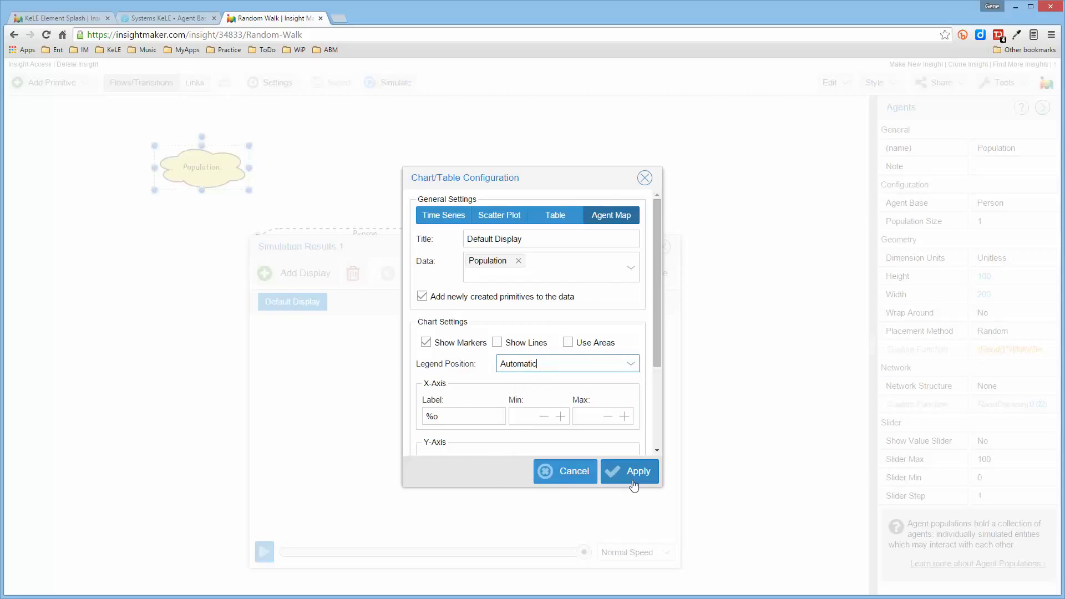
{"action": "left_click", "coordinate": [629, 471]}
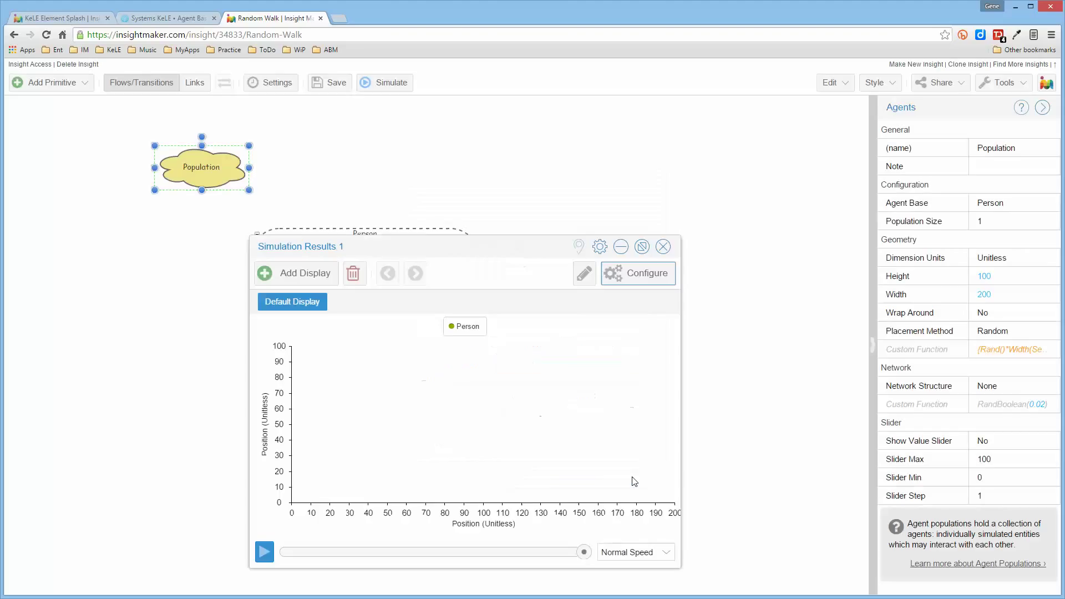
{"action": "left_click", "coordinate": [328, 82]}
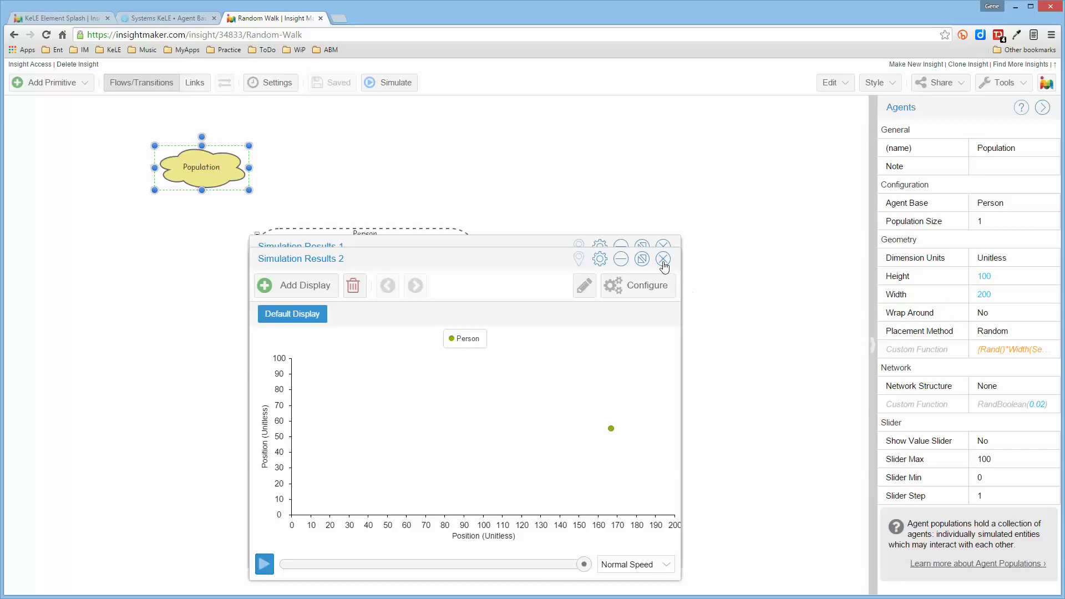
- Enable Population's value slider so a Population slider at 25 appears beside the model
{"action": "left_click", "coordinate": [663, 259]}
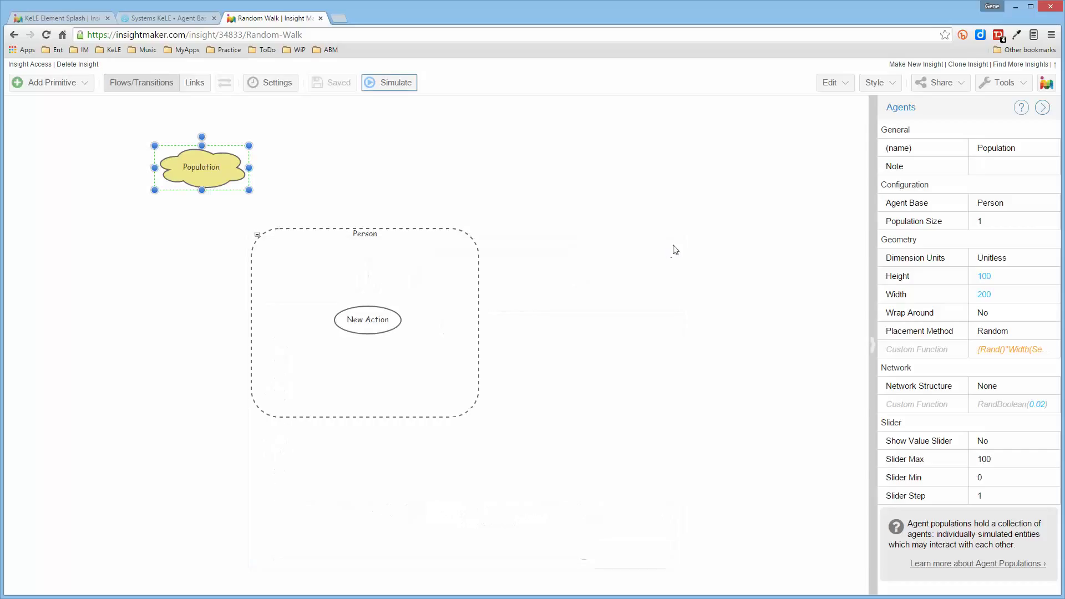
{"action": "left_click", "coordinate": [705, 303]}
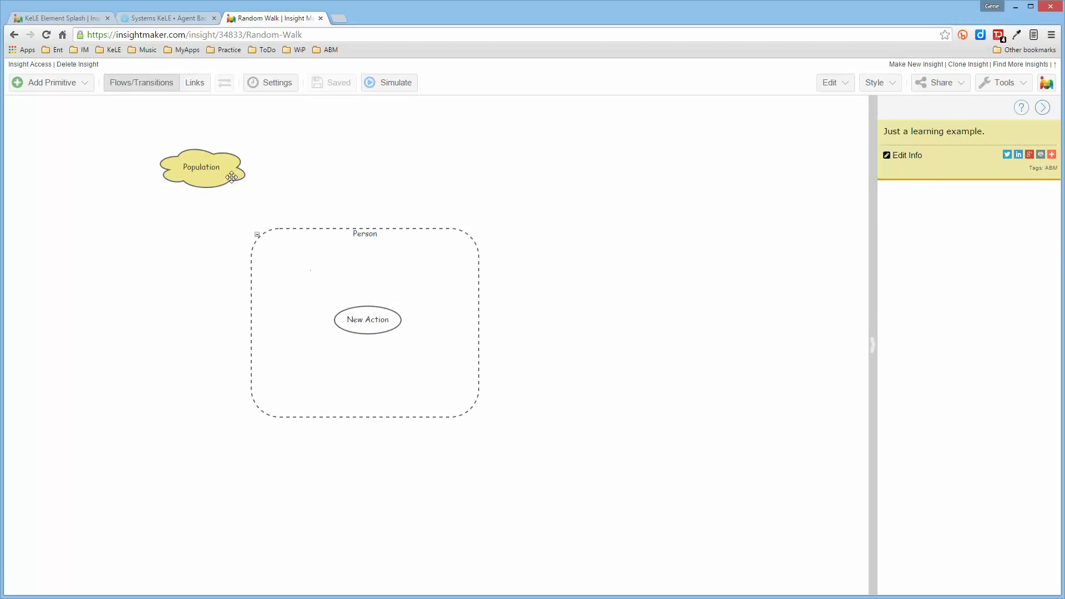
{"action": "left_click", "coordinate": [201, 166]}
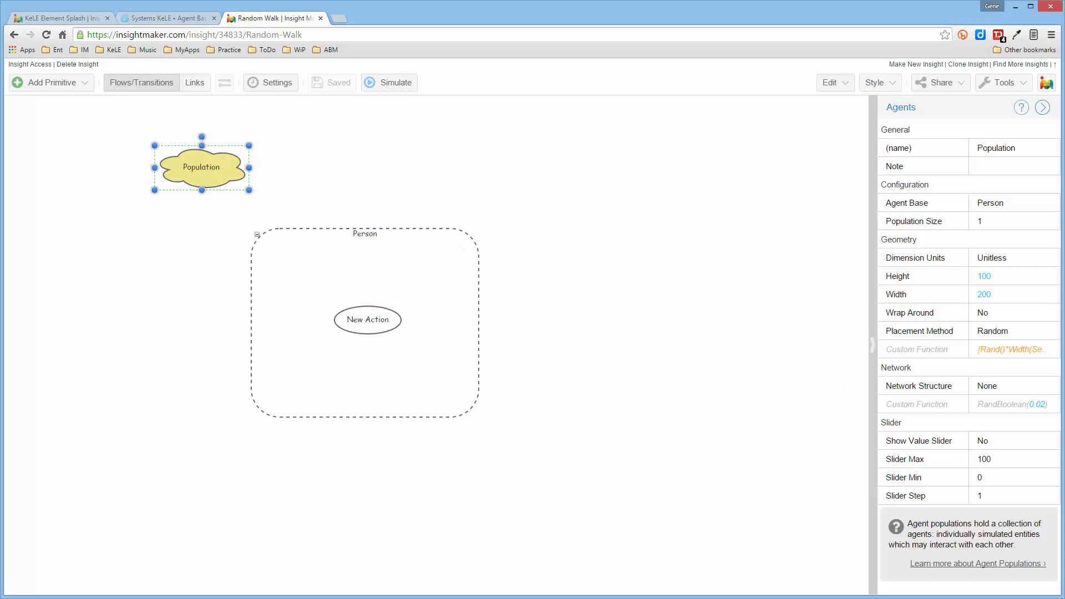
{"action": "left_click", "coordinate": [1013, 440]}
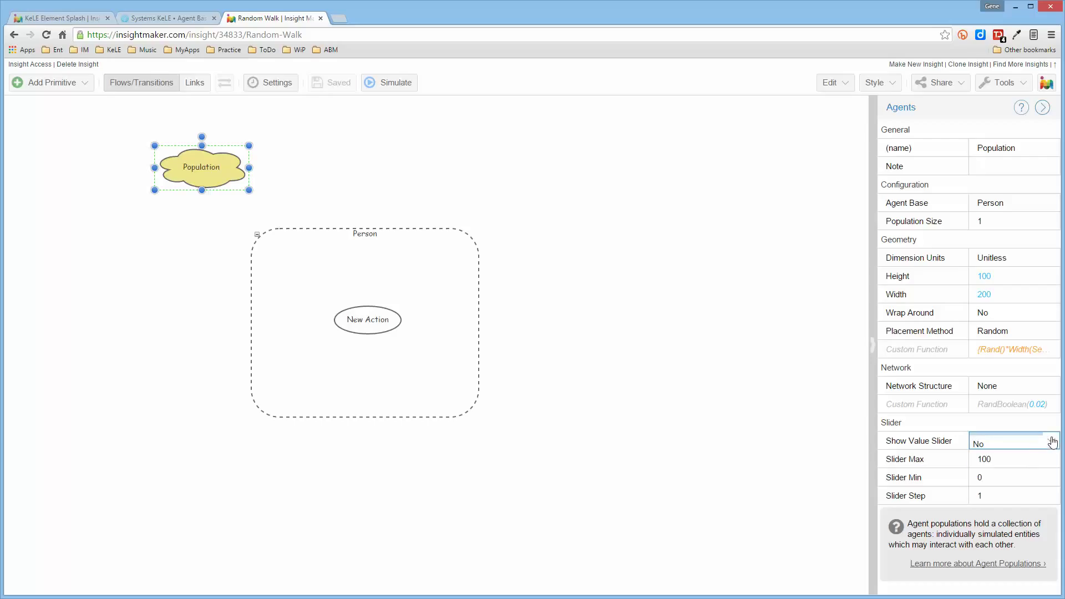
{"action": "left_click", "coordinate": [1012, 441]}
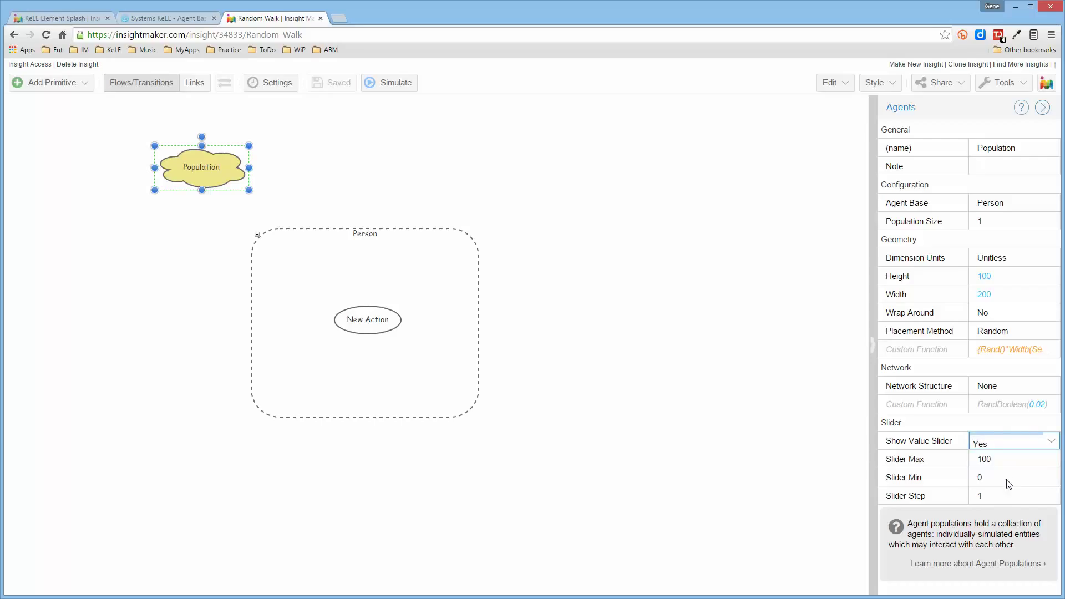
{"action": "left_click", "coordinate": [999, 477]}
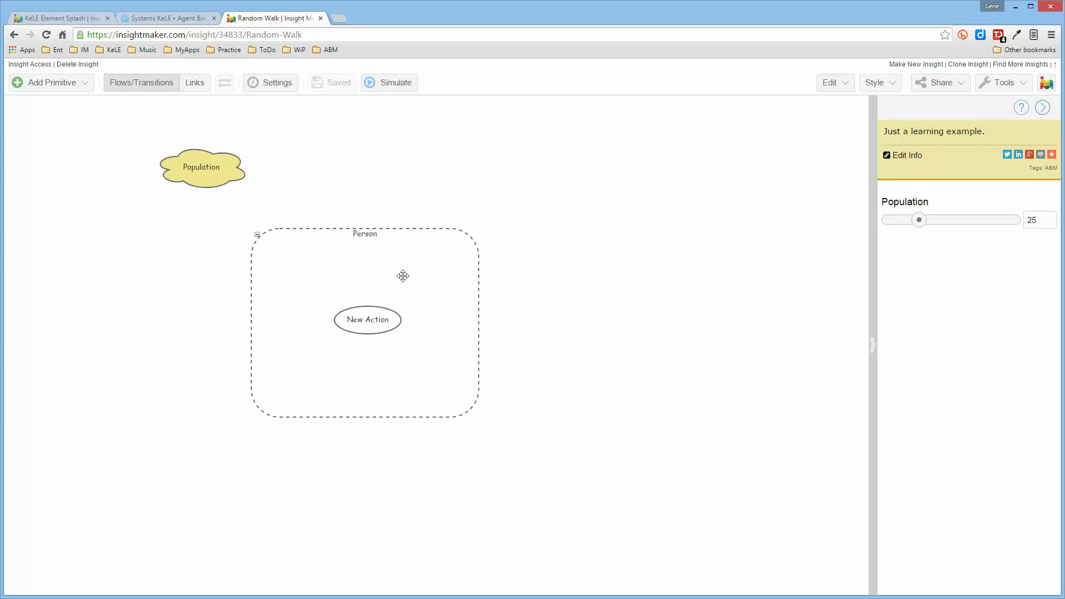
{"action": "mouse_move", "coordinate": [435, 126]}
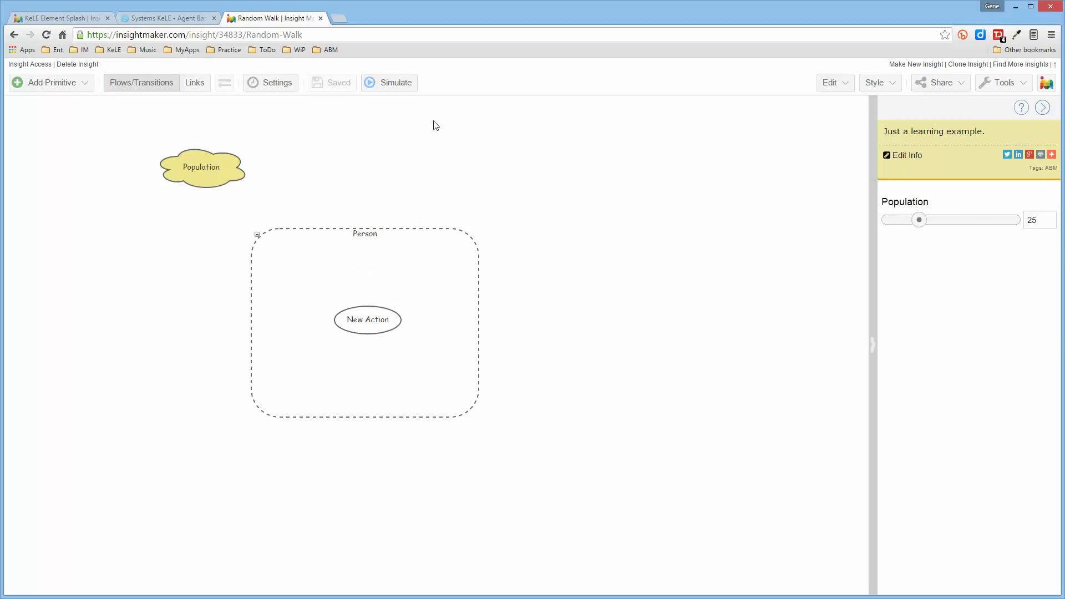
- Run the simulation with 25 agents and review New Action's Self.Move equation
{"action": "left_click", "coordinate": [389, 83]}
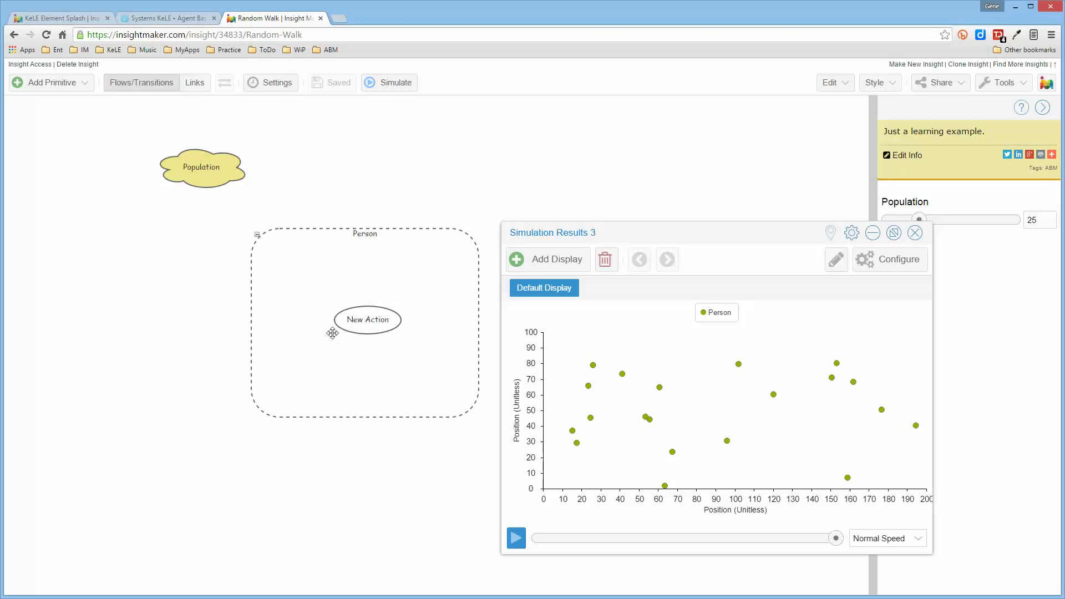
{"action": "double_click", "coordinate": [368, 320]}
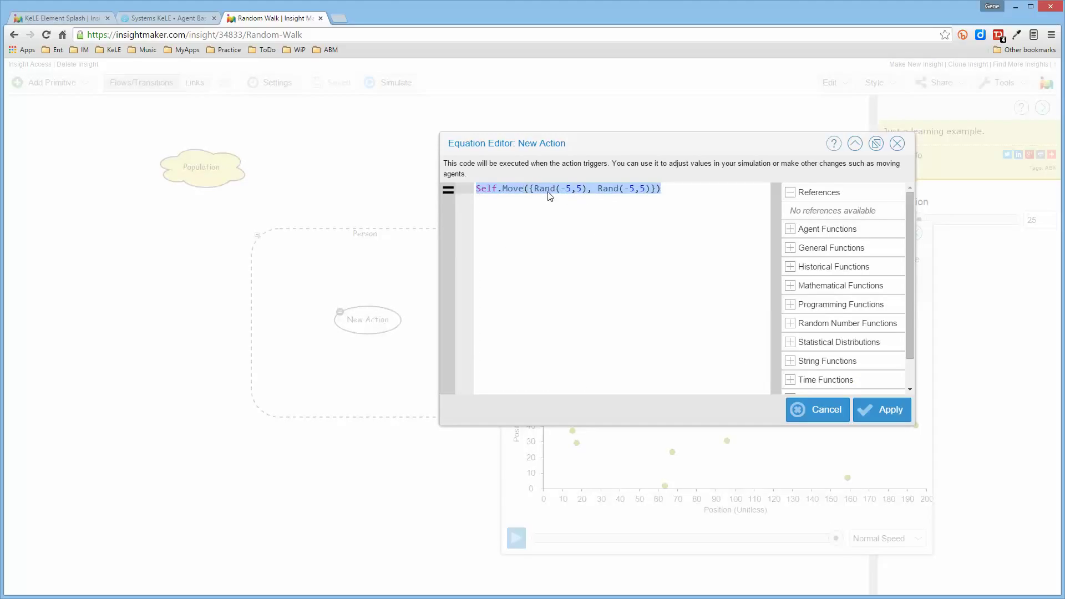
{"action": "left_click", "coordinate": [890, 409]}
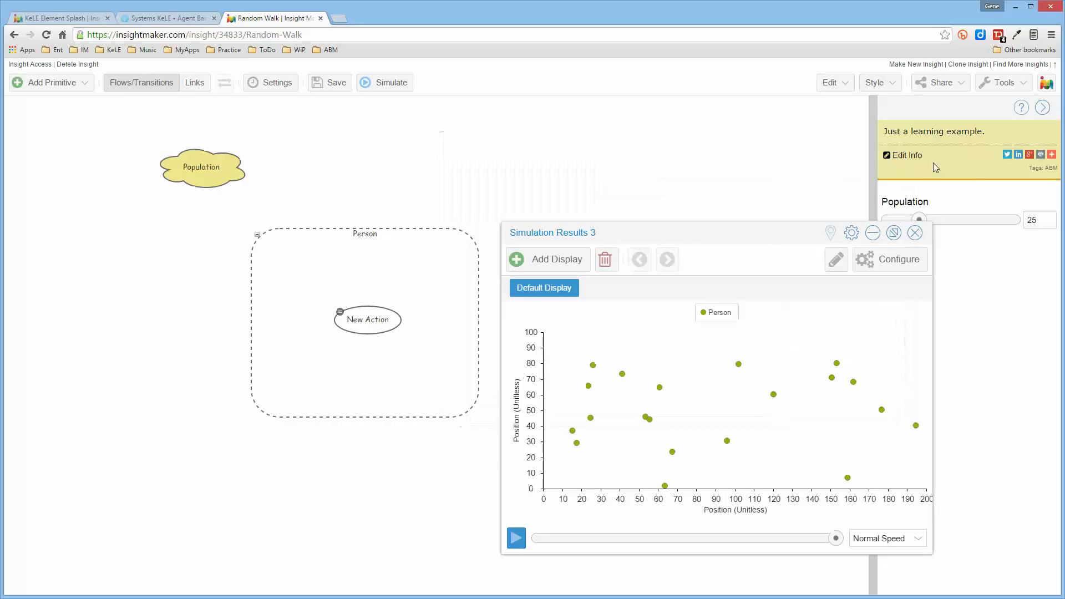
{"action": "left_click", "coordinate": [367, 320]}
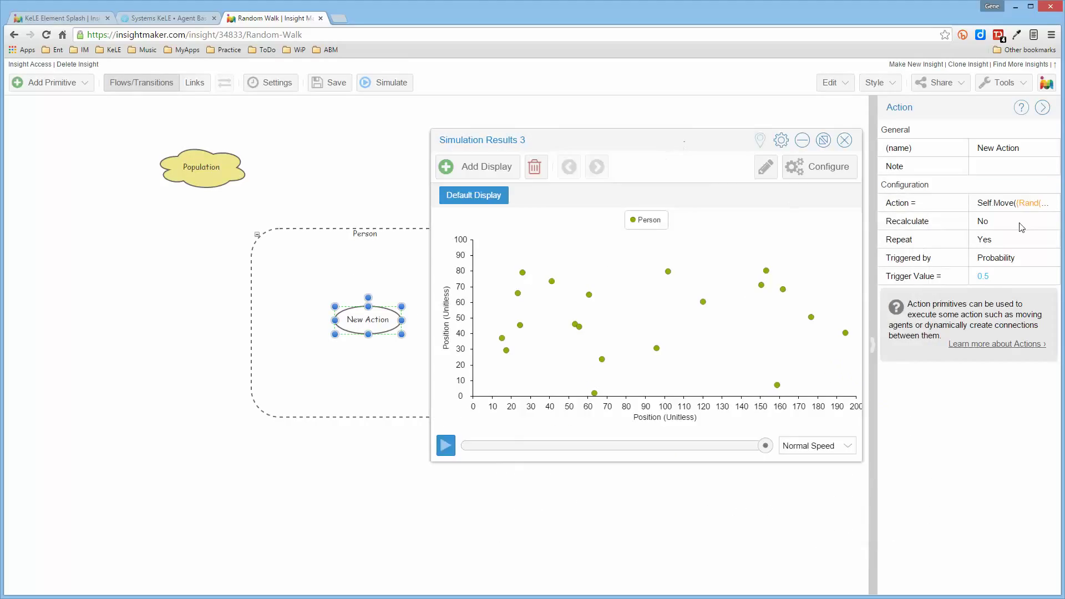
- Set New Action's Recalculate to Yes and rerun so agents scatter to new positions
{"action": "left_click", "coordinate": [1013, 221]}
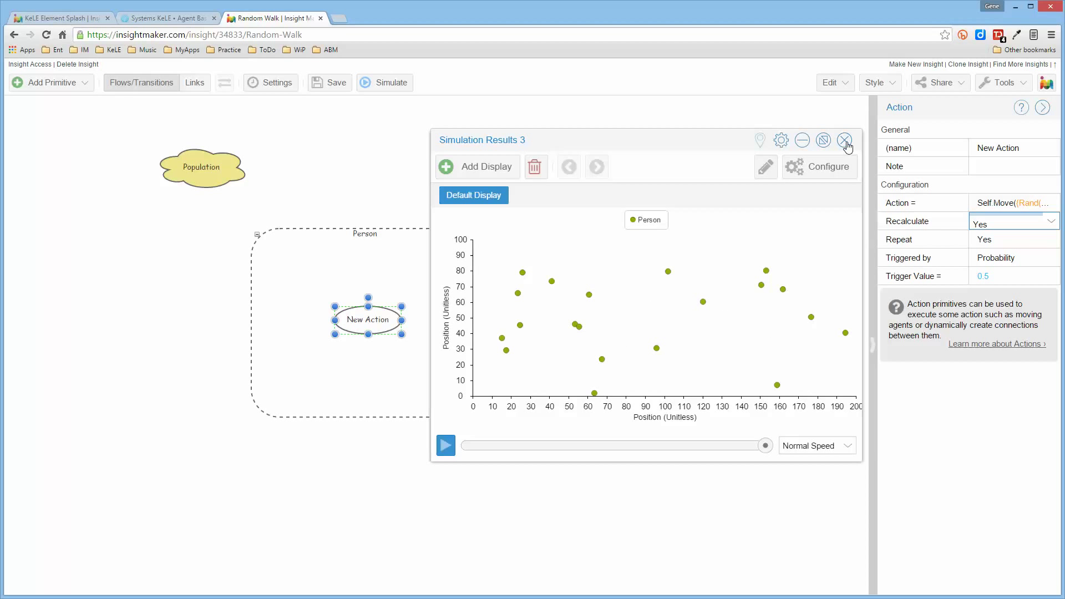
{"action": "left_click", "coordinate": [846, 140]}
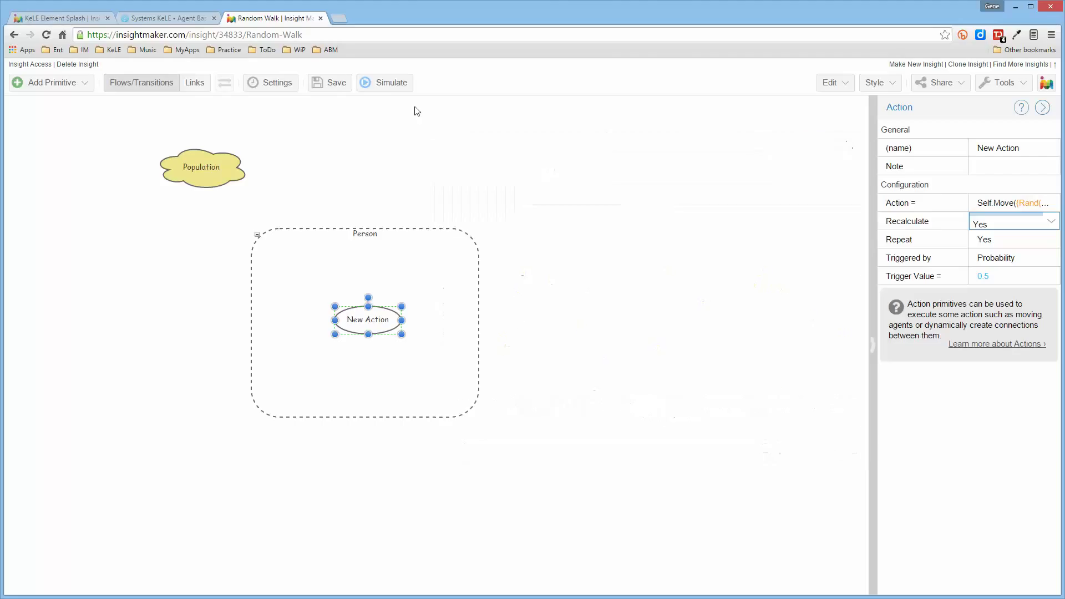
{"action": "left_click", "coordinate": [383, 83]}
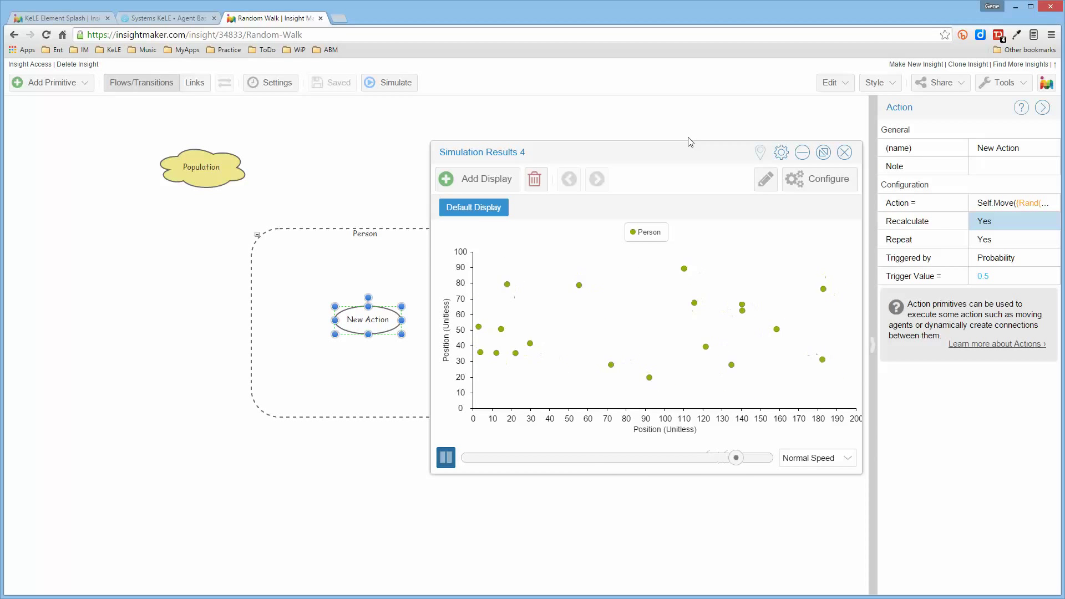
{"action": "left_click", "coordinate": [446, 457]}
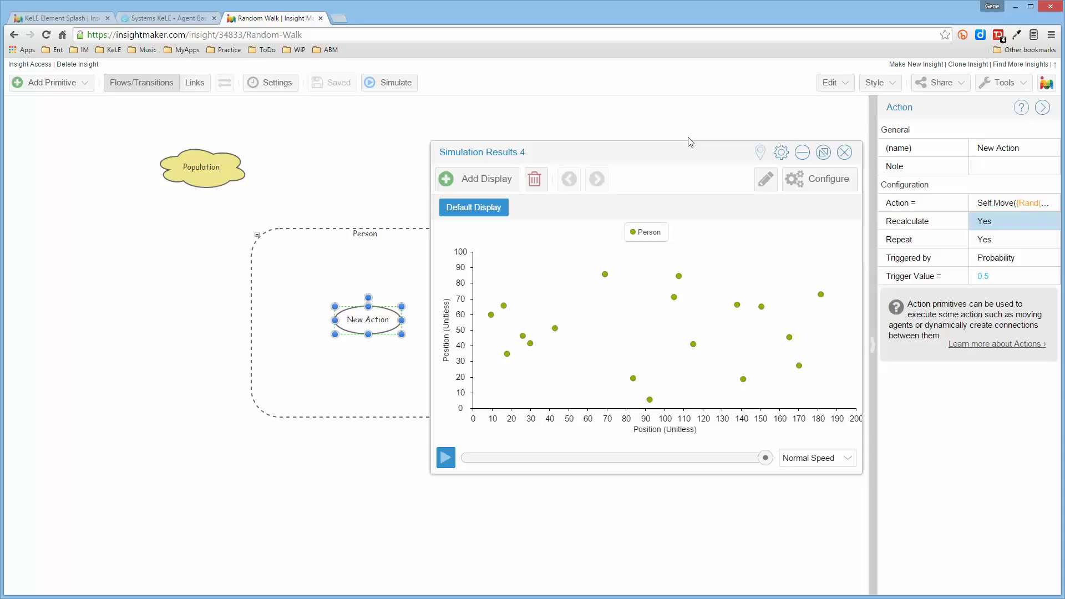
{"action": "mouse_move", "coordinate": [89, 131]}
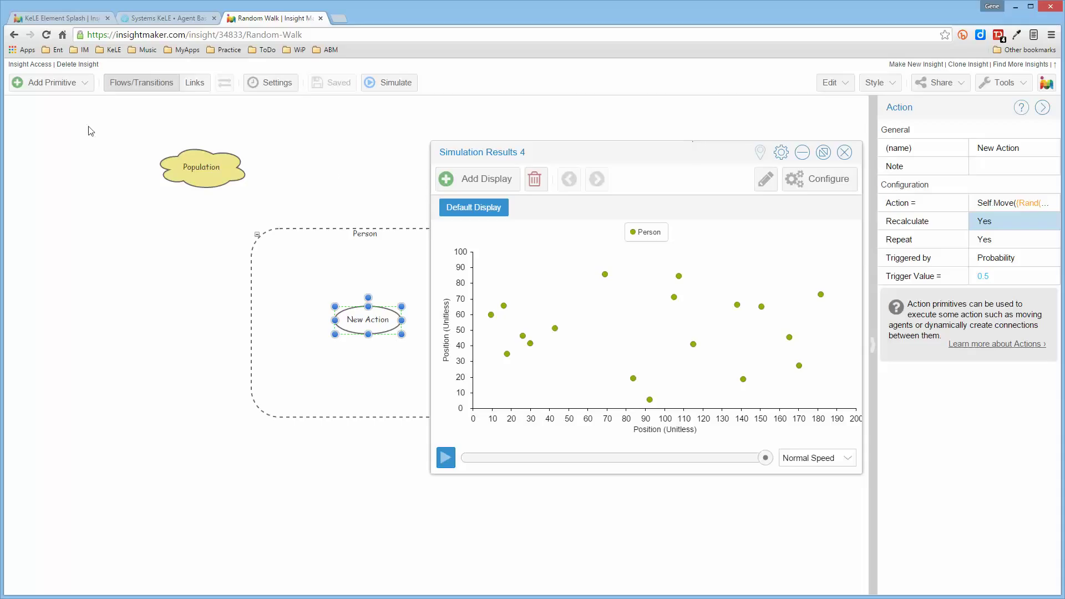